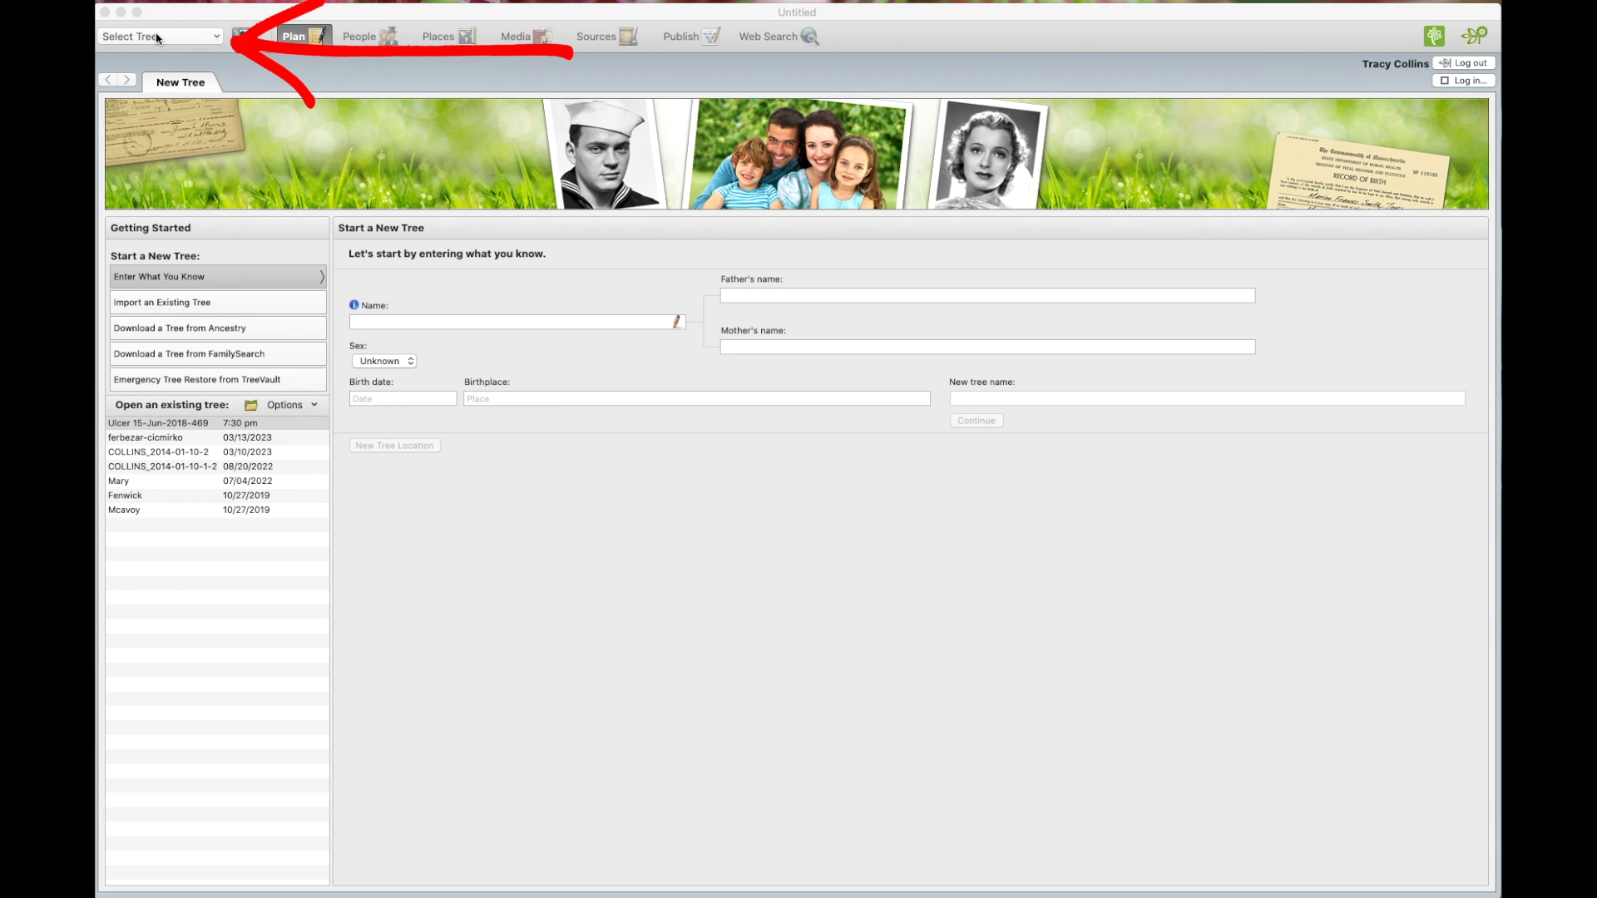
Open the Ulcer 15-Jun-2018-469 tree from the Select Tree list.
left_click(214, 37)
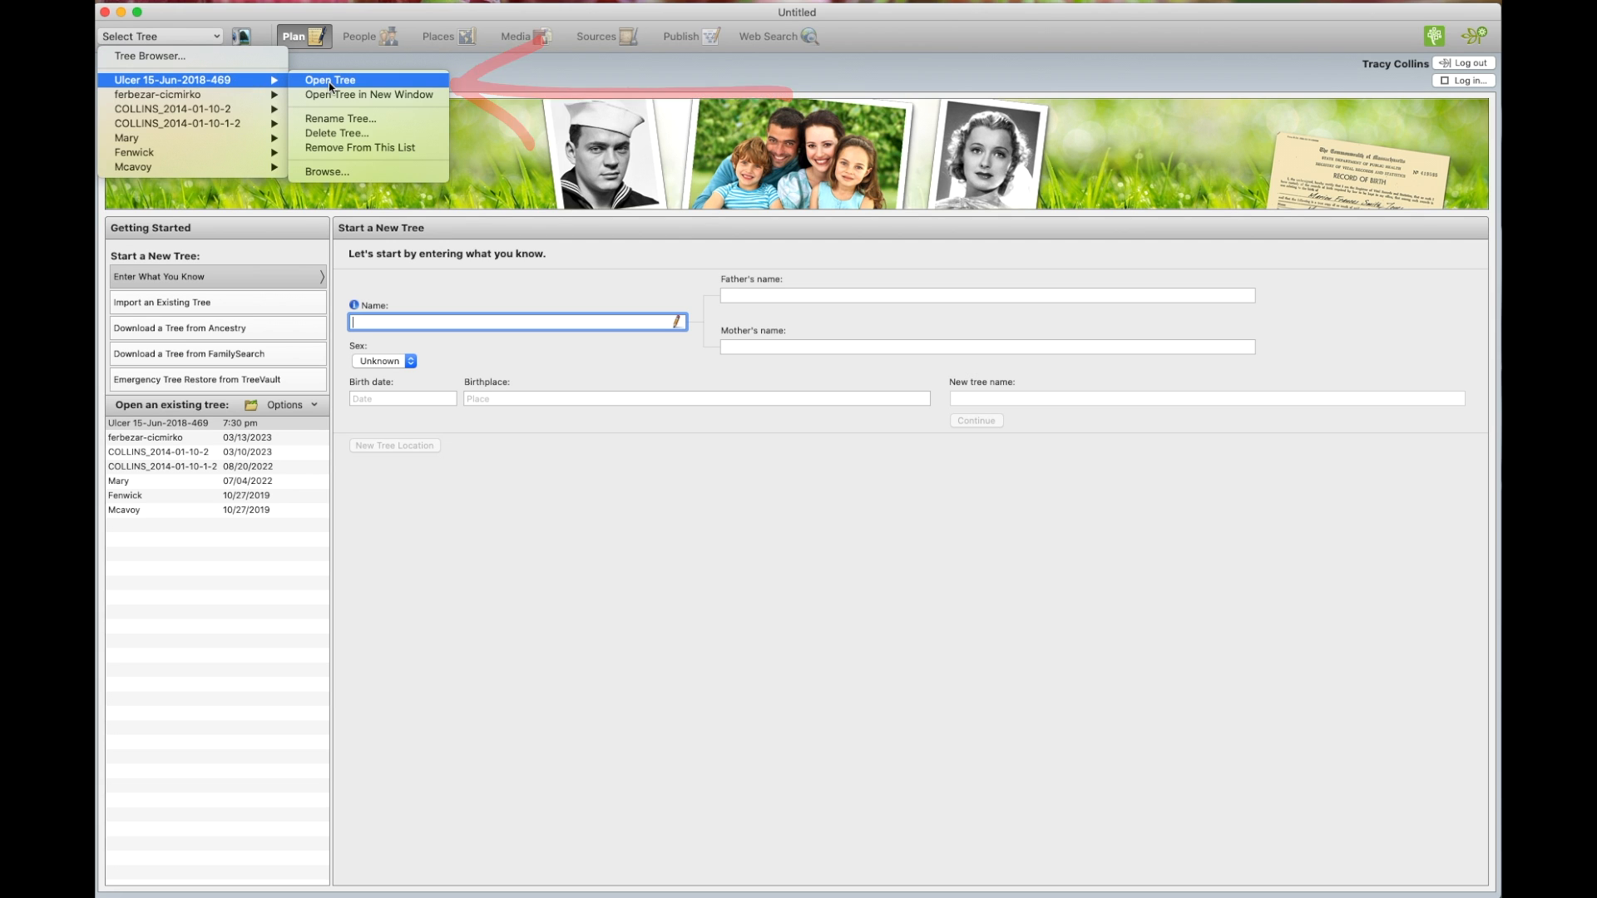
left_click(329, 80)
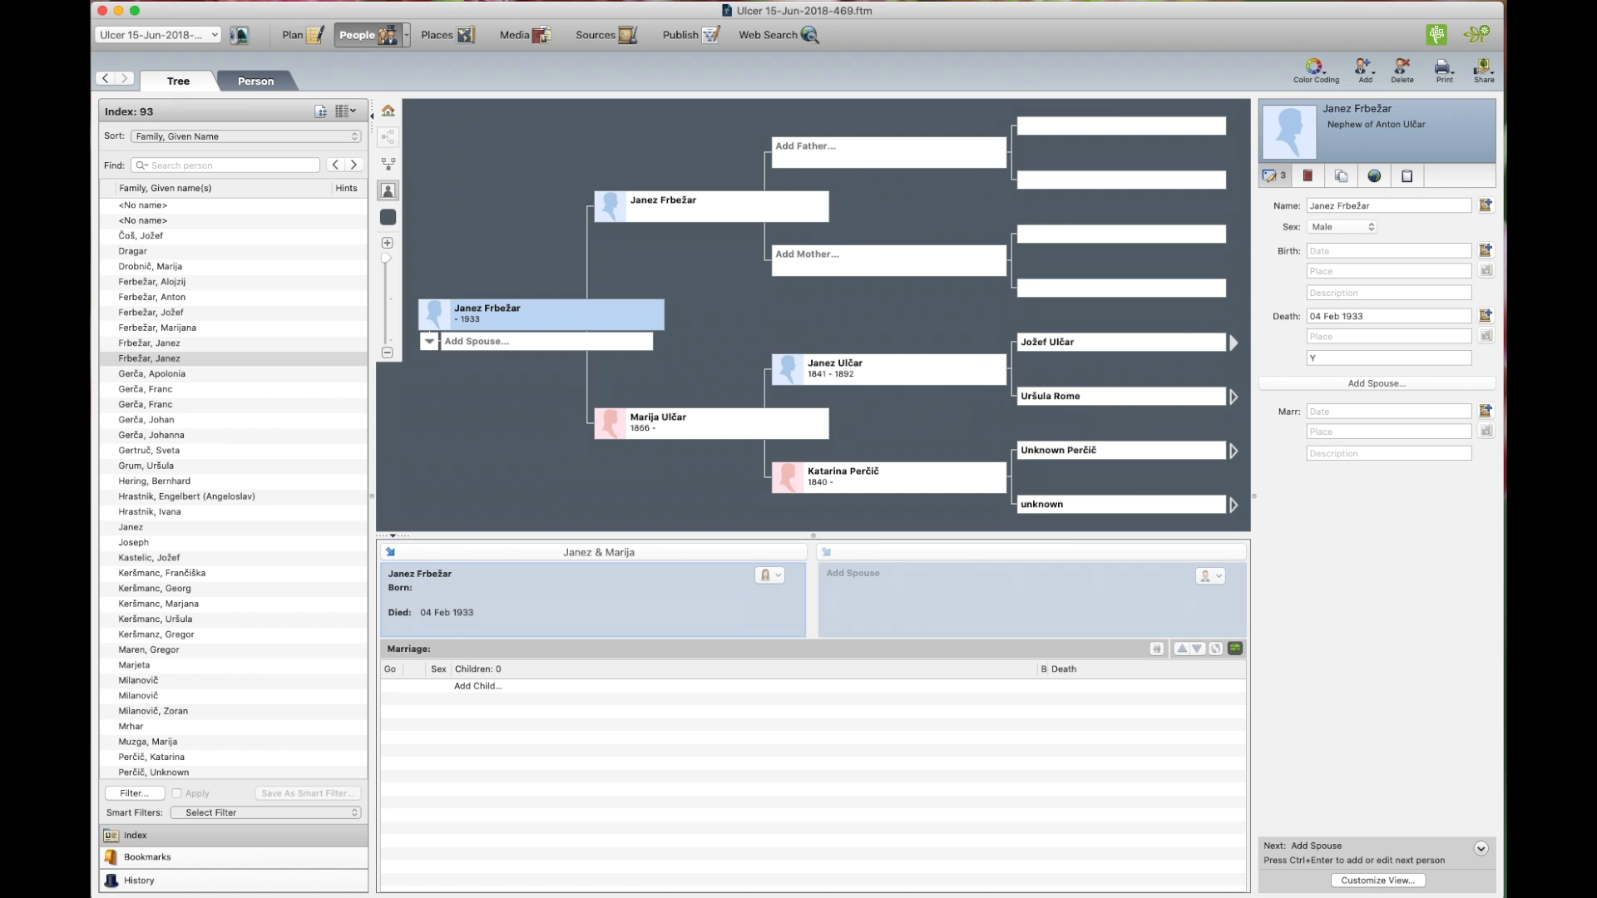
mouse_move(439, 127)
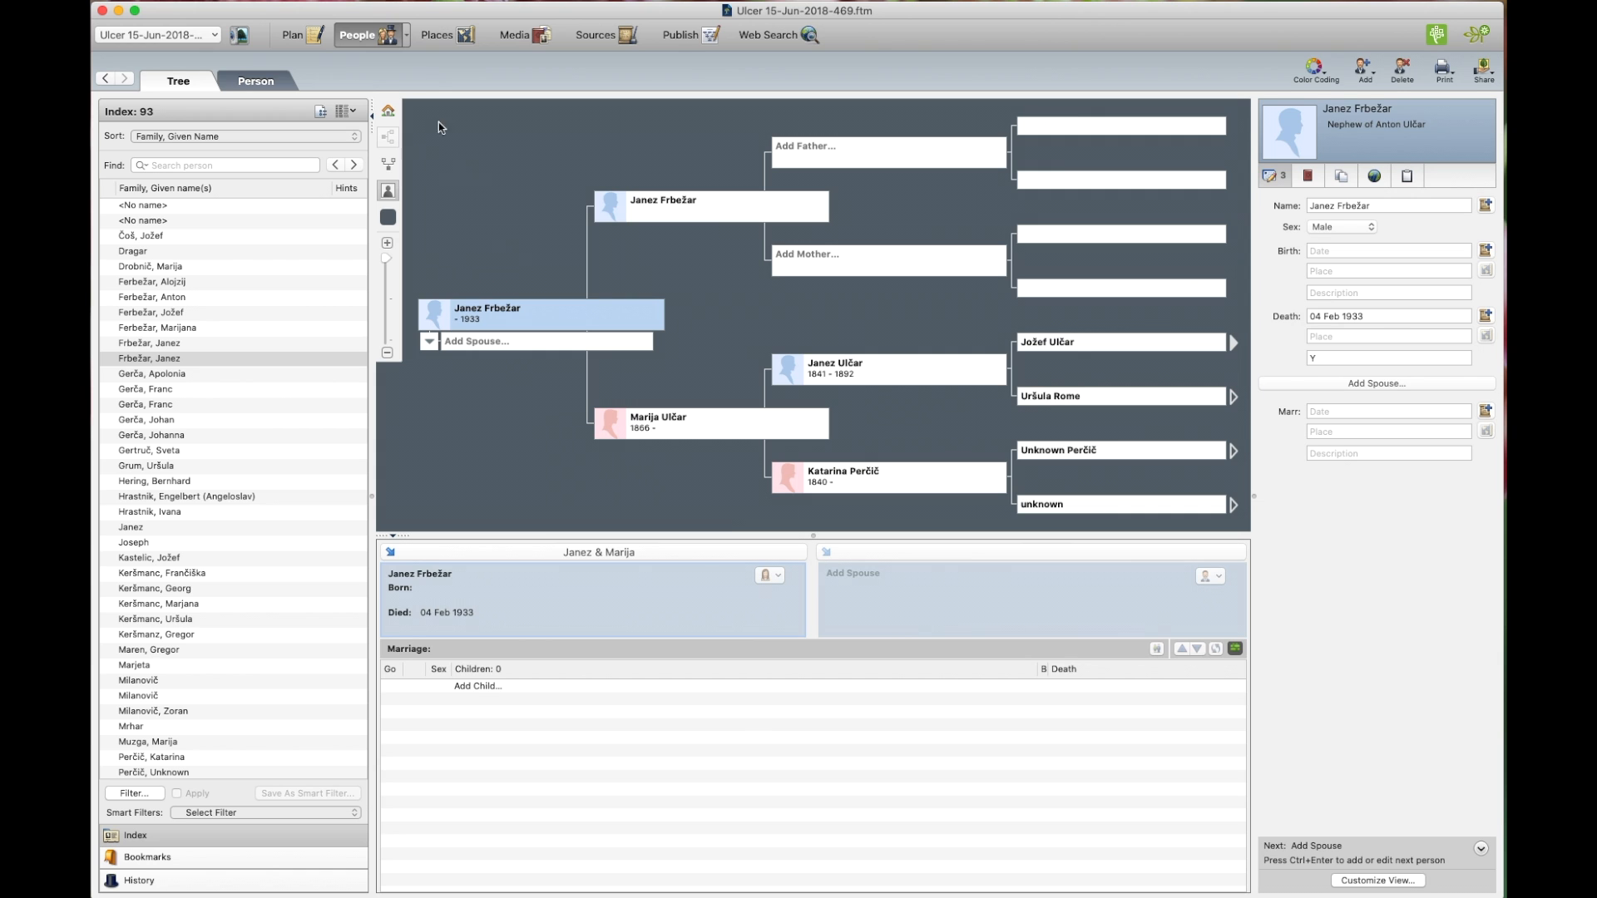
mouse_move(292, 35)
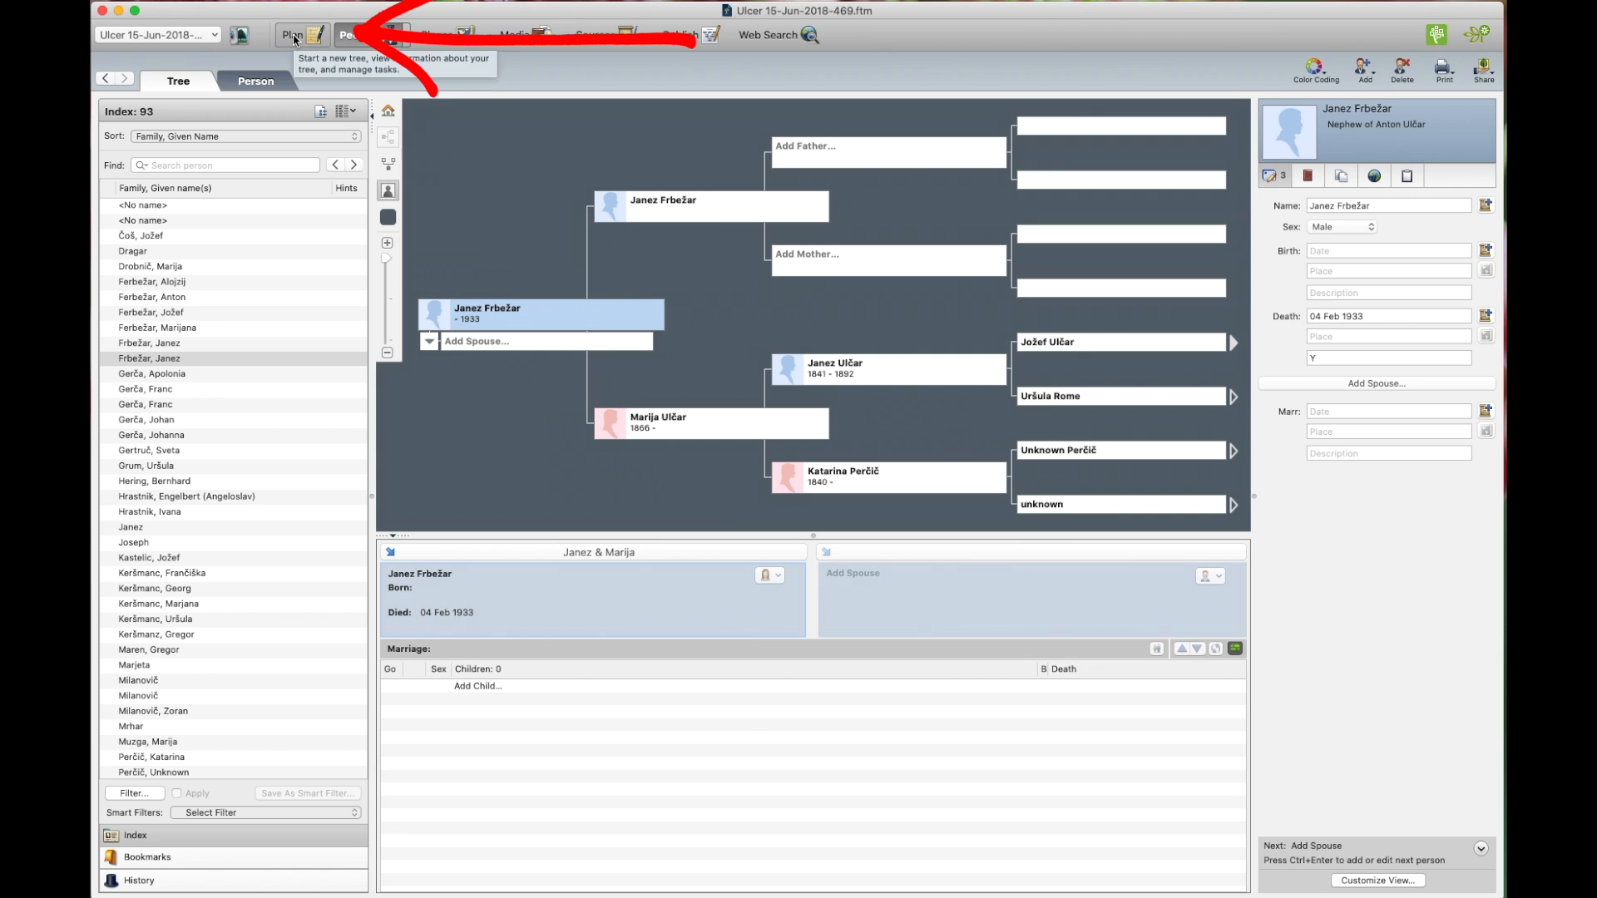
Show the Plan workspace's Current Tree overview with the FamilySync panel.
left_click(292, 33)
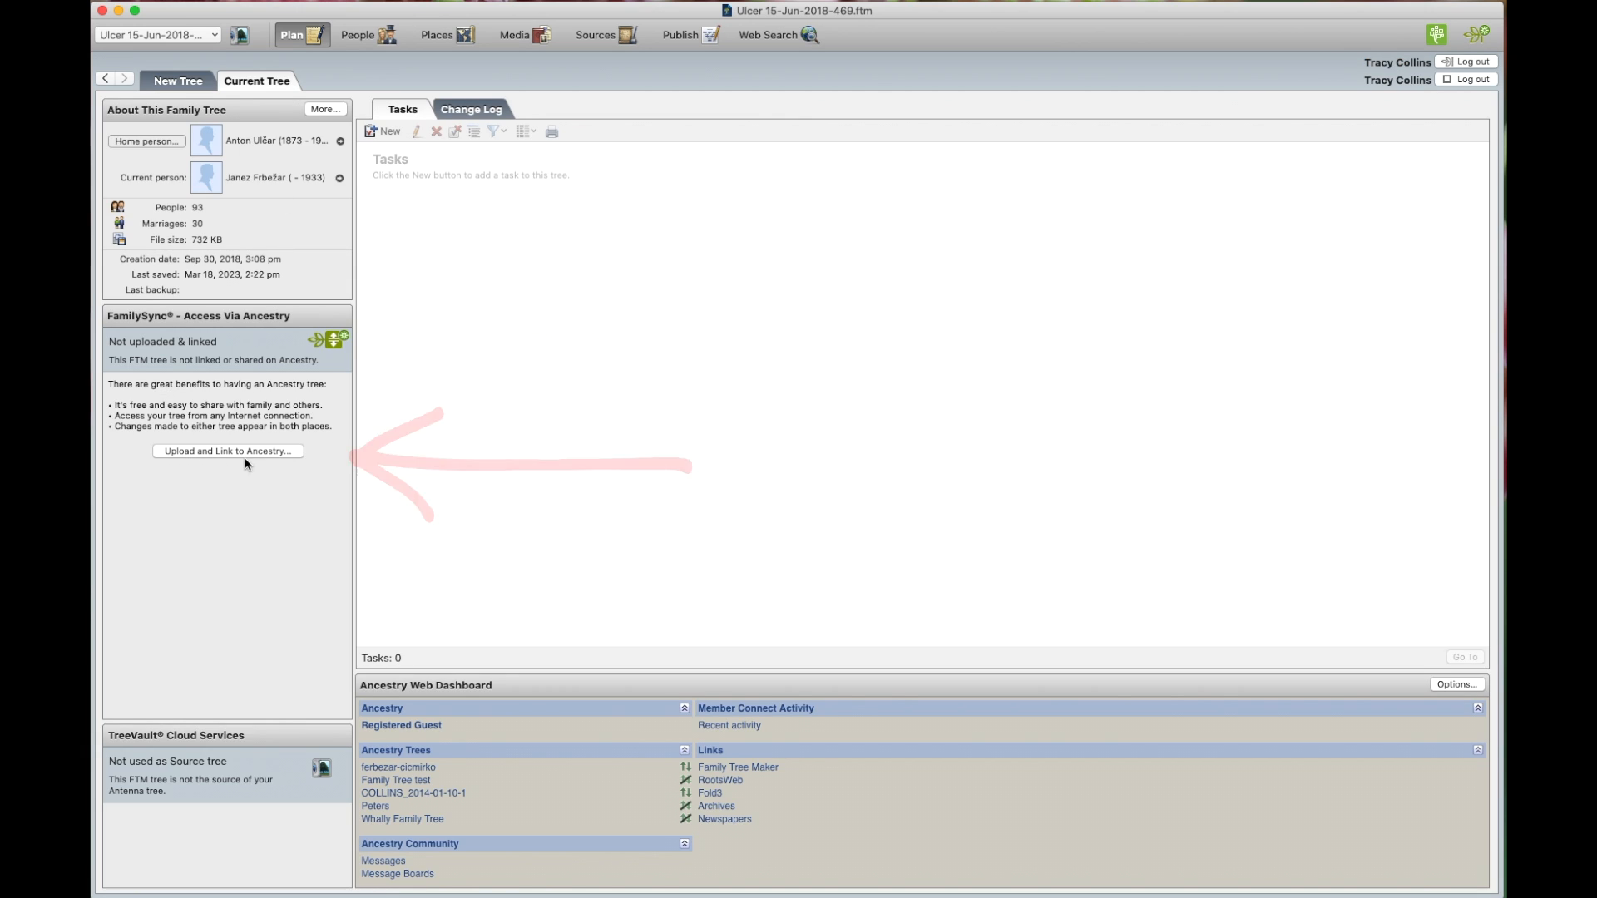
mouse_move(717, 314)
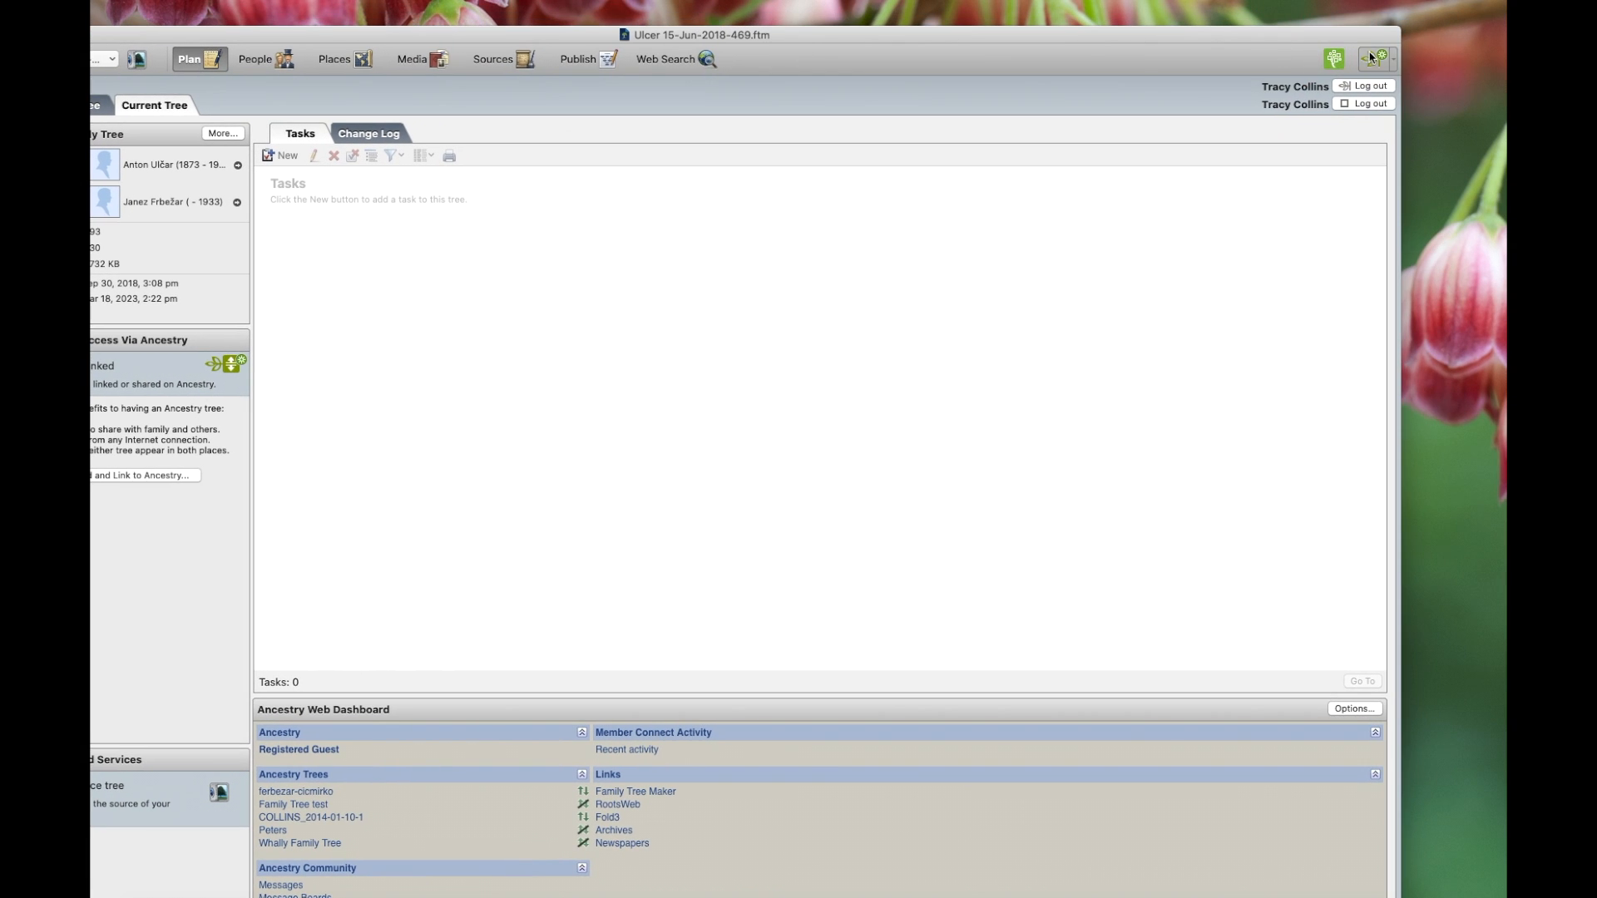
Choose Upload to Ancestry from FamilySync and continue past the Green Weather notice.
left_click(1374, 58)
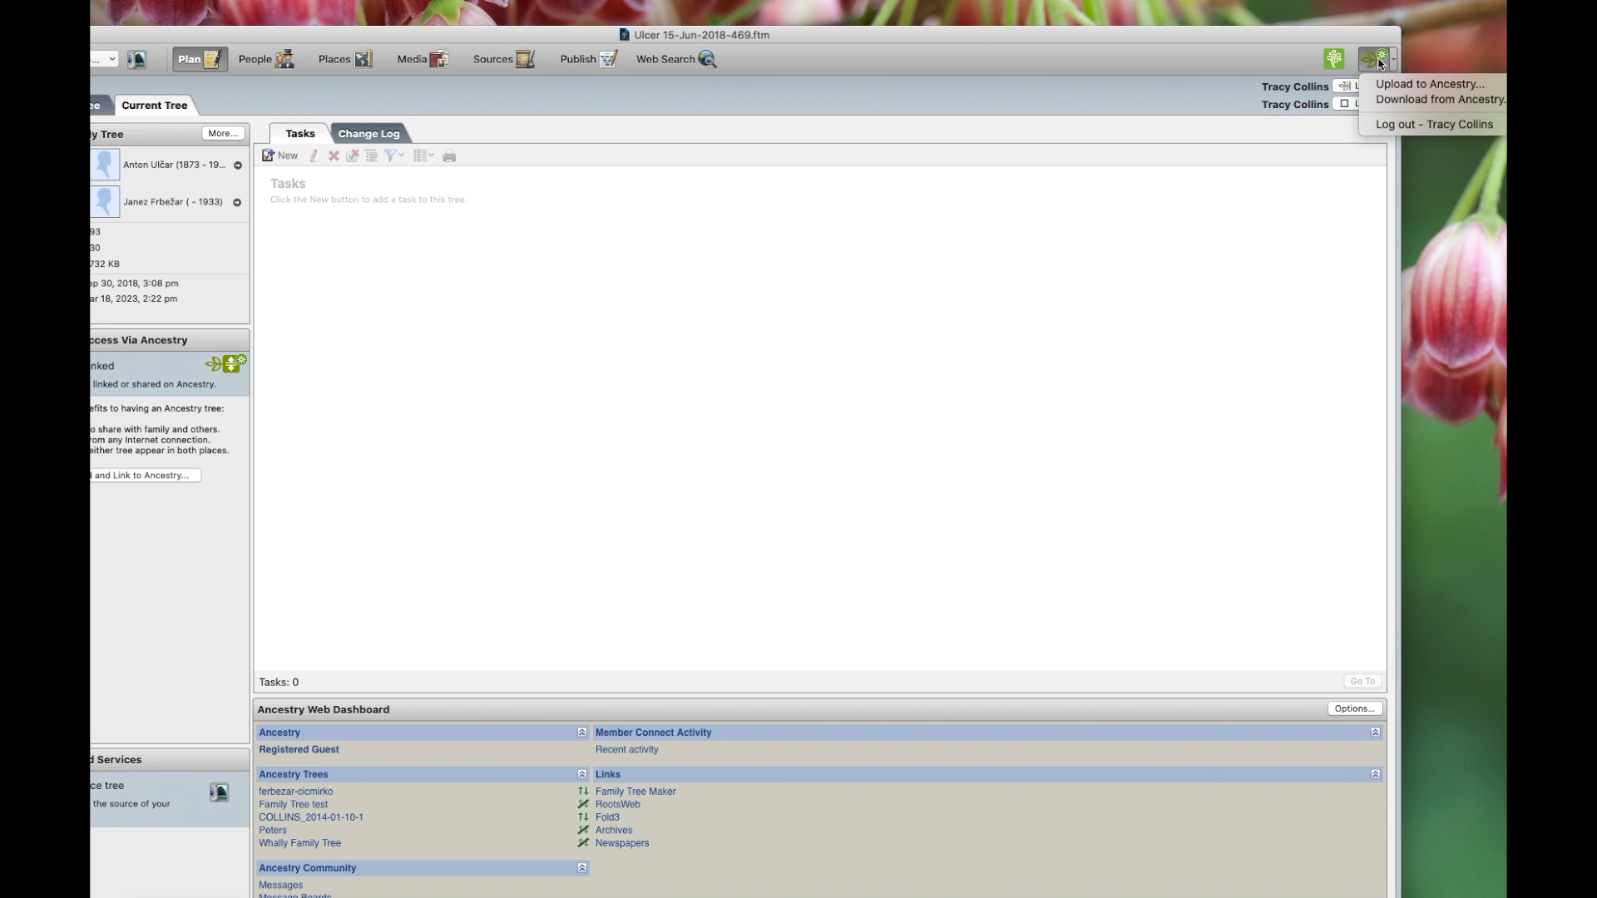
mouse_move(1430, 84)
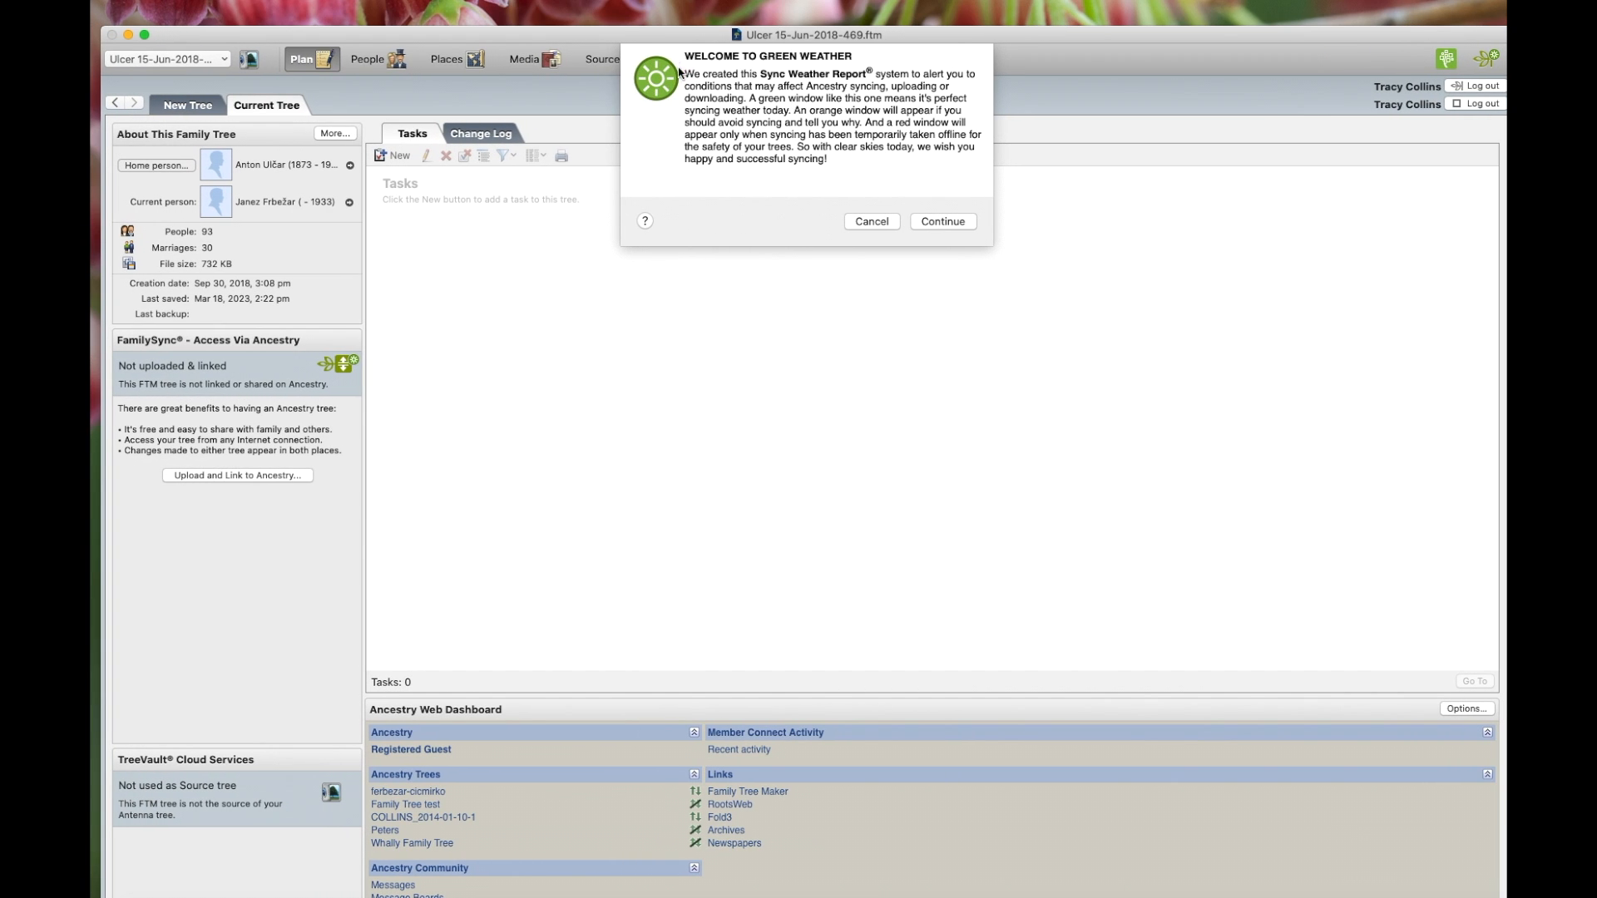
mouse_move(664, 94)
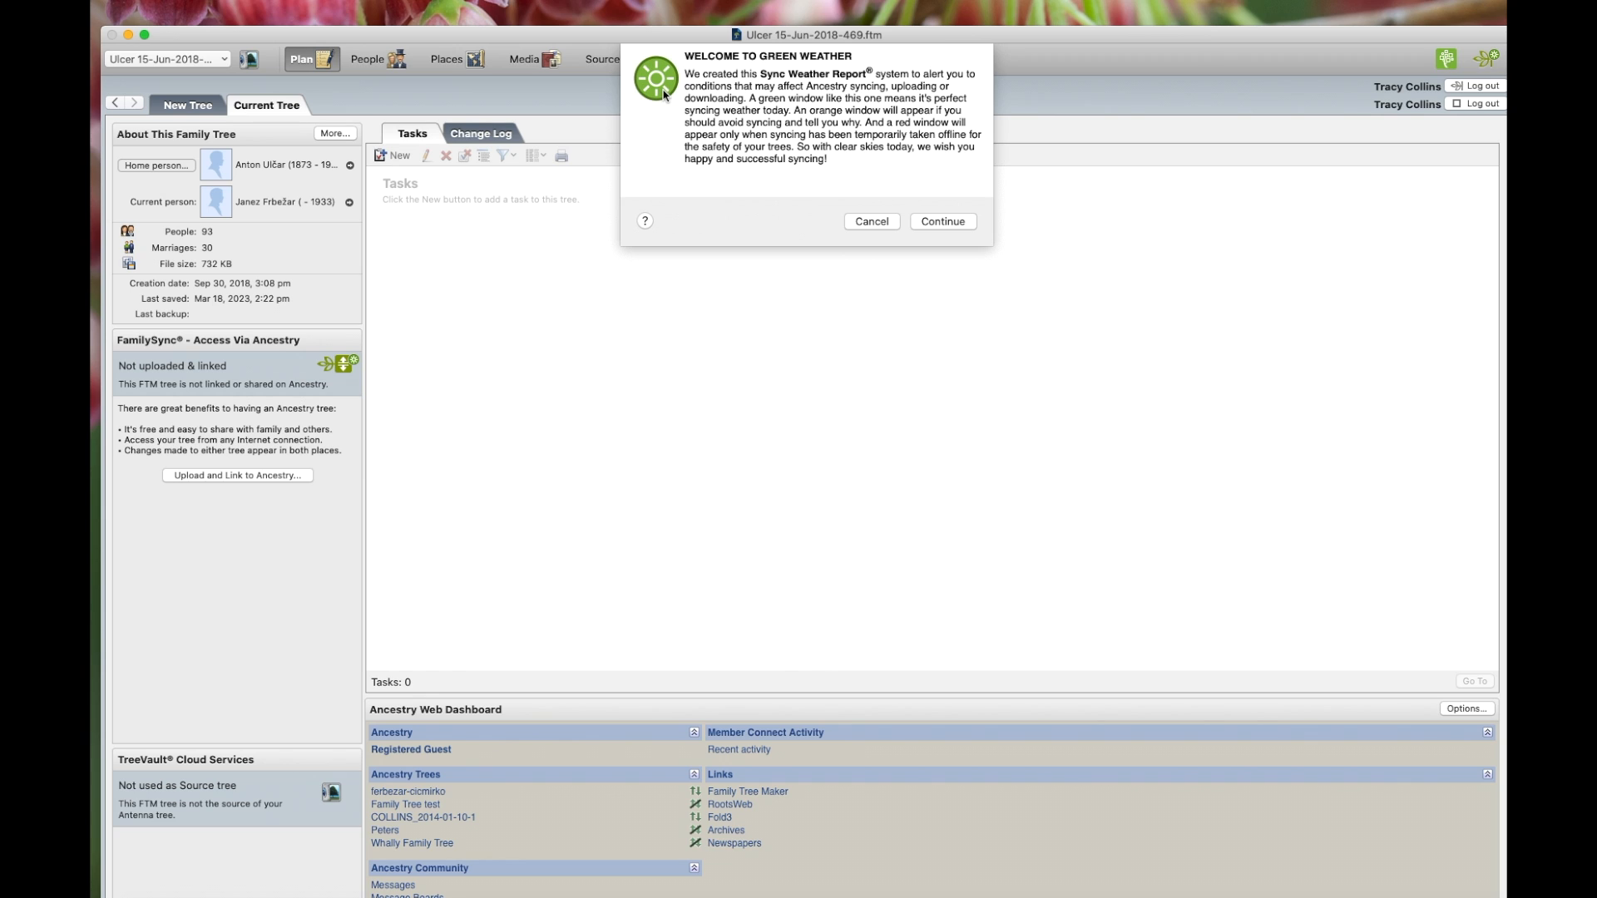
mouse_move(941, 222)
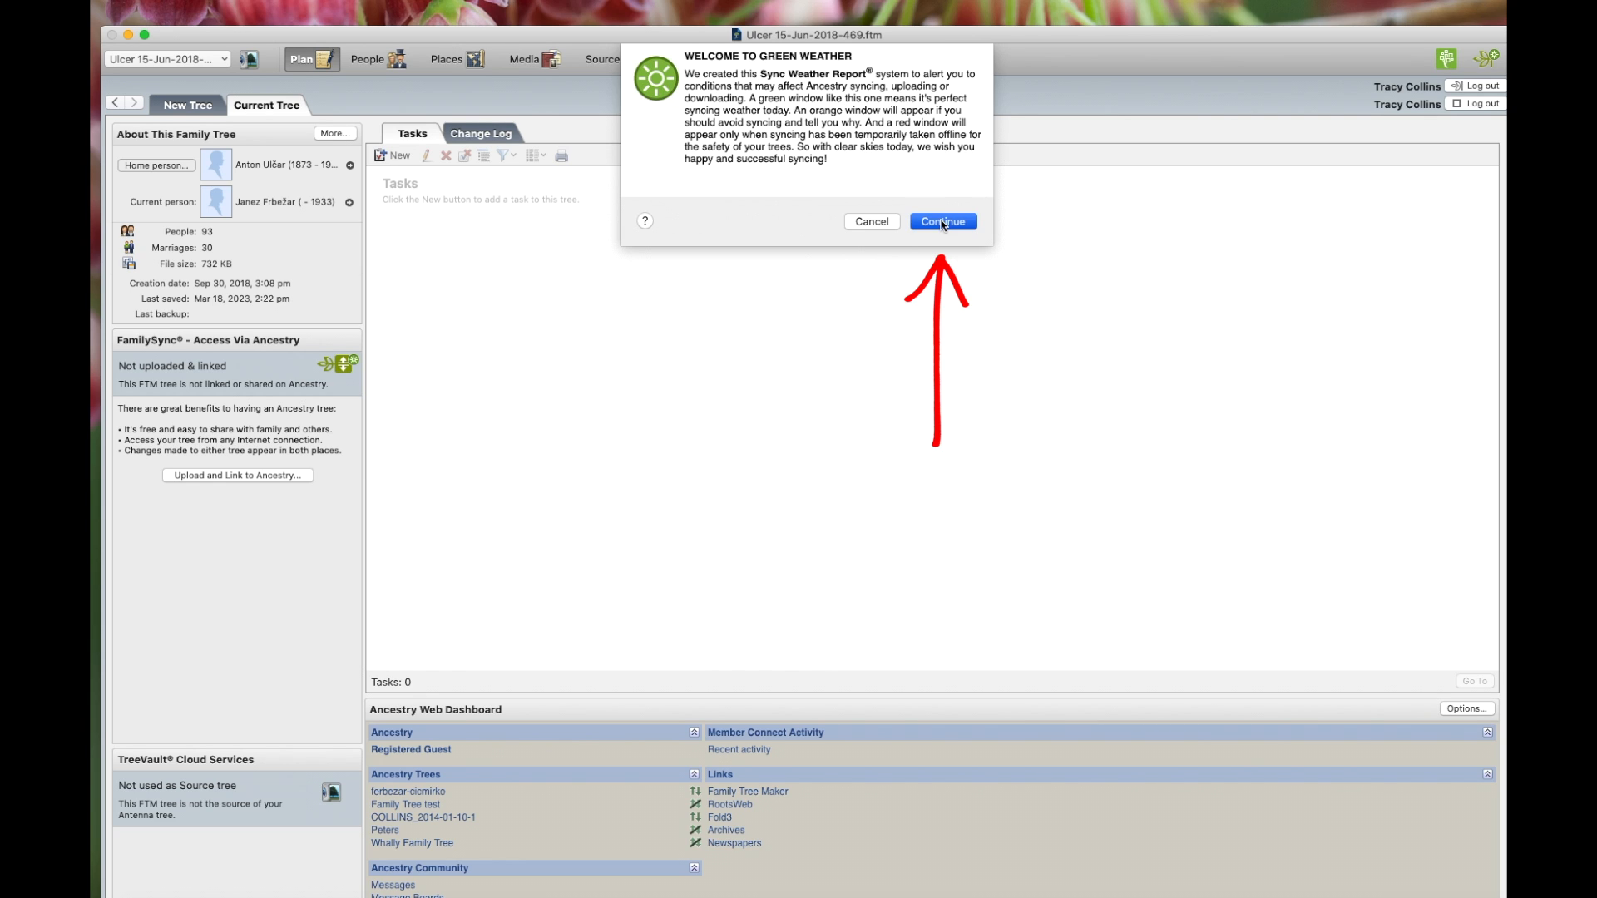
left_click(942, 221)
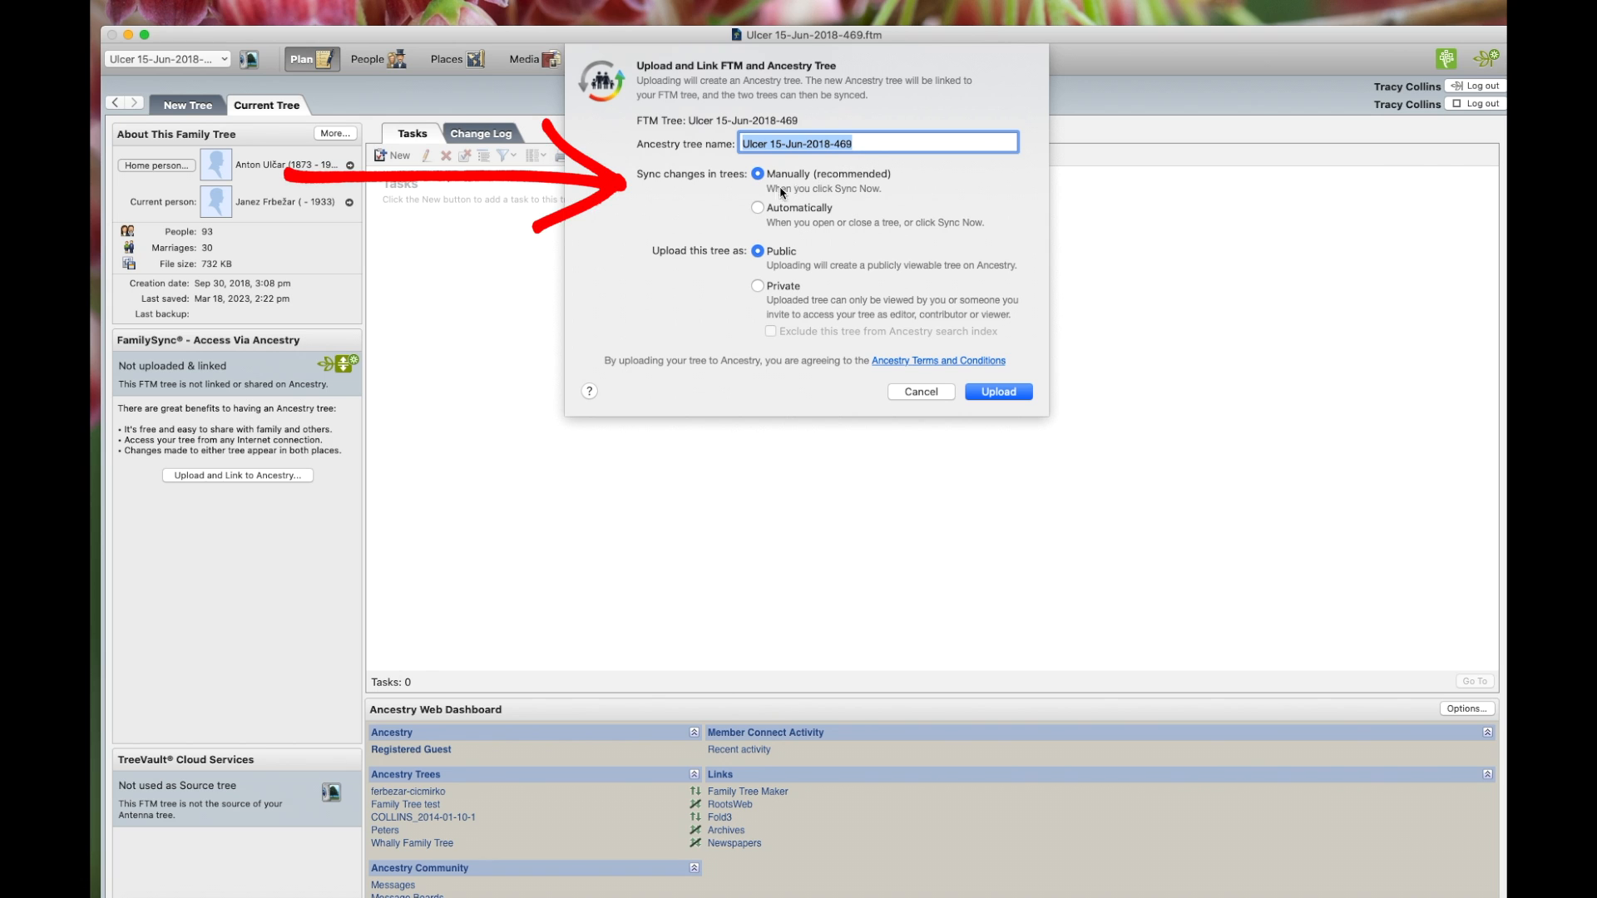
mouse_move(726, 190)
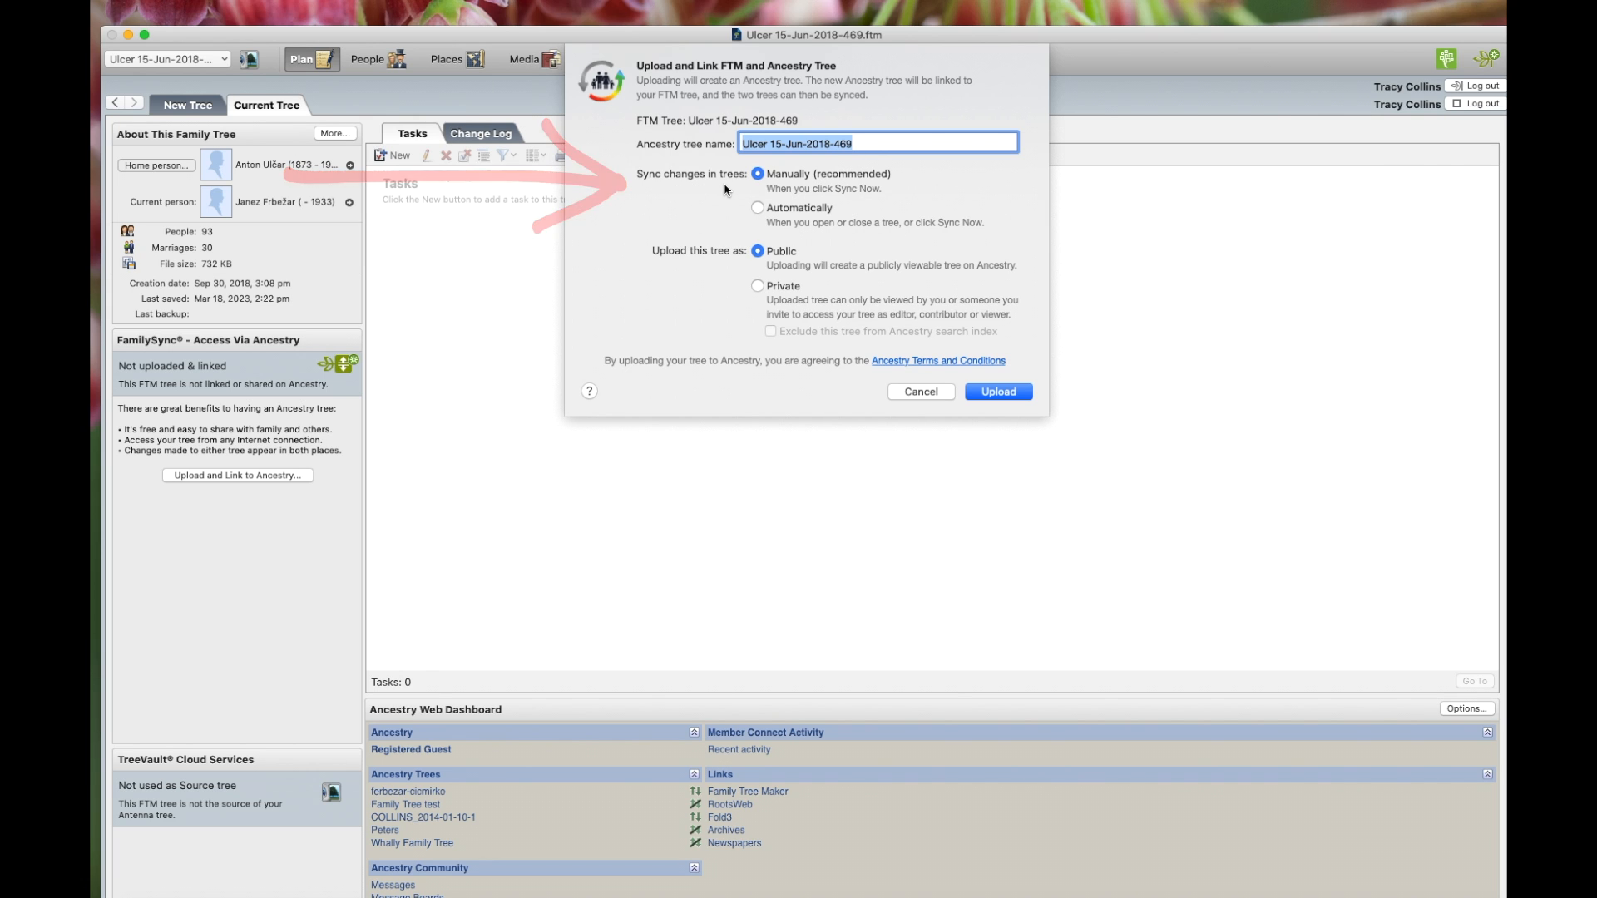
mouse_move(847, 190)
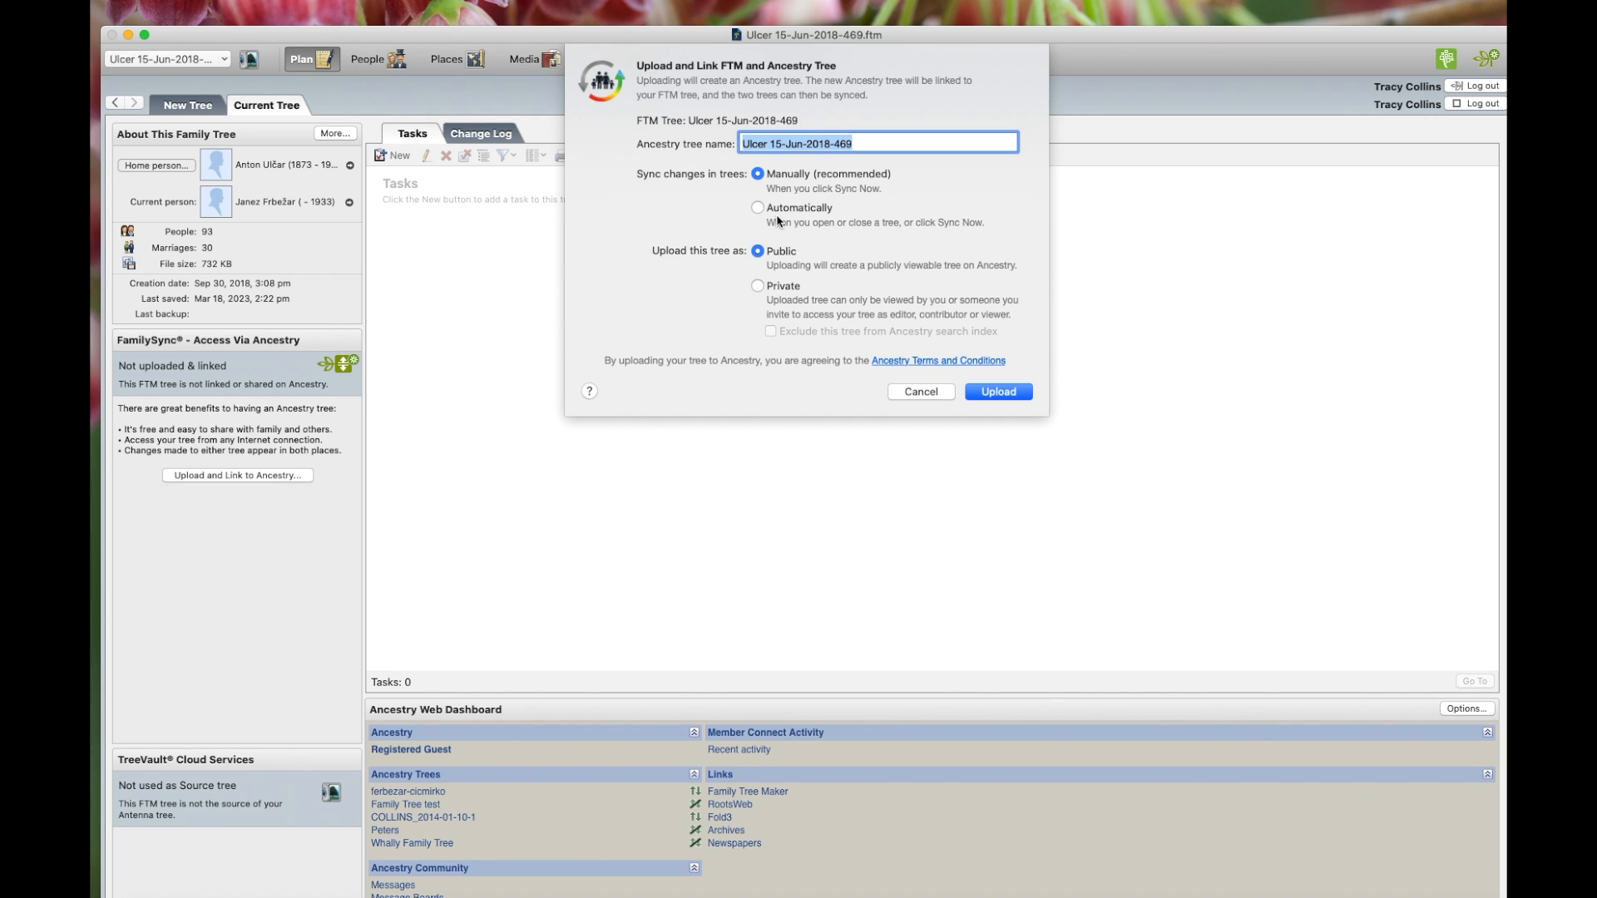
mouse_move(834, 223)
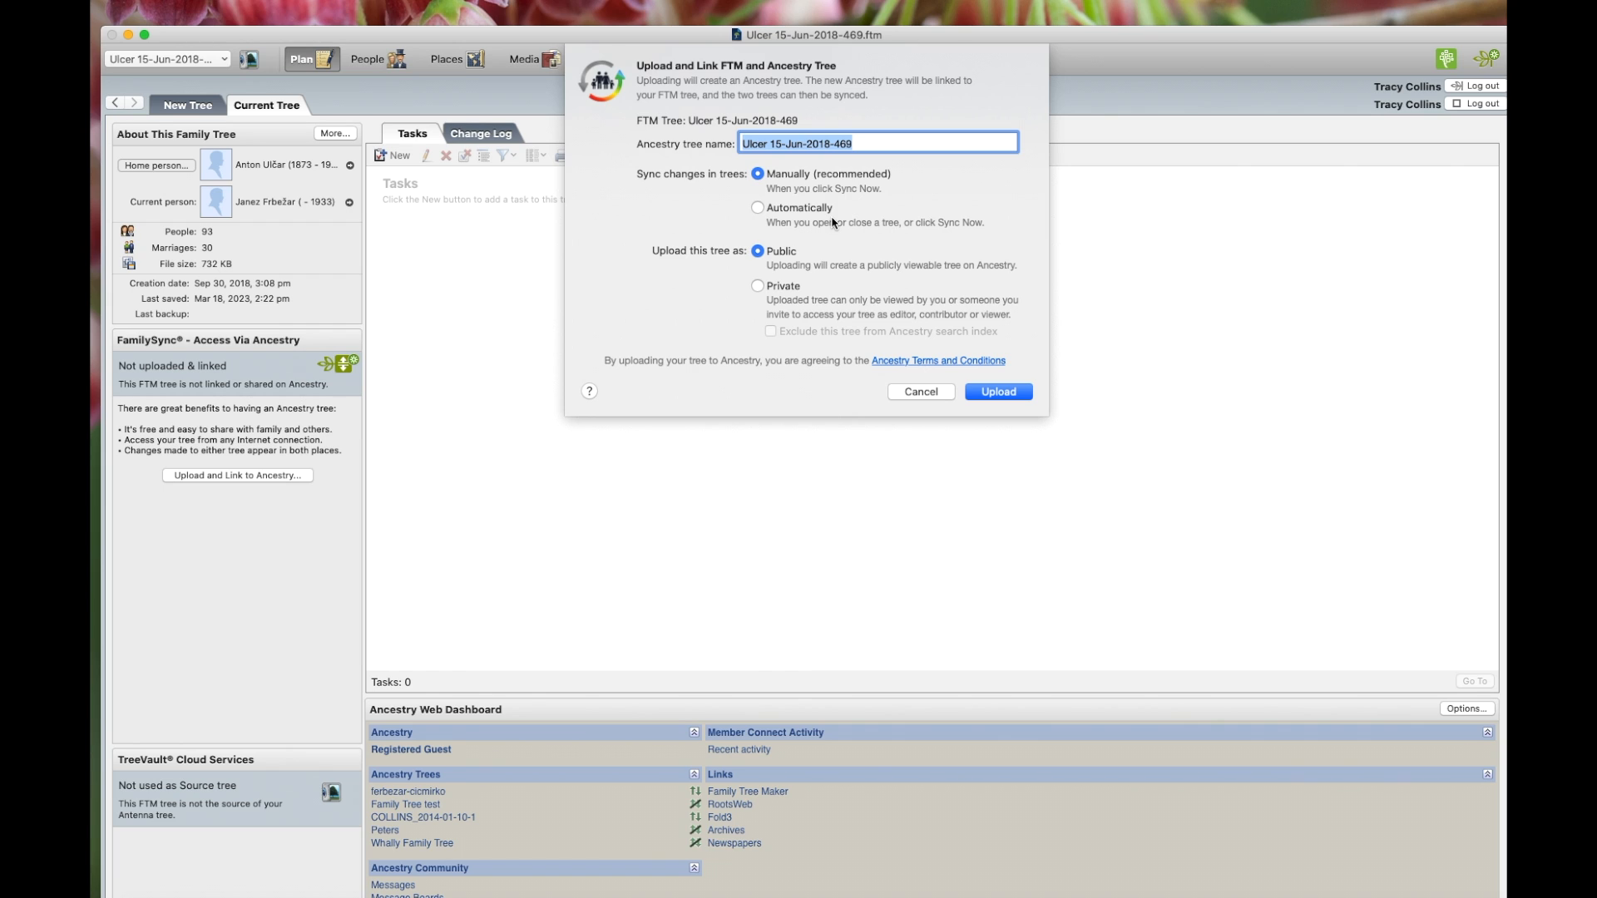
mouse_move(799, 164)
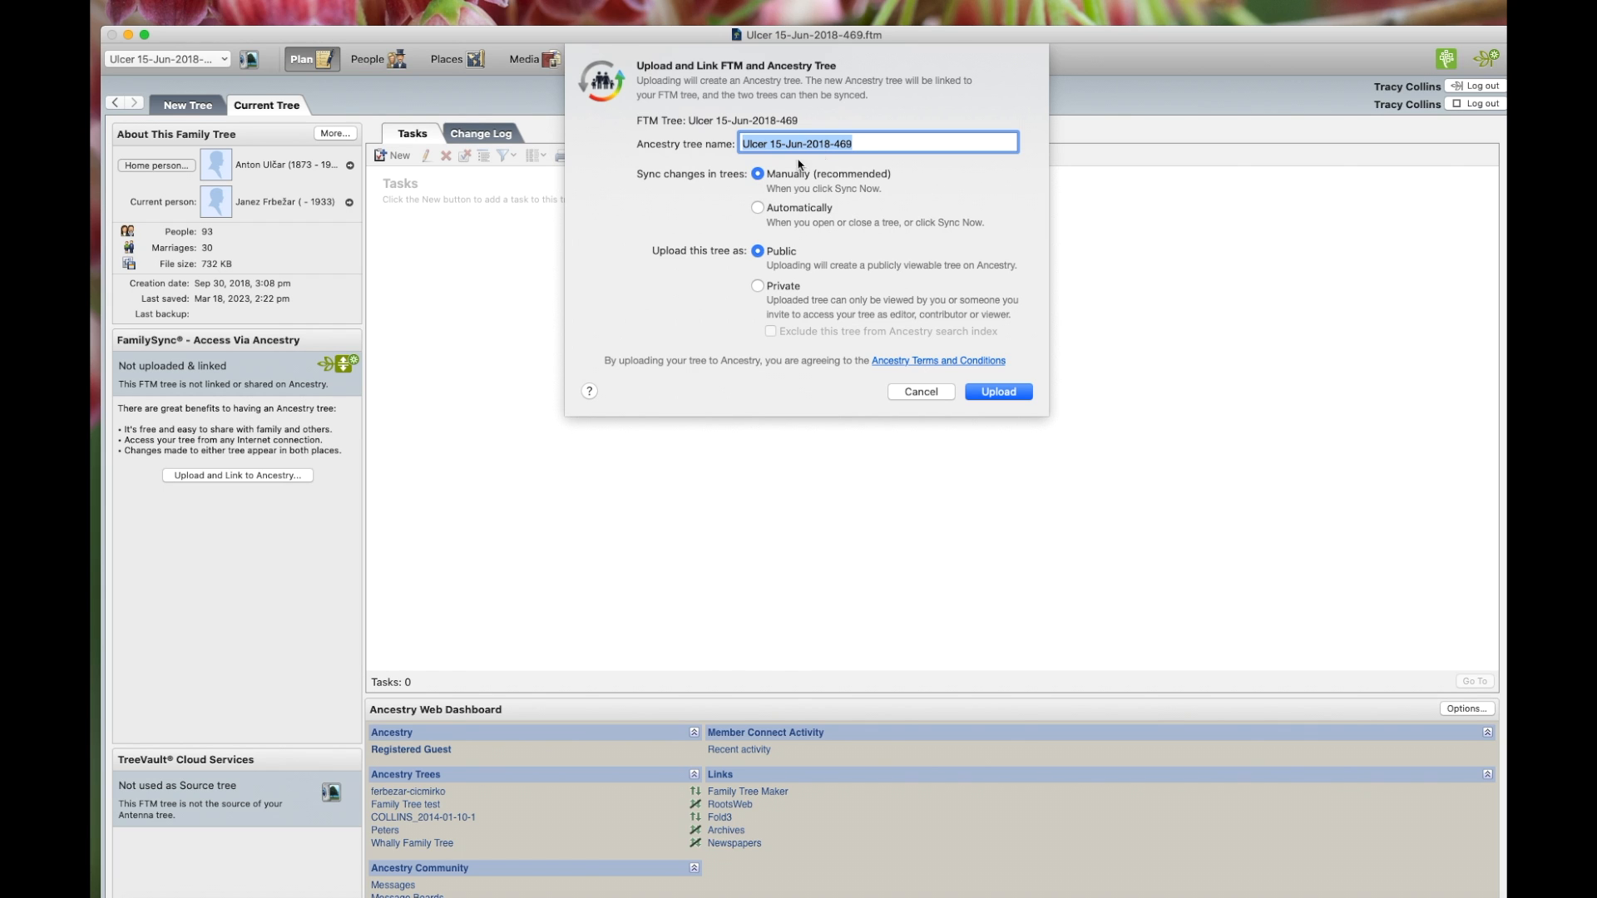
mouse_move(776, 195)
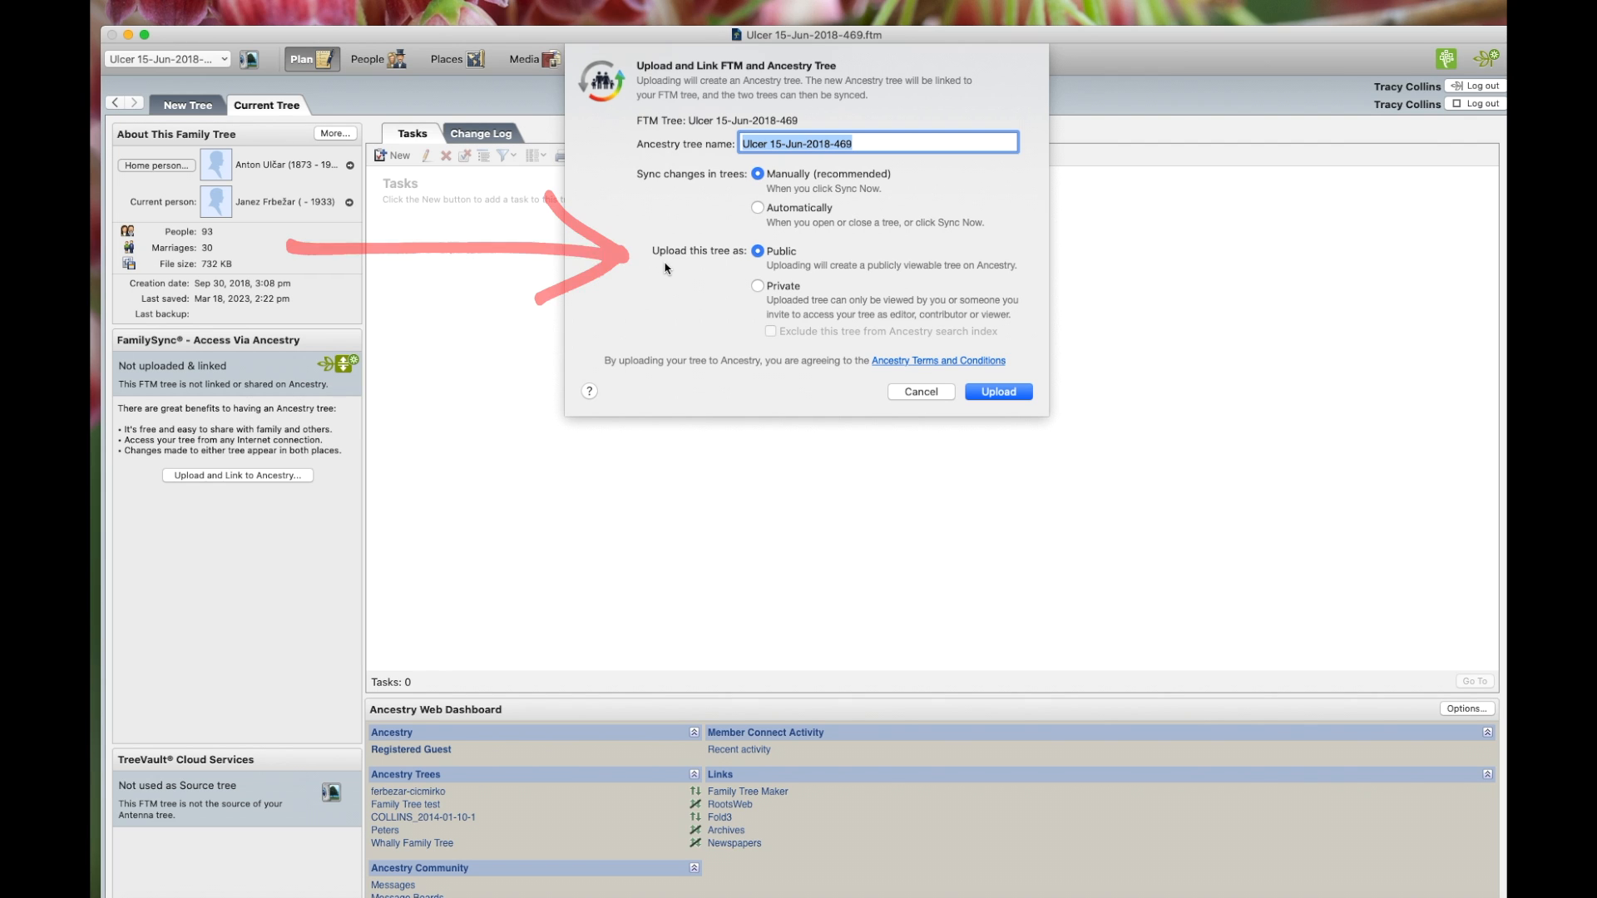
mouse_move(708, 266)
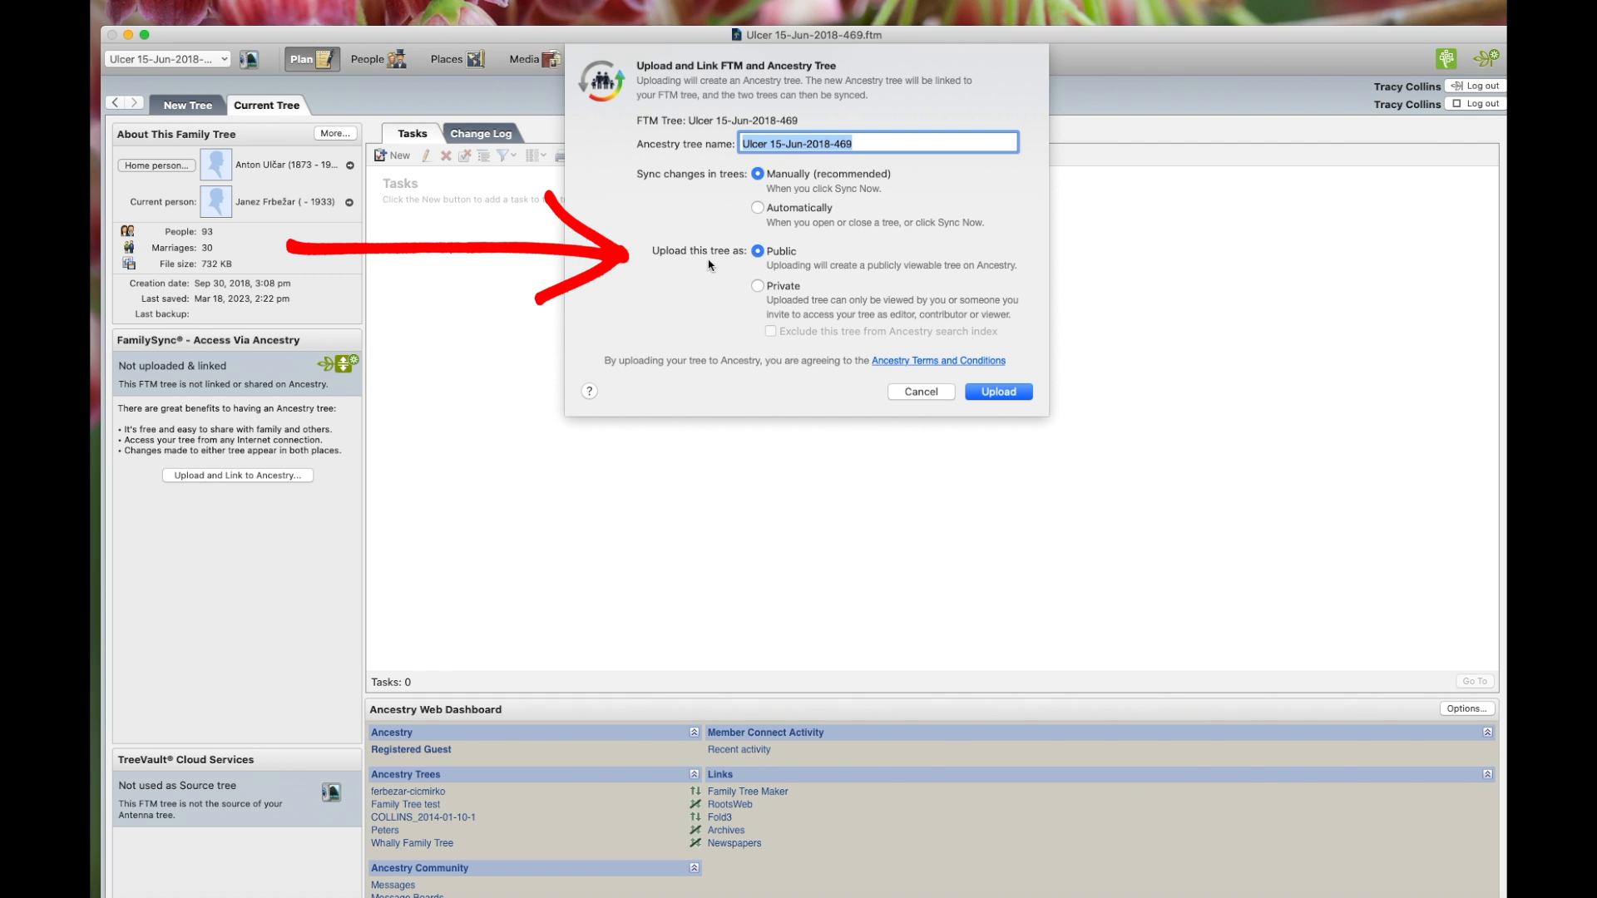
mouse_move(777, 264)
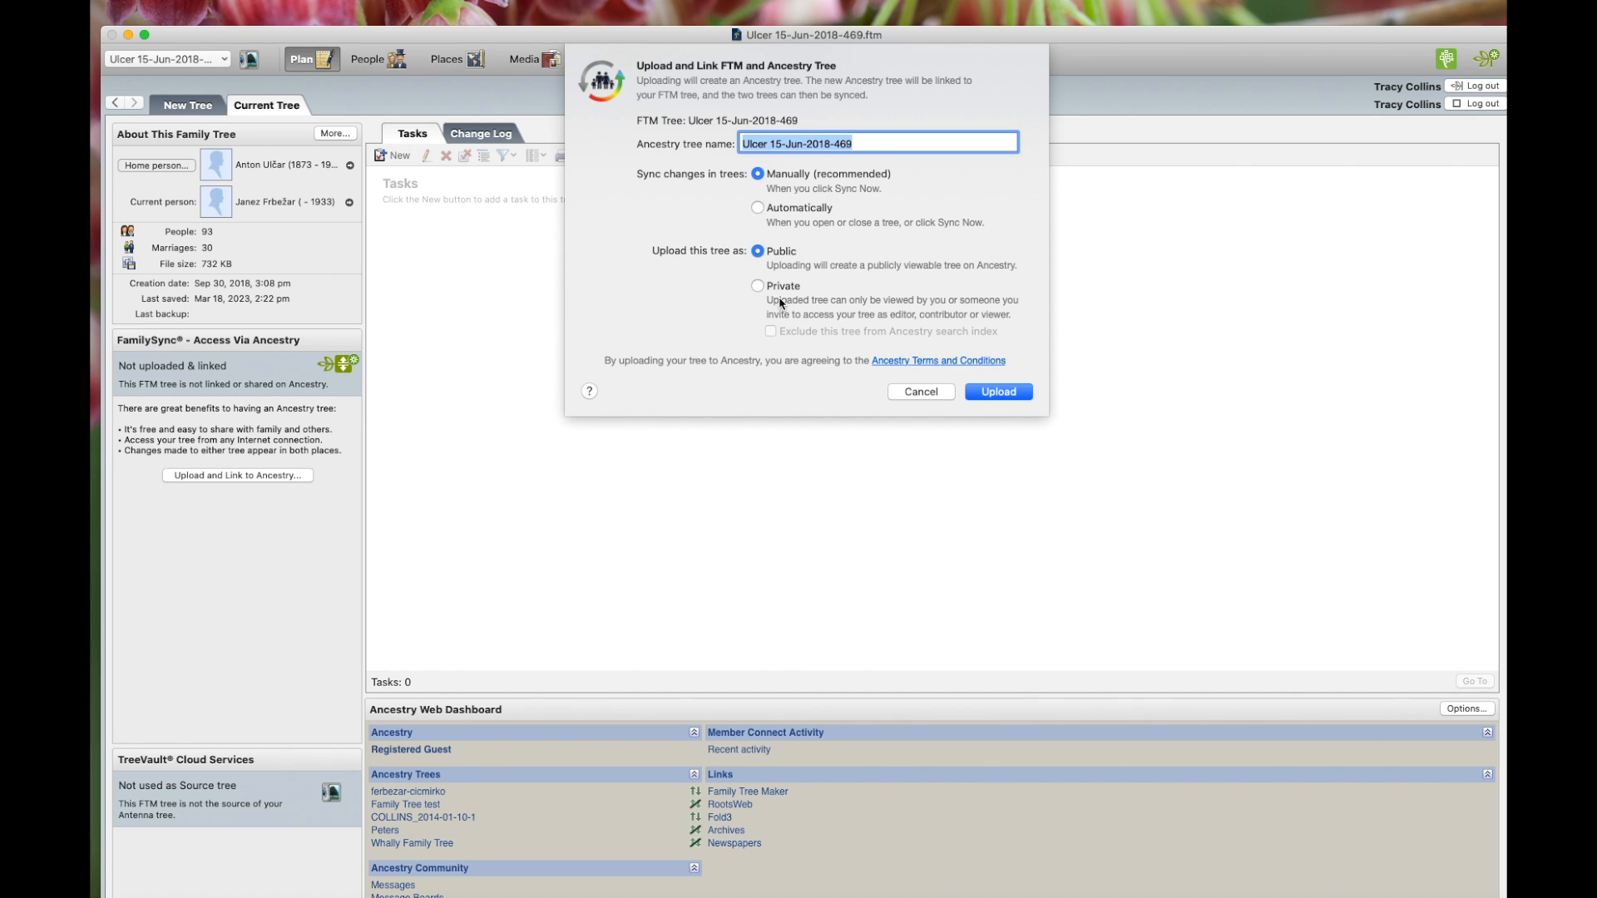
mouse_move(779, 301)
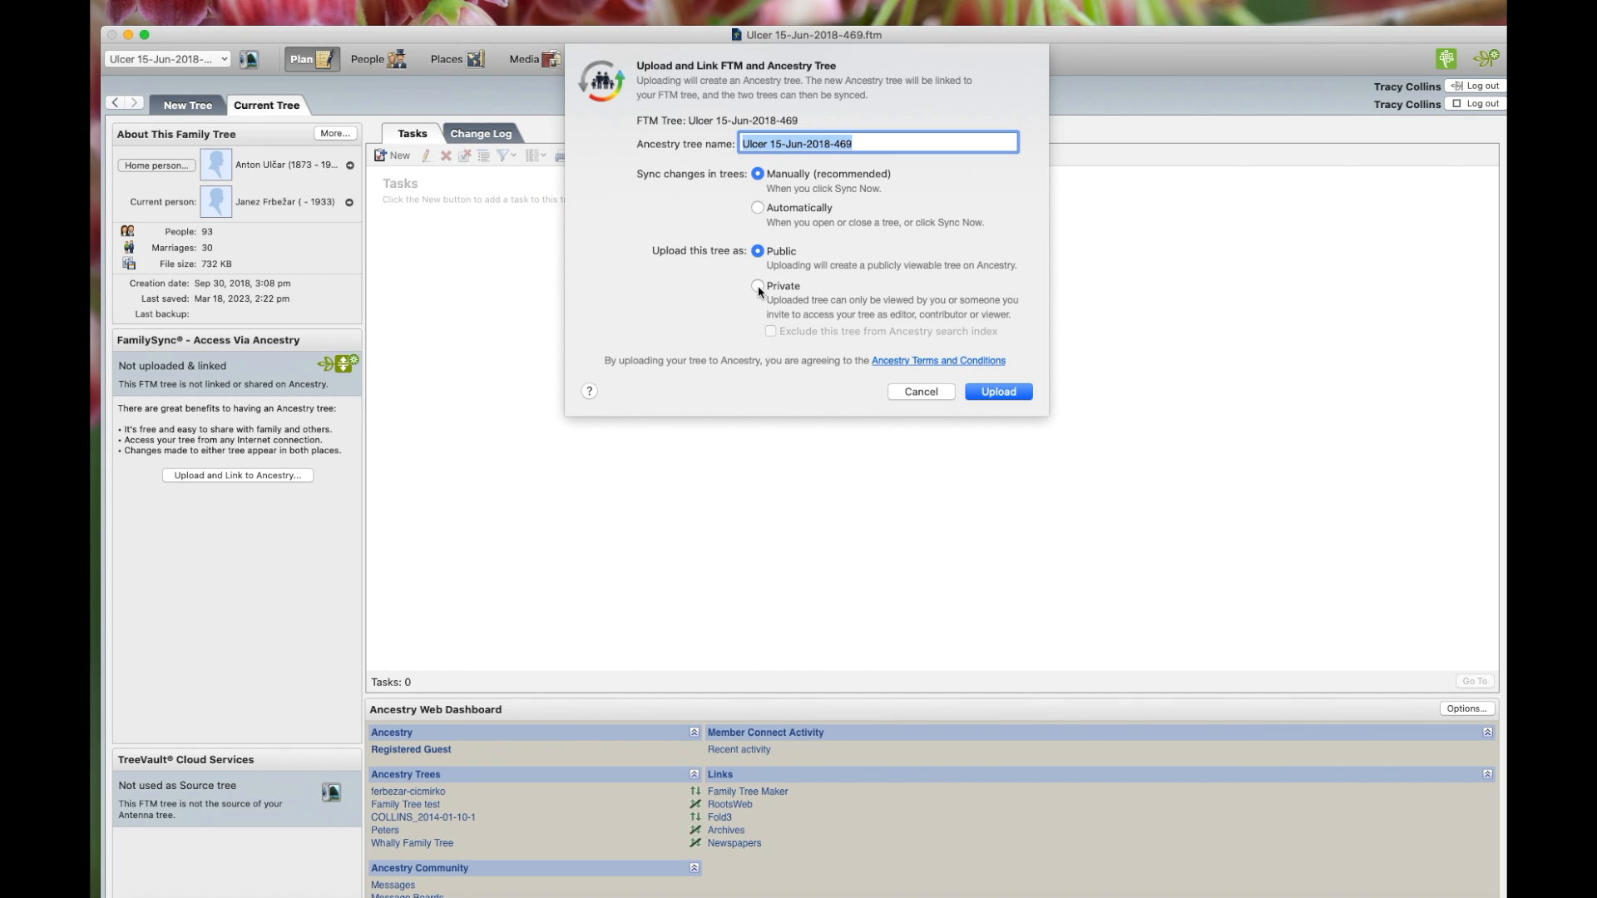
Upload the tree with manual sync, Private, and excluded from the search index.
left_click(757, 286)
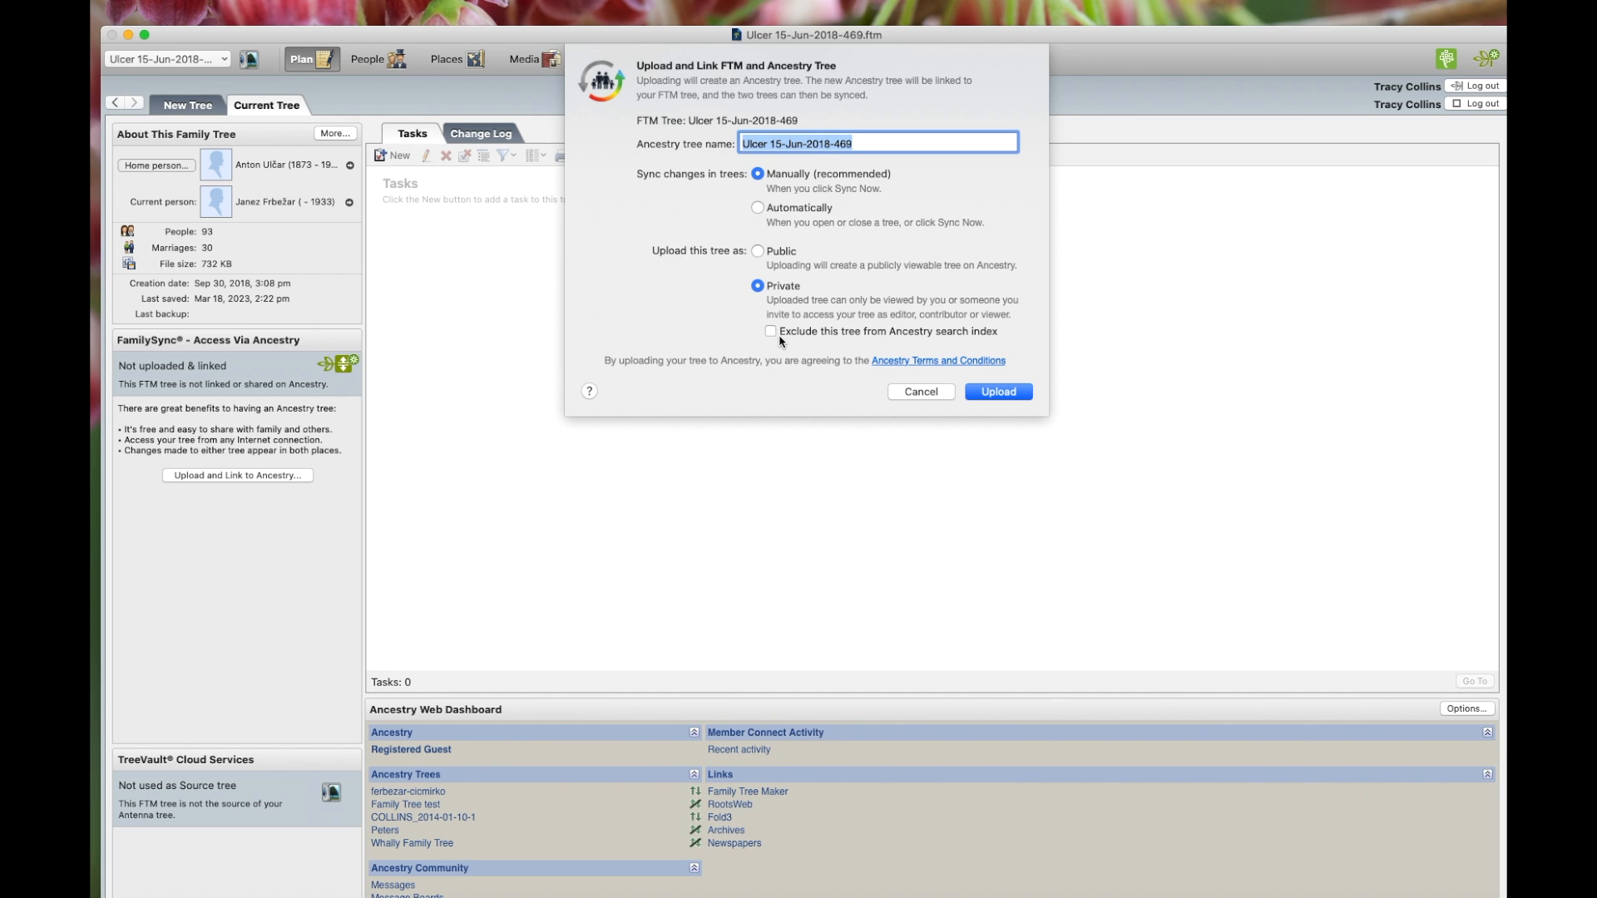
mouse_move(774, 336)
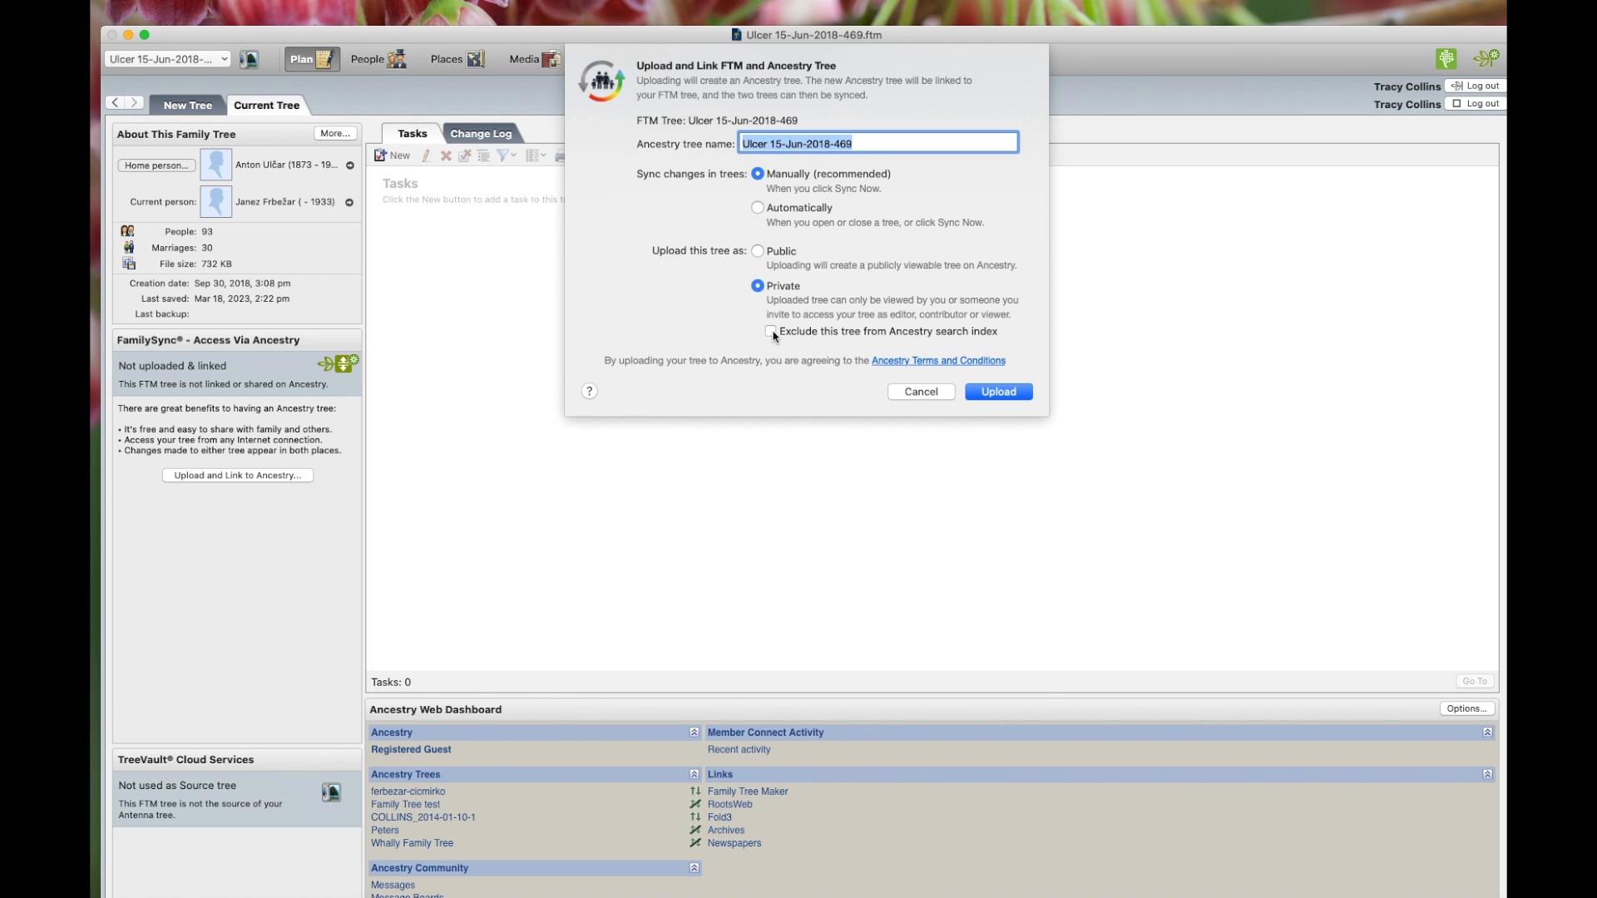
left_click(770, 331)
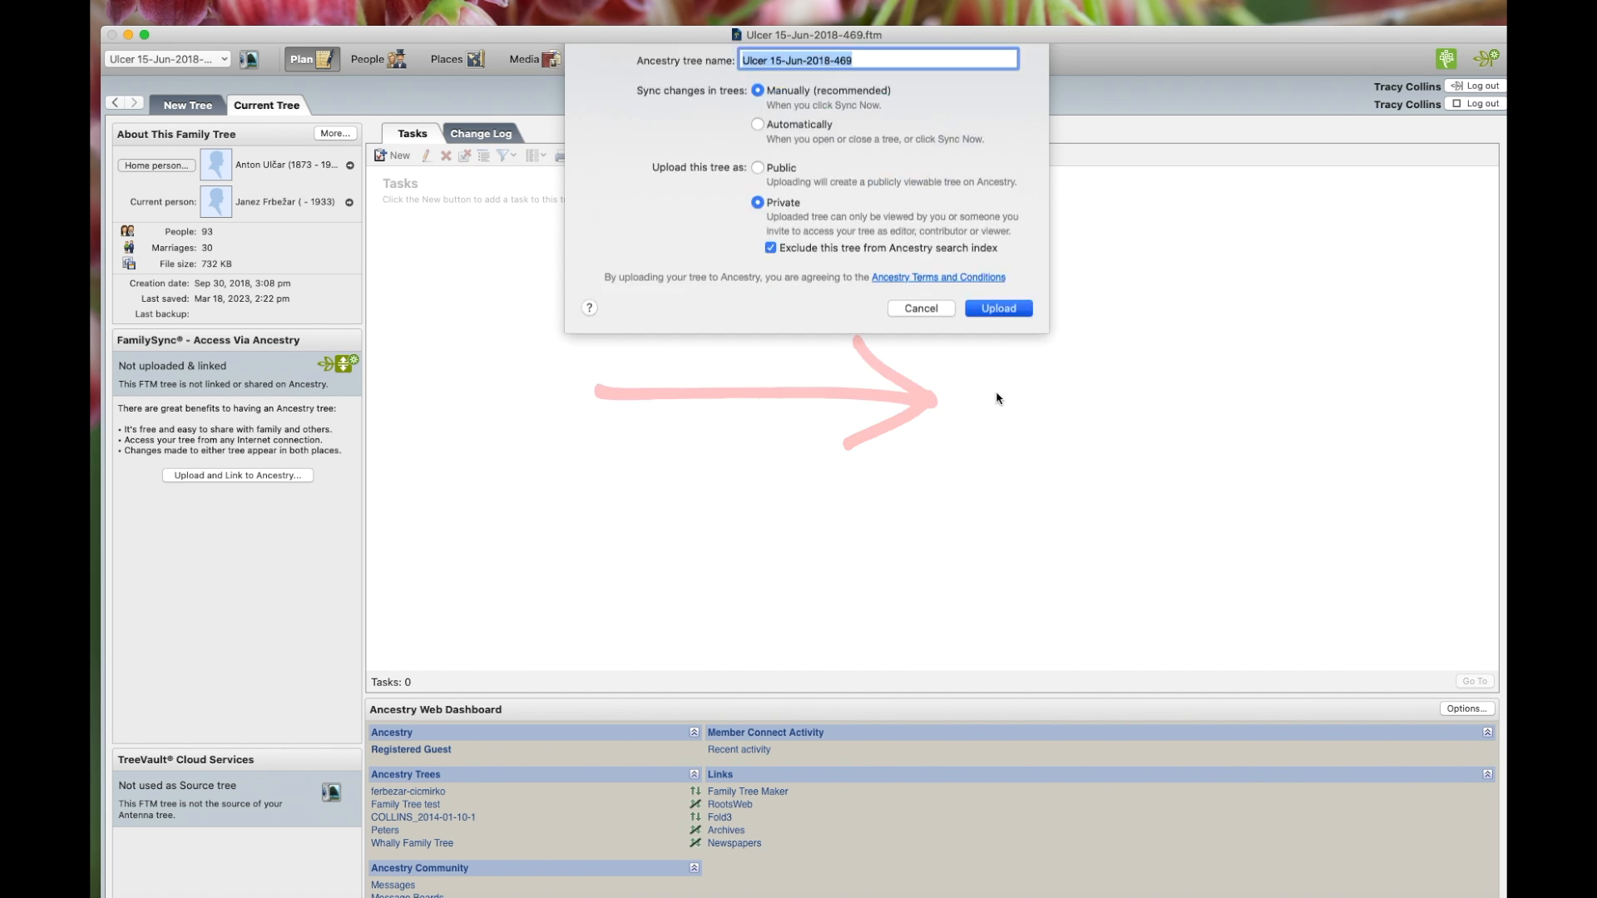
left_click(997, 307)
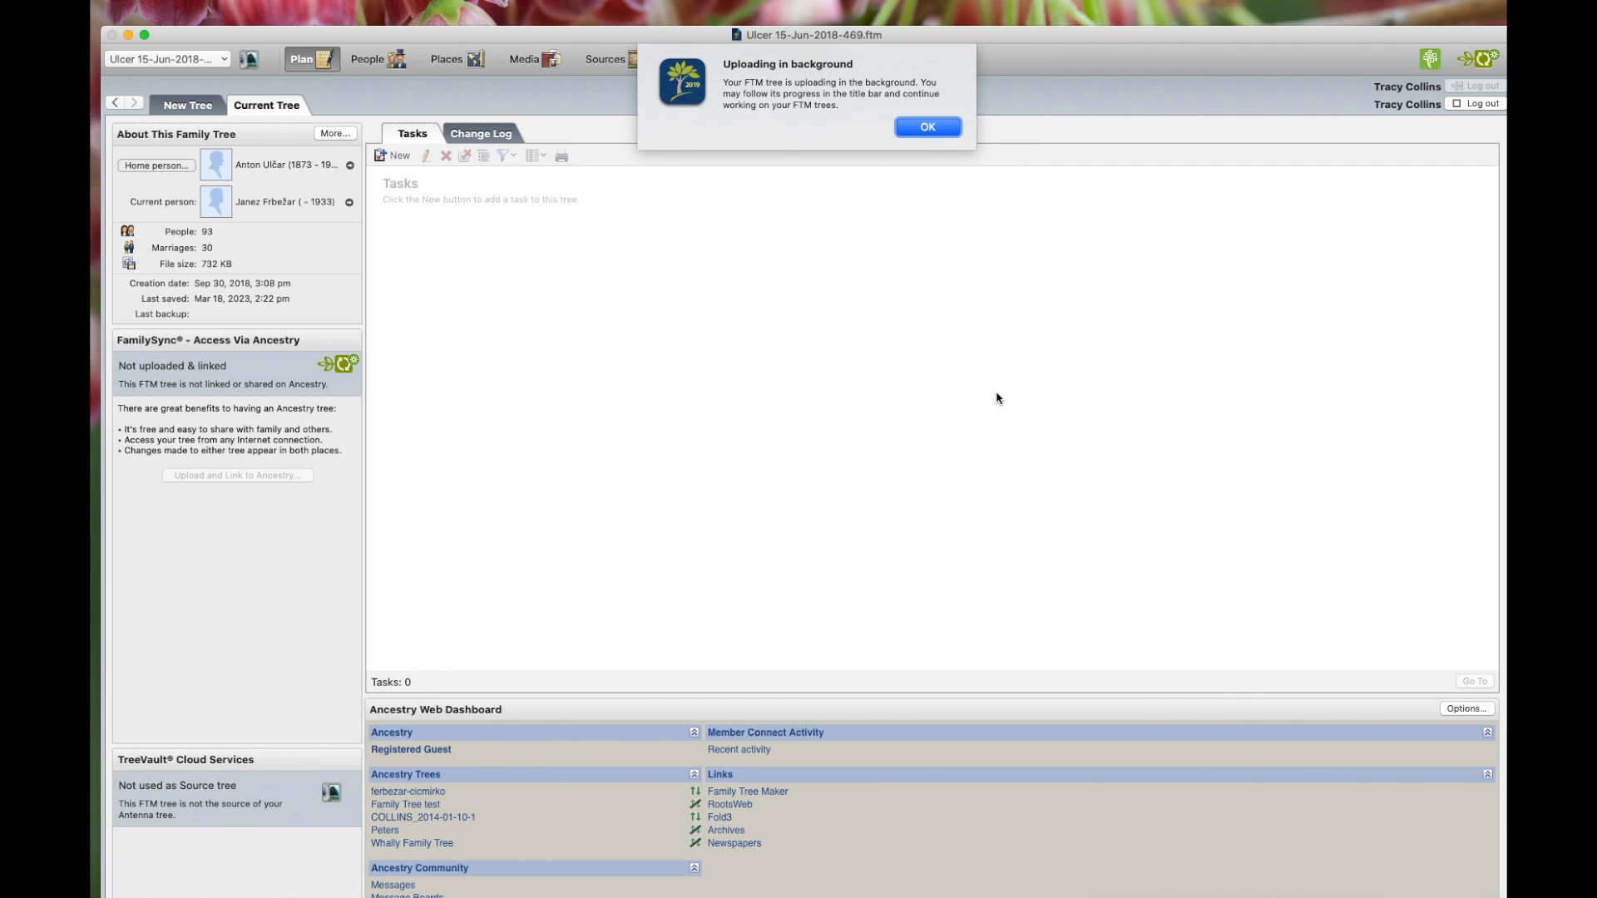
mouse_move(783, 132)
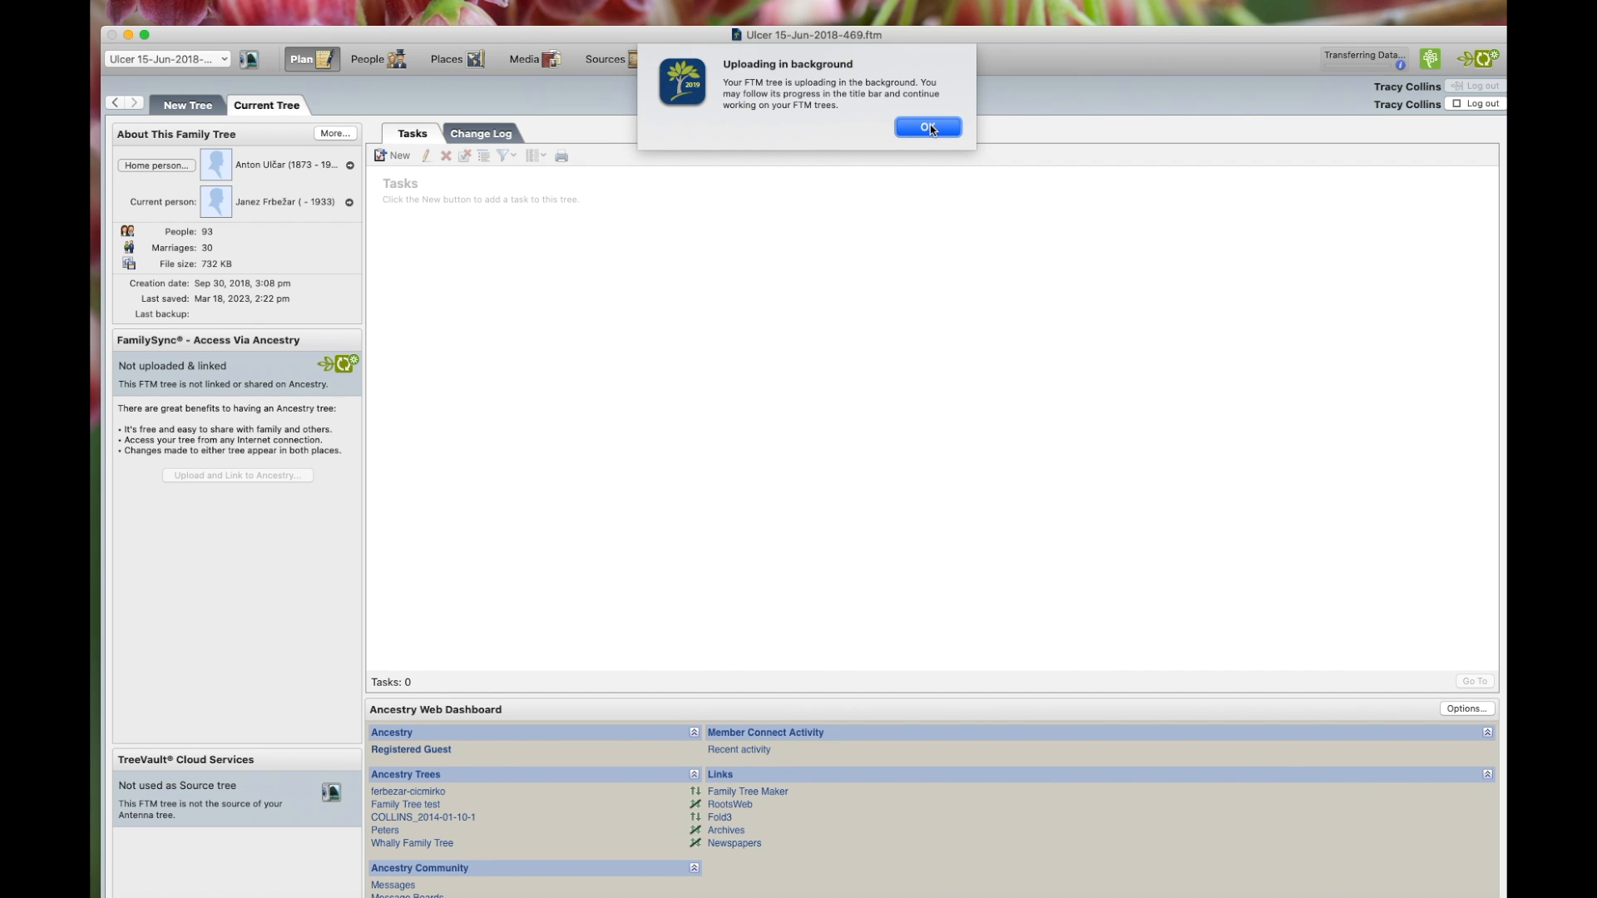
Dismiss the background upload notice and choose to view the Ancestry tree.
left_click(925, 127)
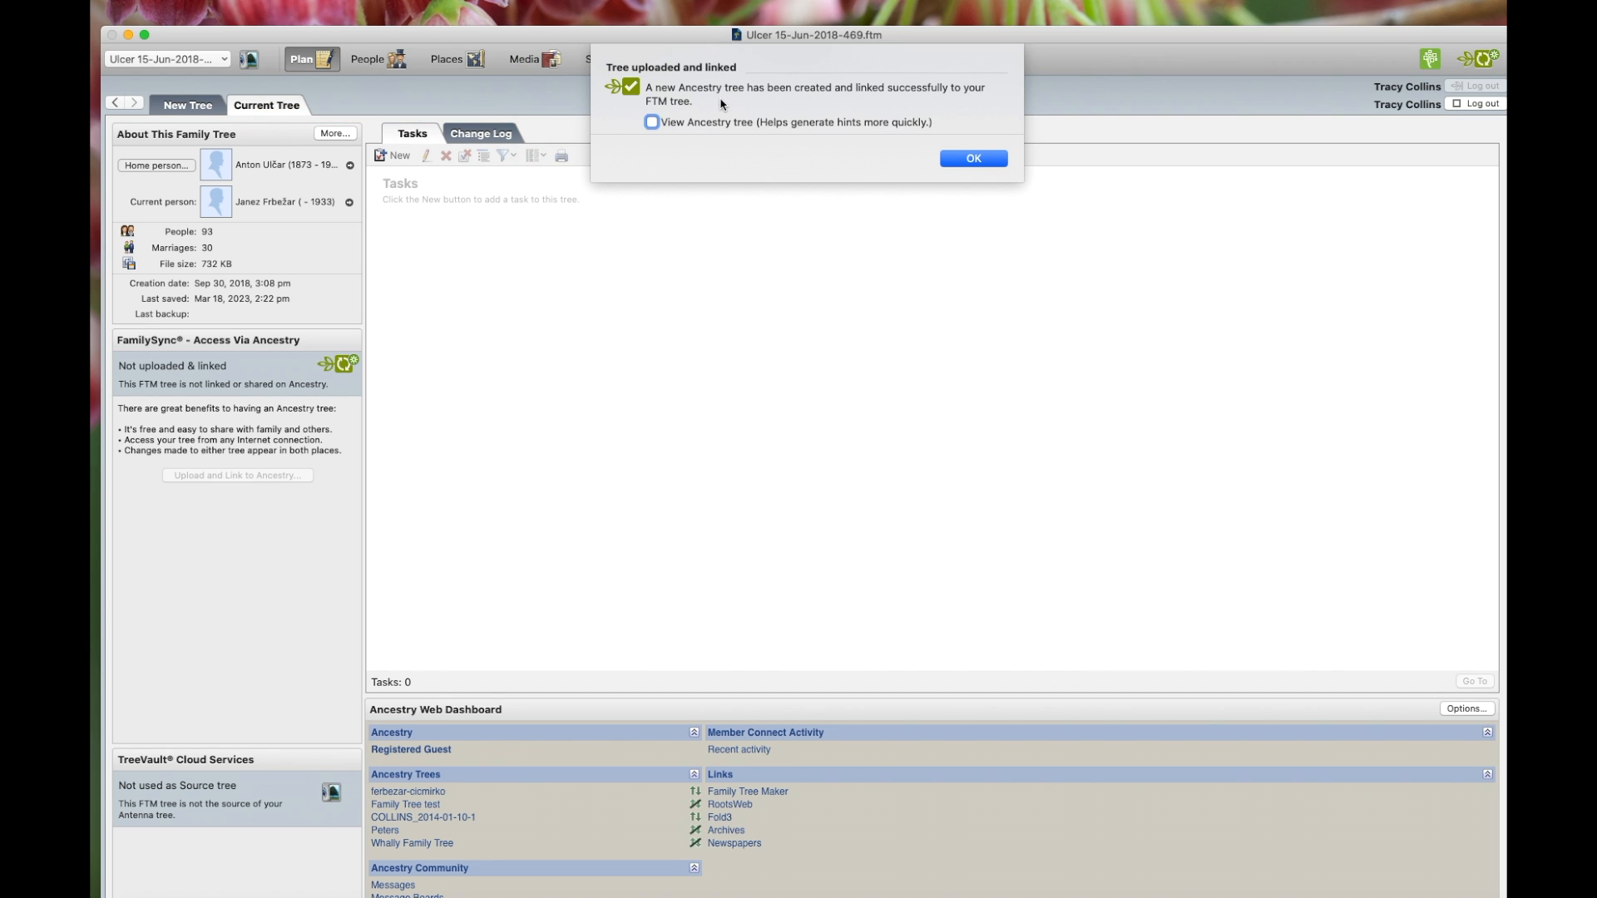
mouse_move(653, 128)
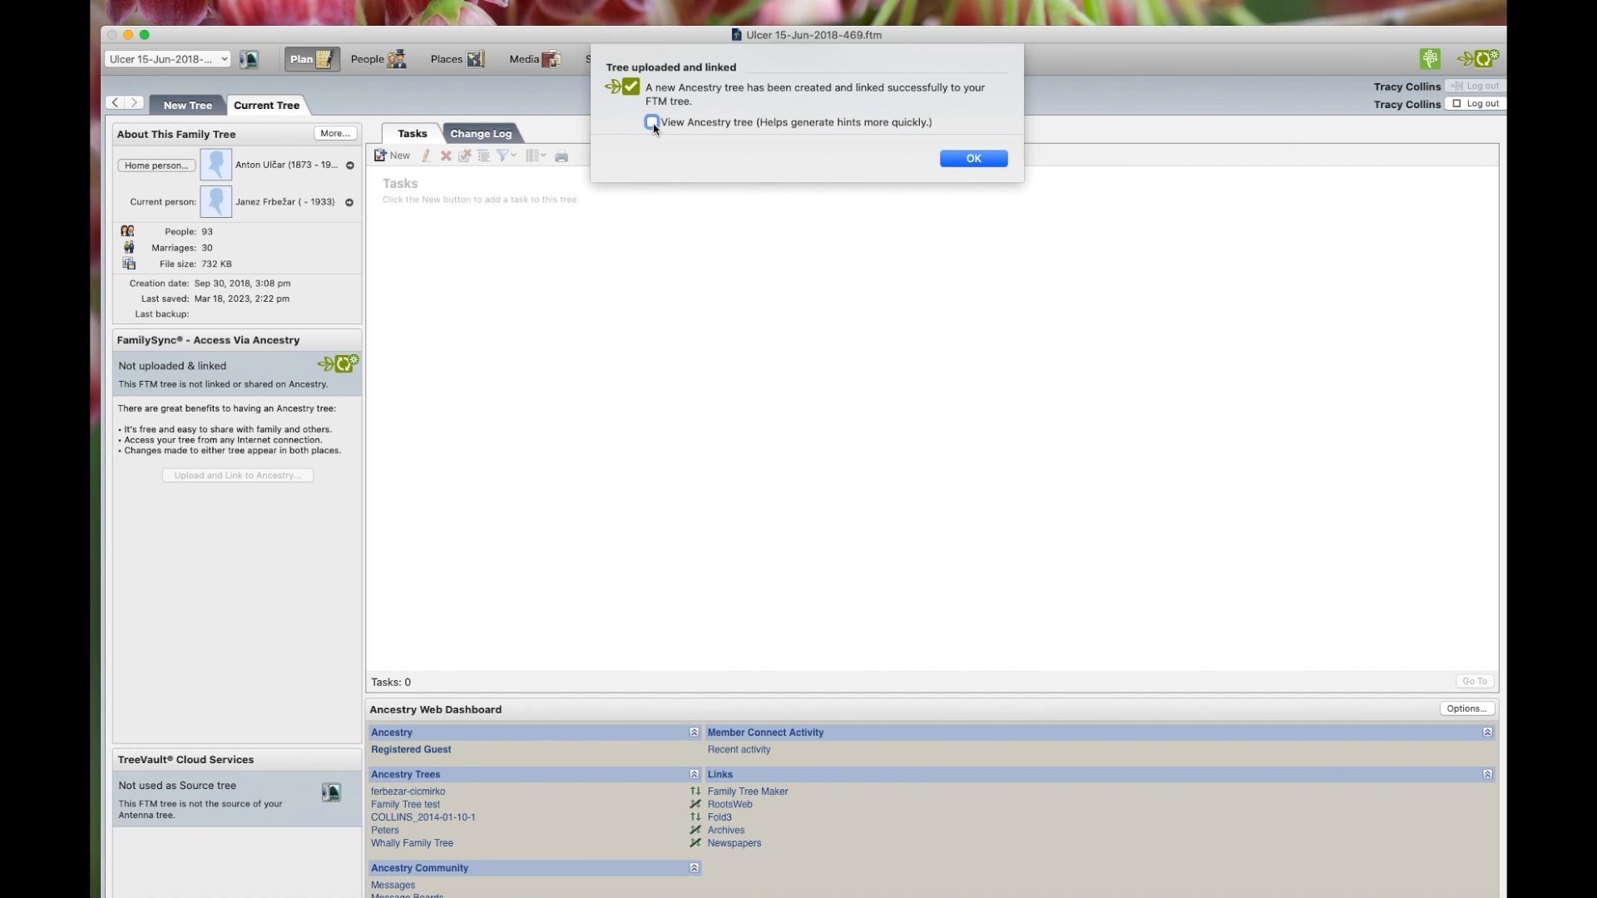
left_click(651, 122)
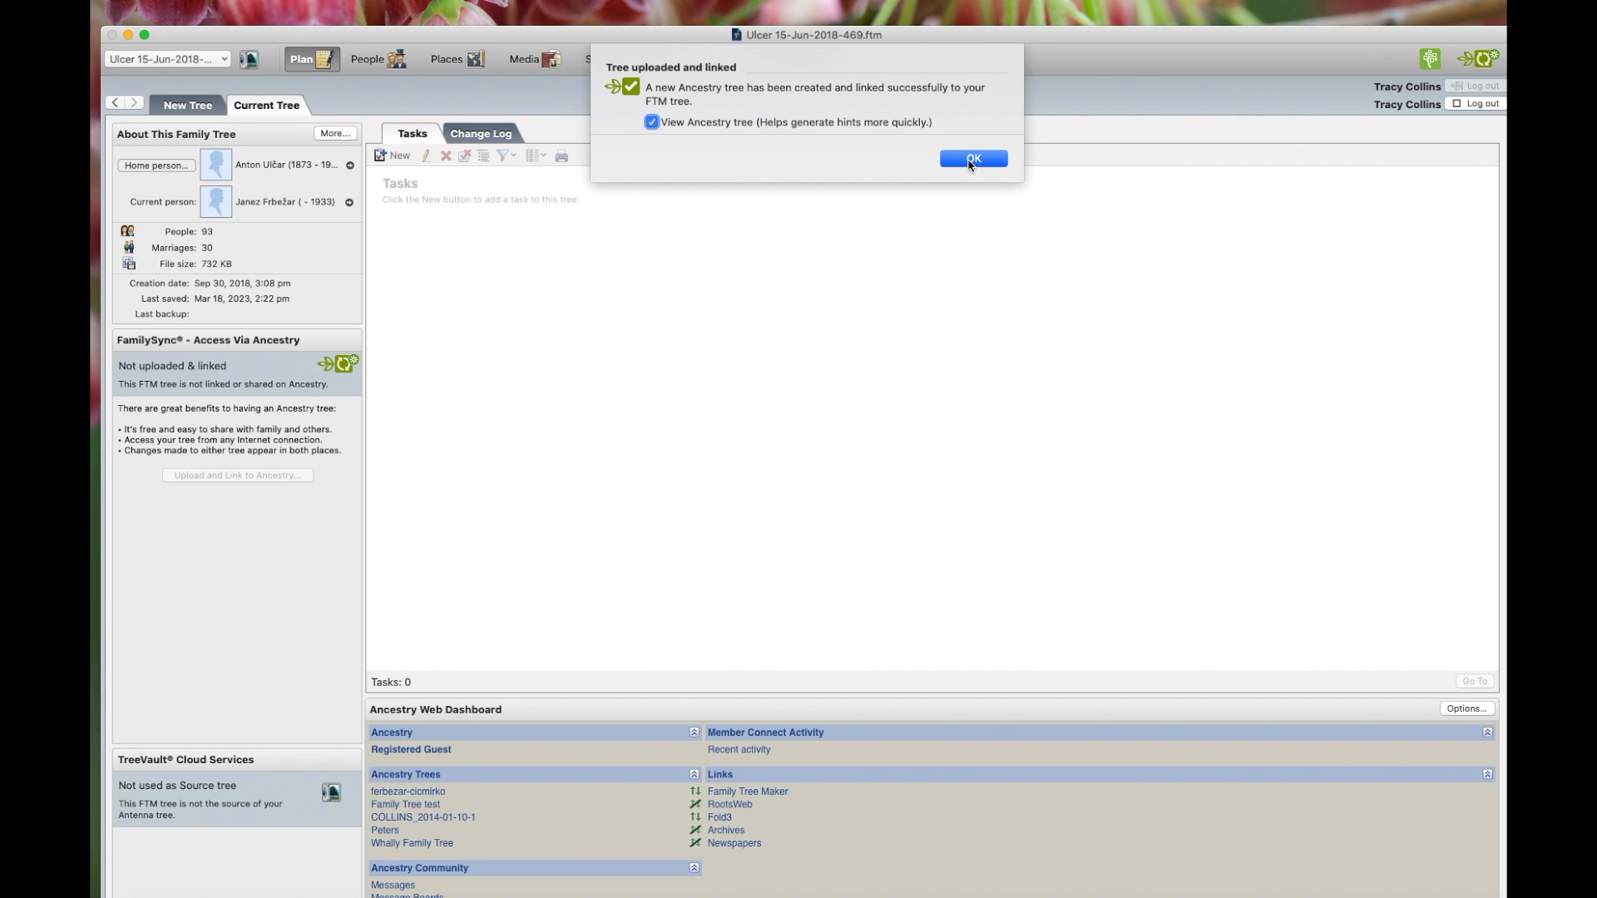
left_click(971, 159)
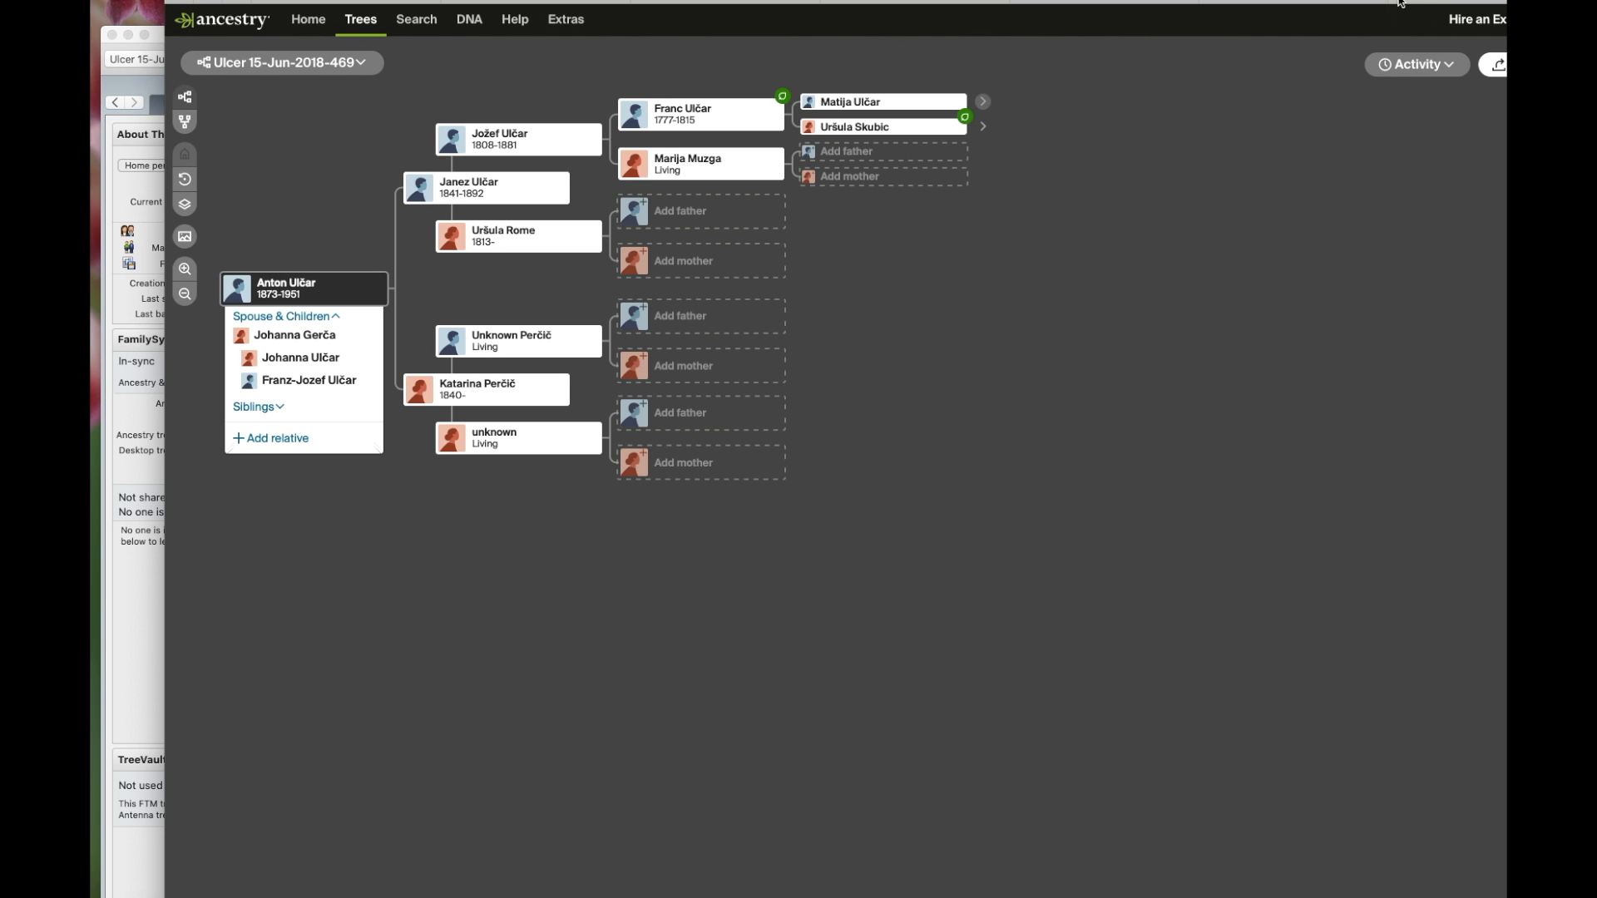
mouse_move(1415, 288)
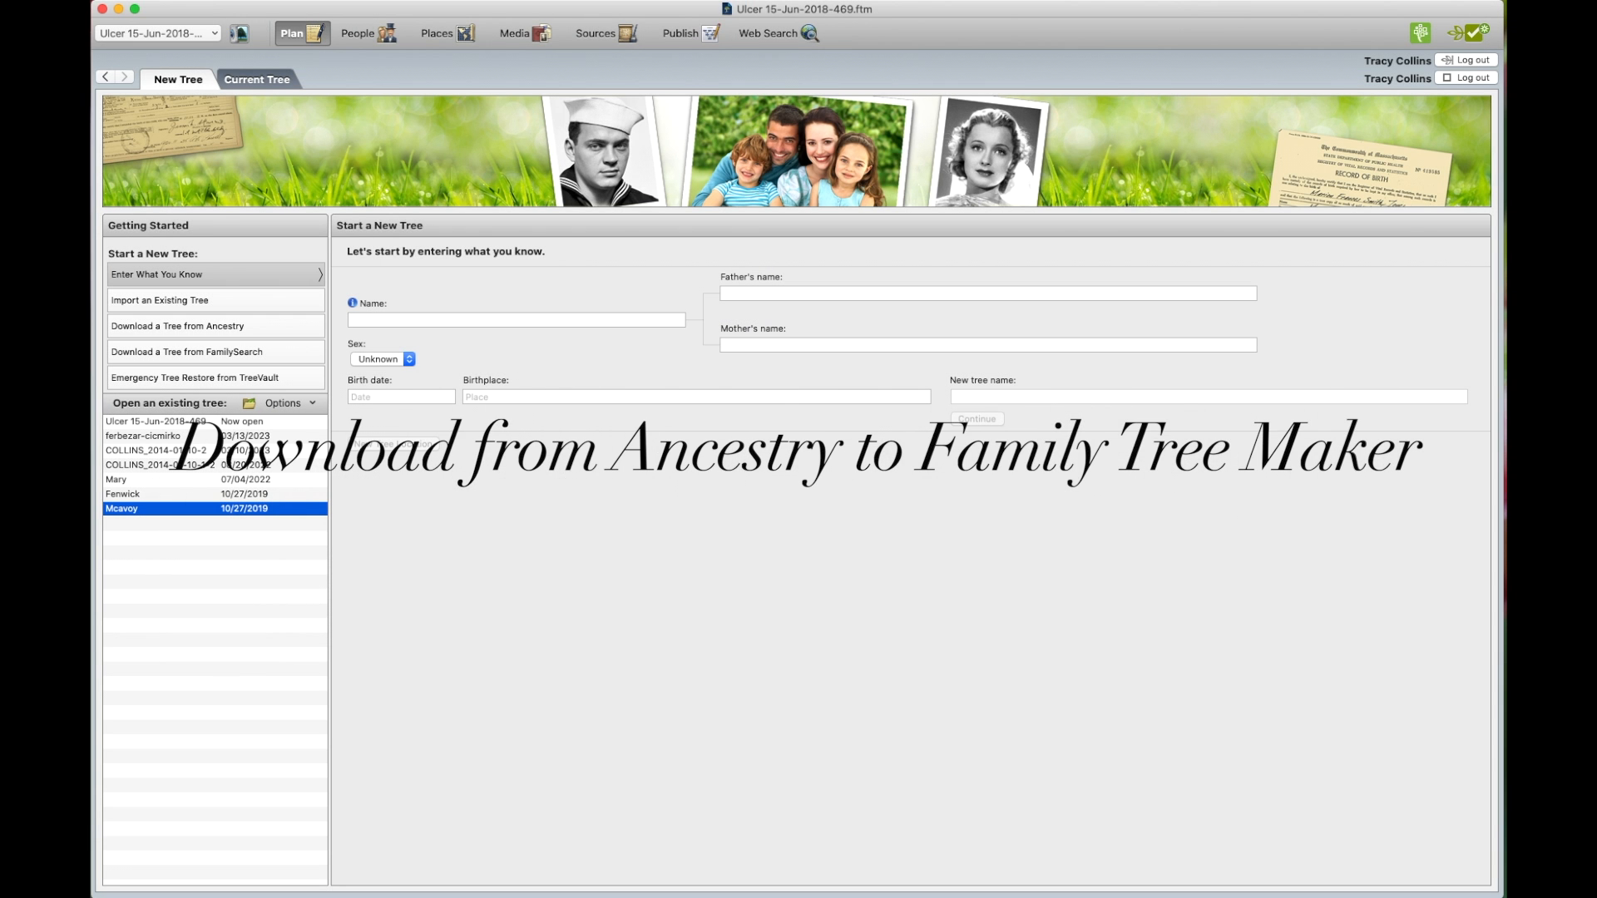
mouse_move(684, 105)
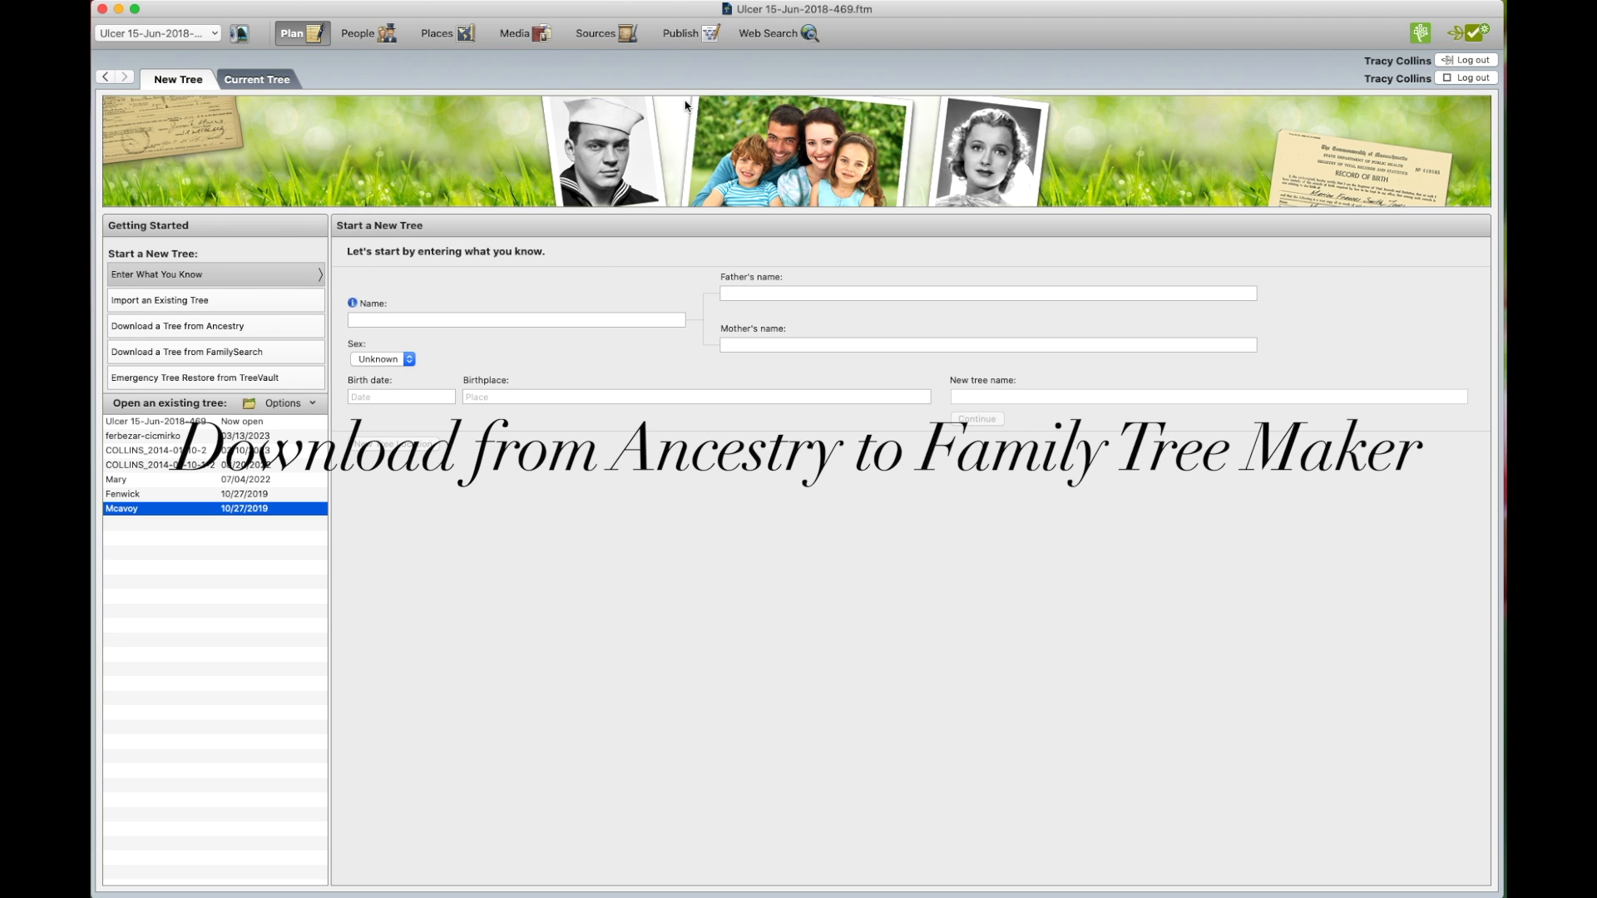
mouse_move(801, 133)
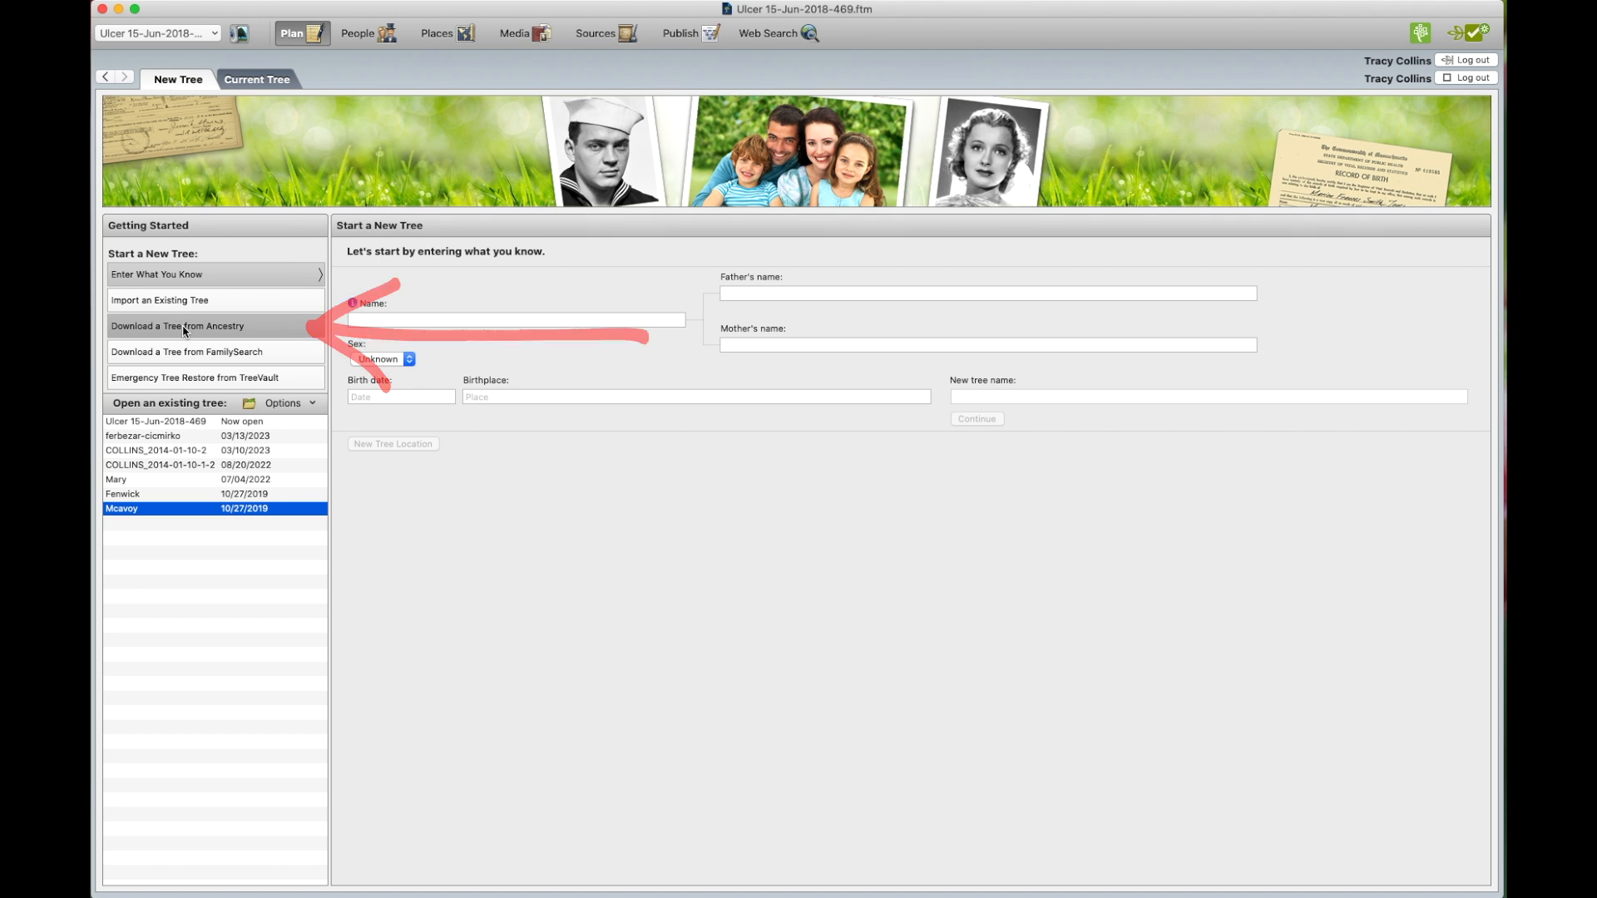
Download the Family Tree test tree and continue past the Green Weather notice.
left_click(177, 326)
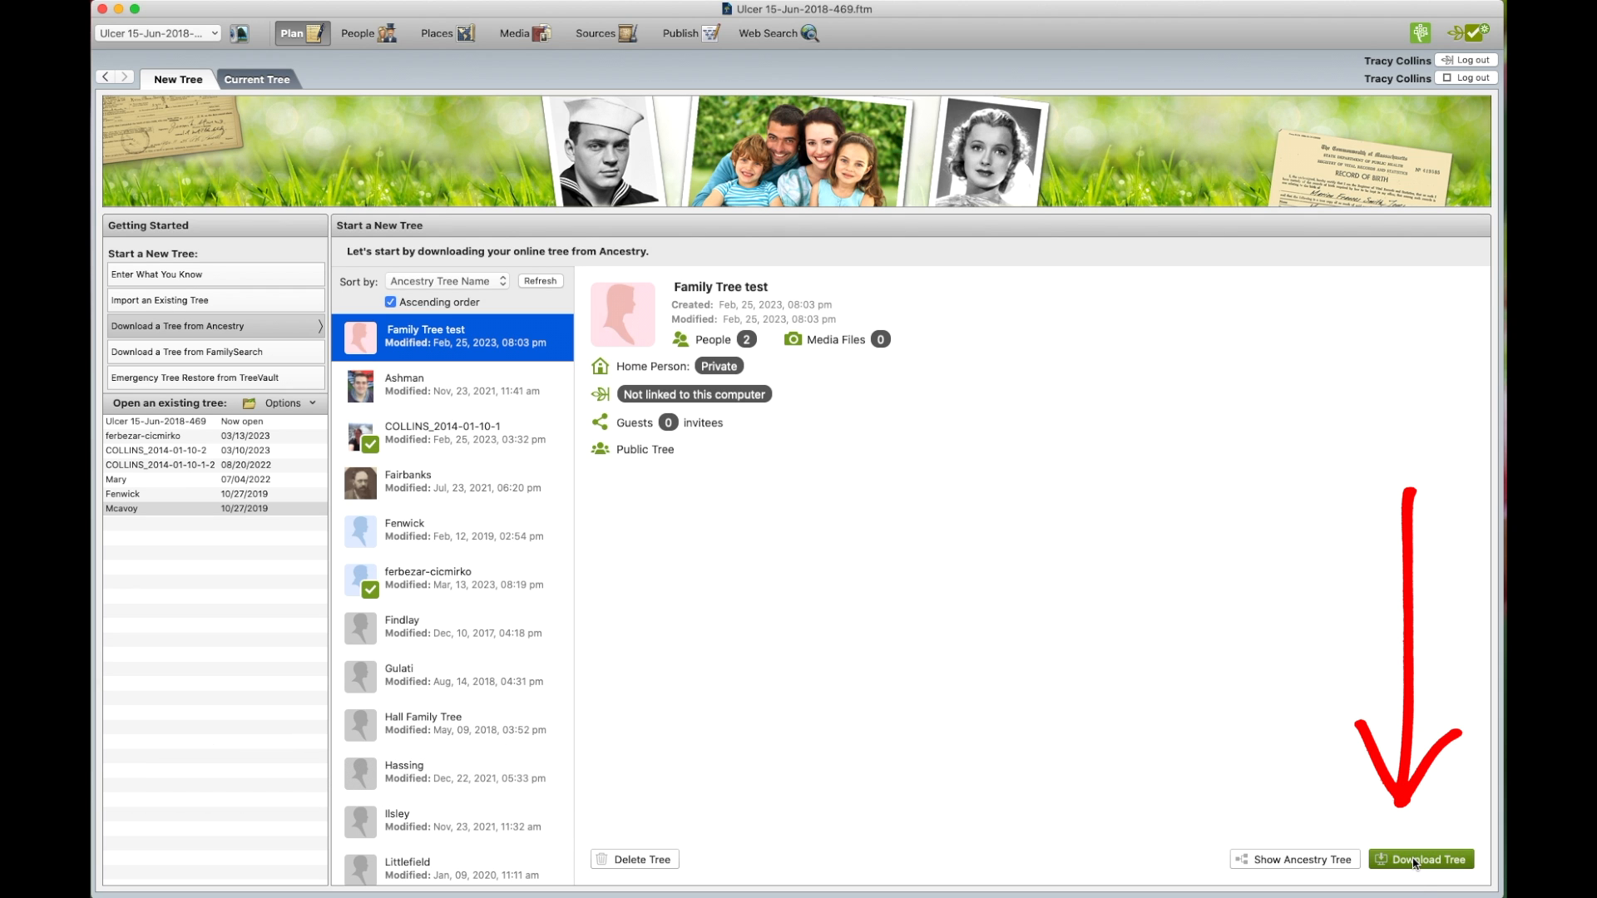
left_click(1421, 858)
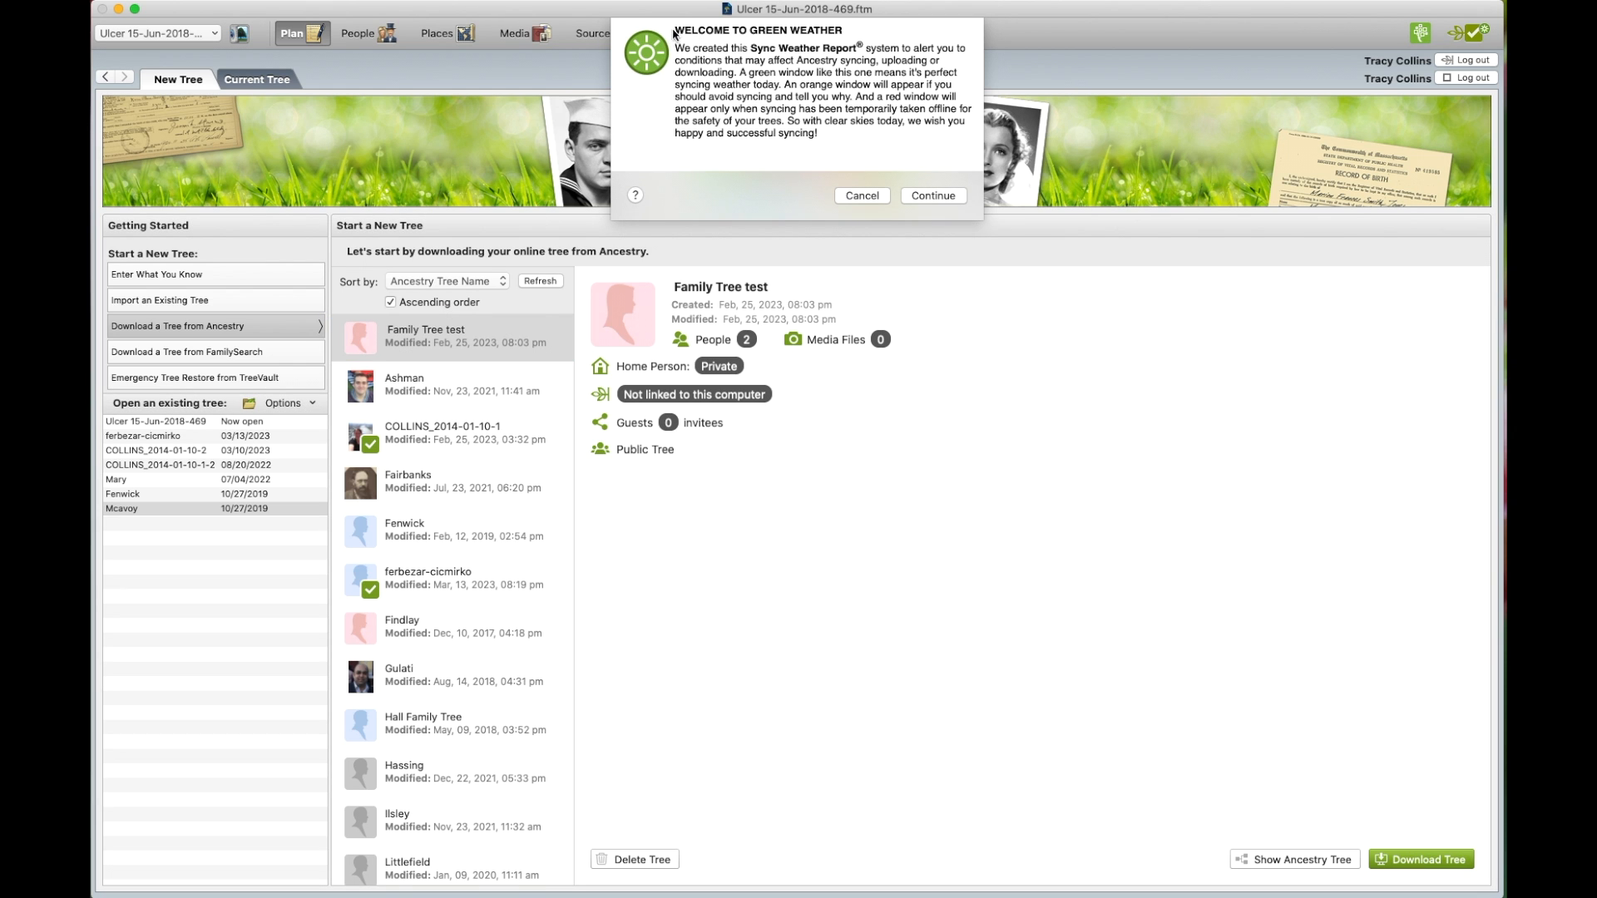
mouse_move(937, 47)
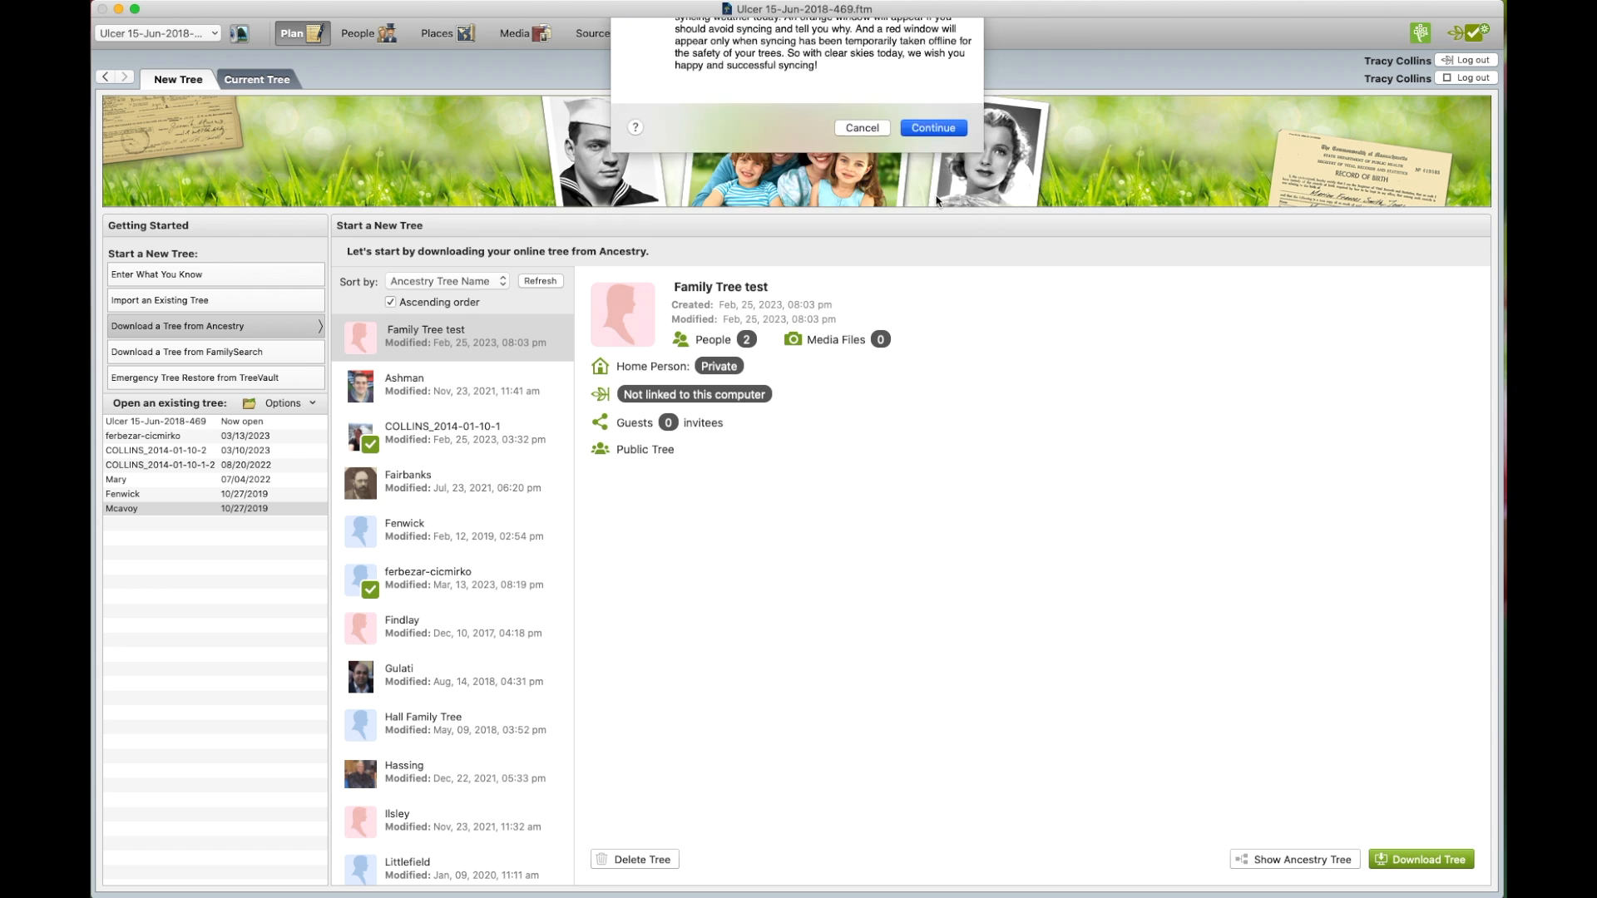
left_click(931, 127)
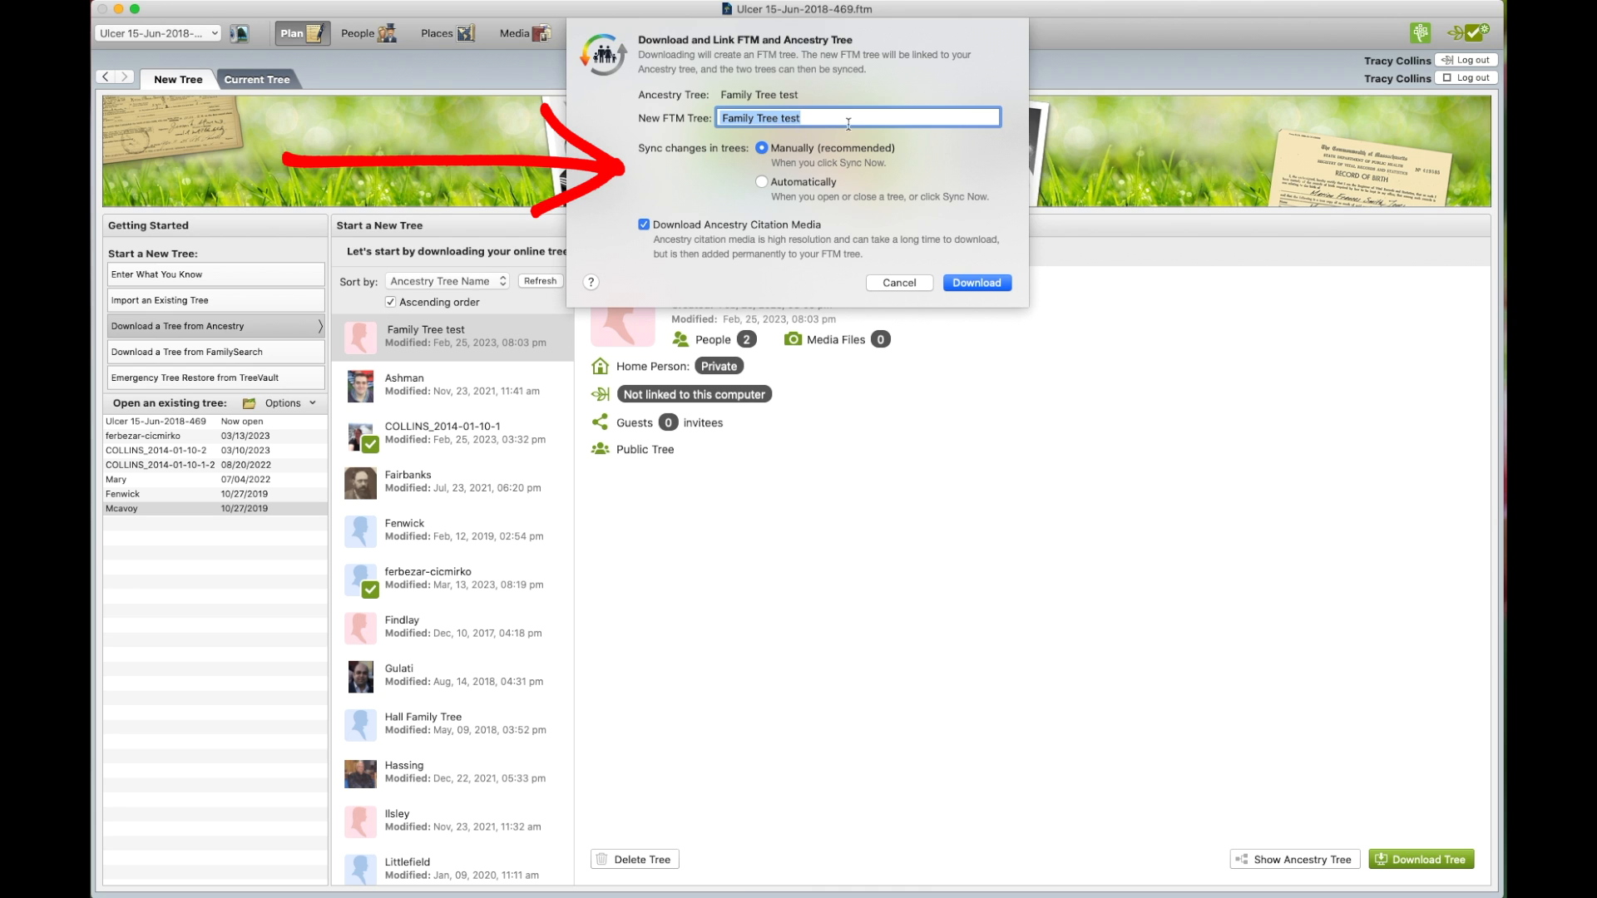
mouse_move(763, 208)
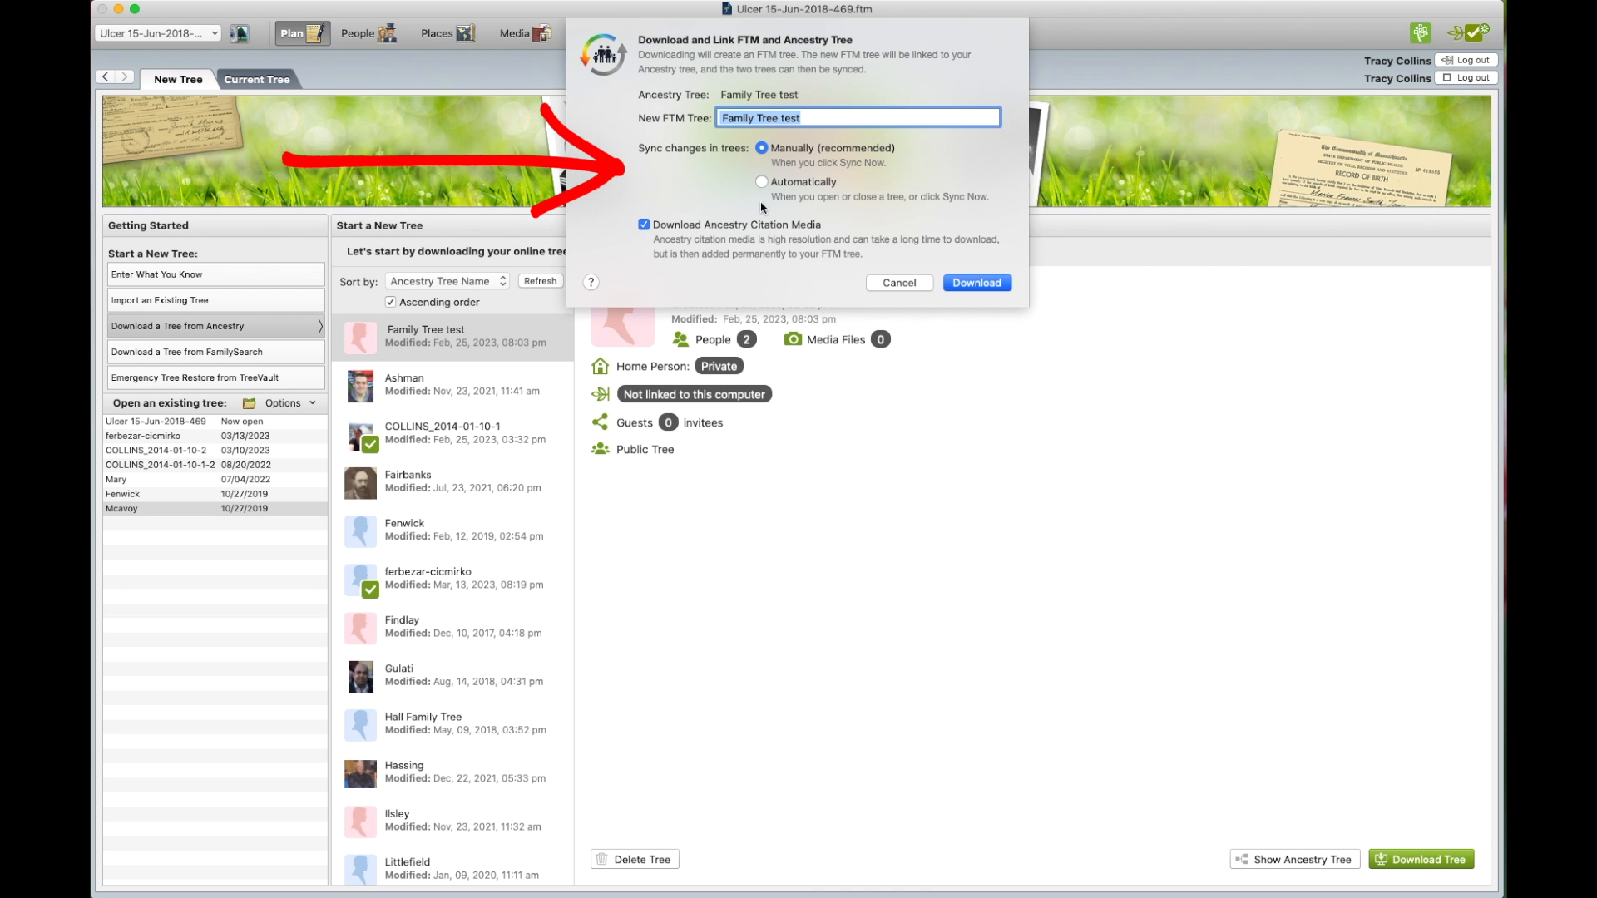
mouse_move(1099, 243)
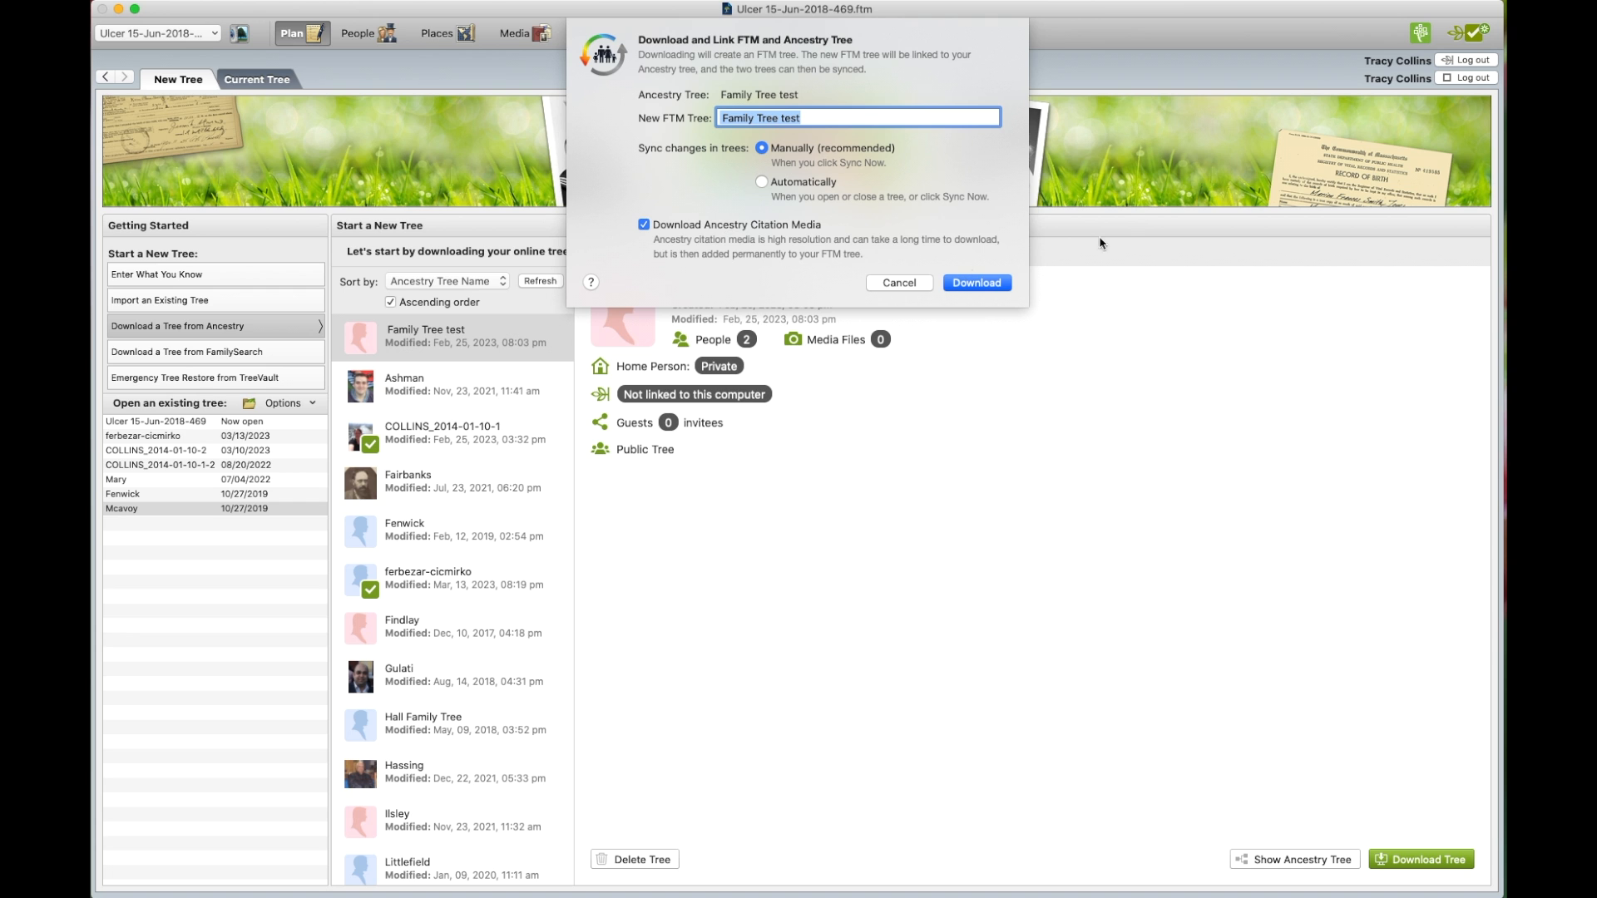
Download and link 'Family Tree test' keeping its name and Manually (recommended) sync.
left_click(974, 282)
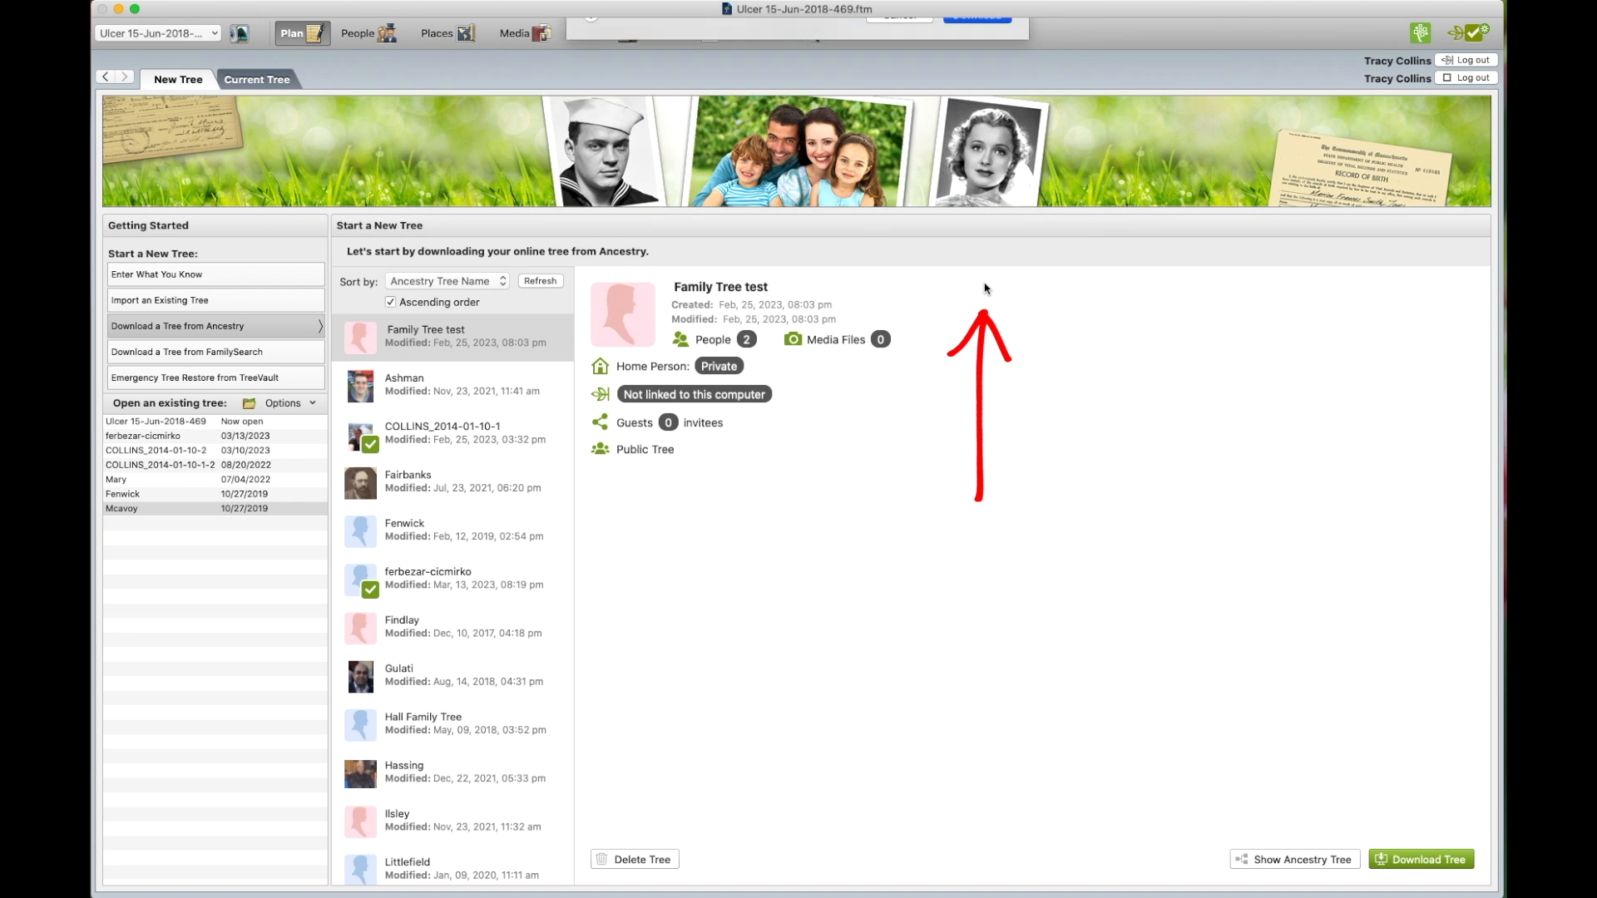
left_click(1421, 858)
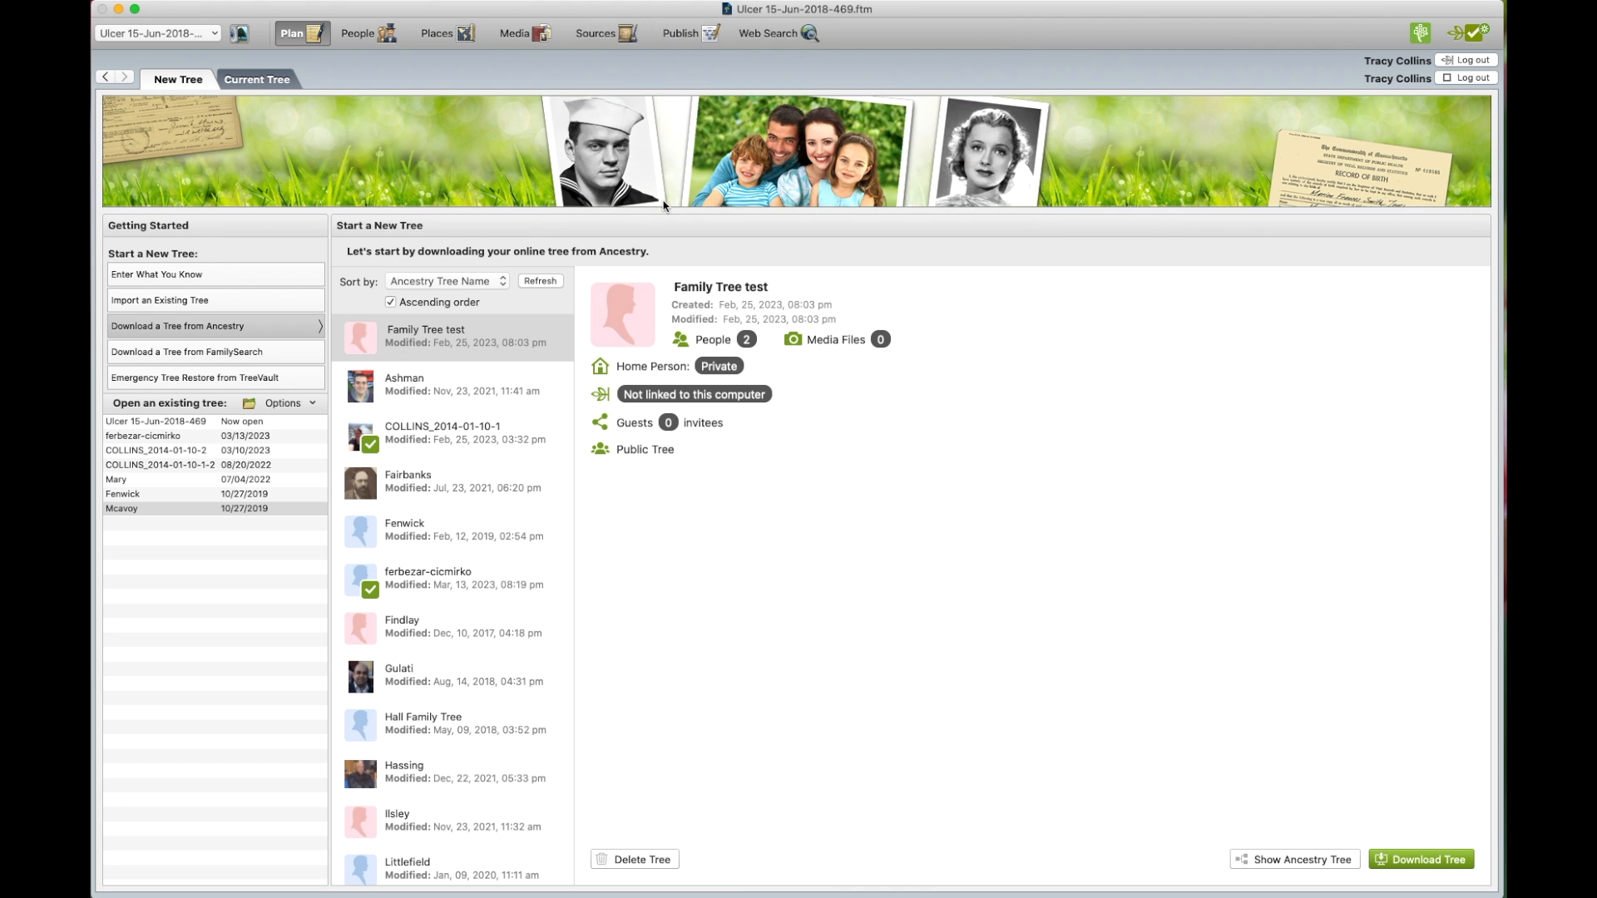
left_click(1418, 858)
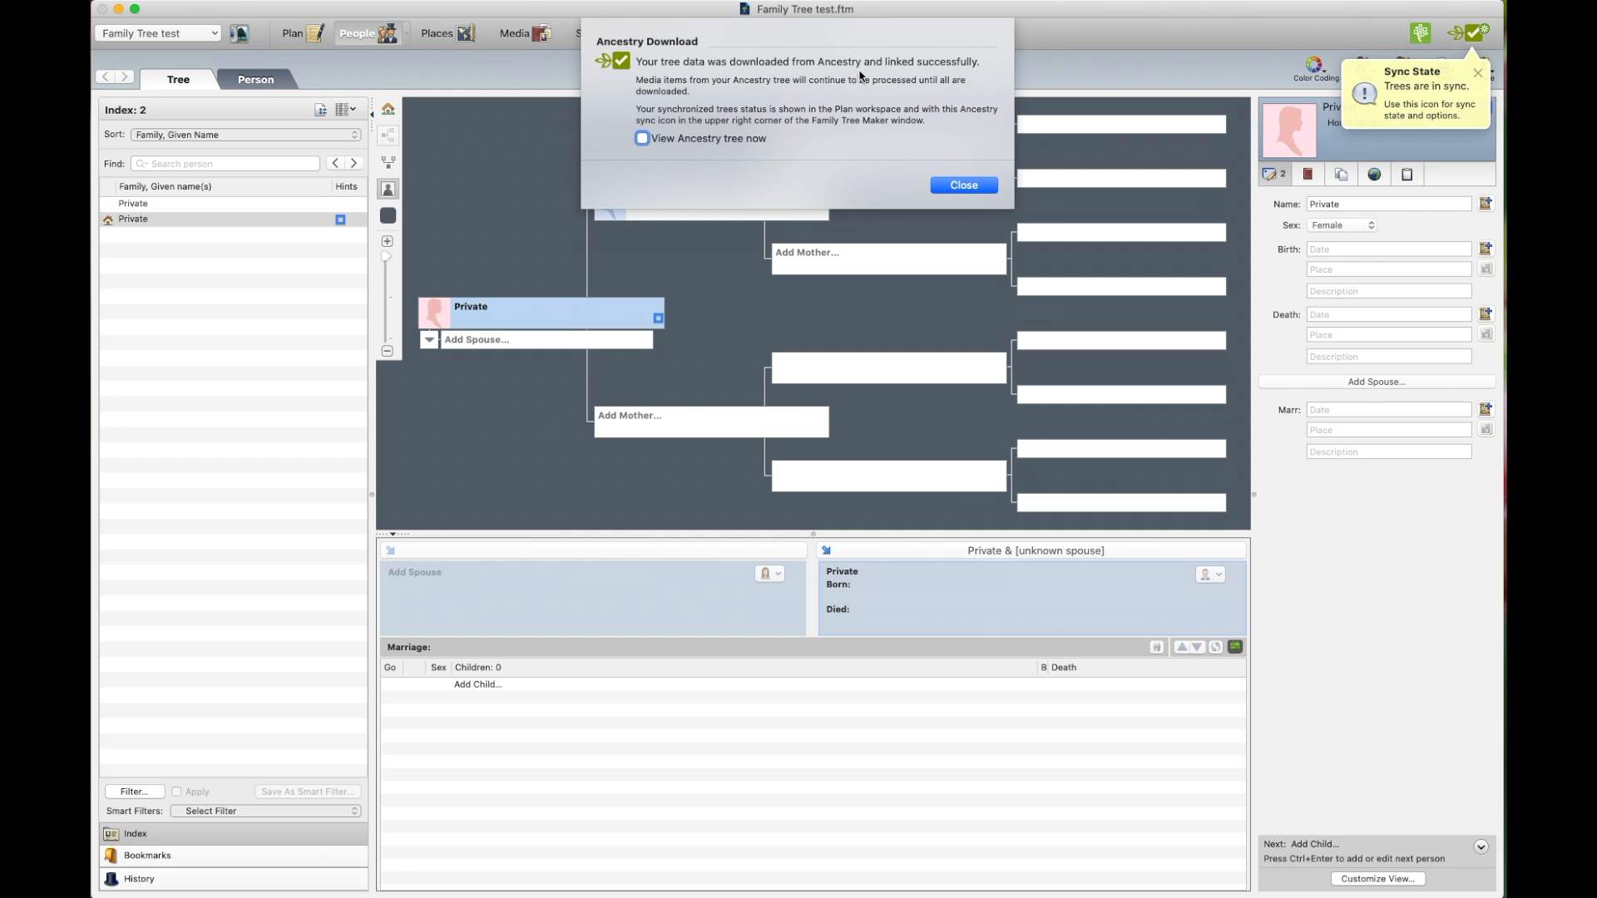
mouse_move(935, 79)
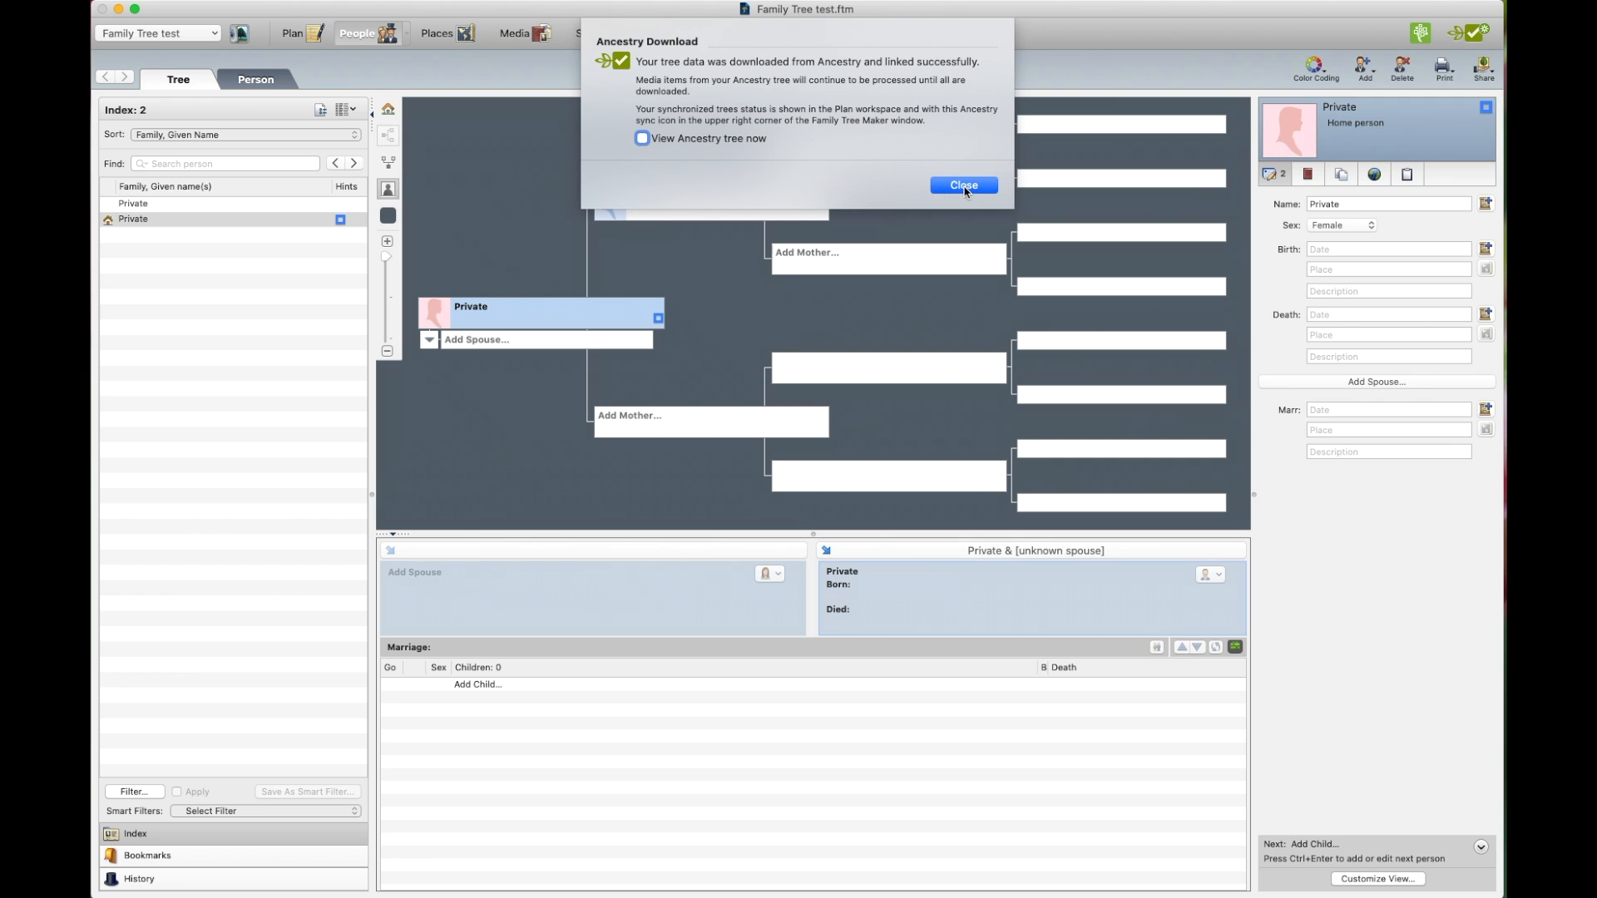
Close the download success message to view 'Family Tree test' in People.
left_click(962, 186)
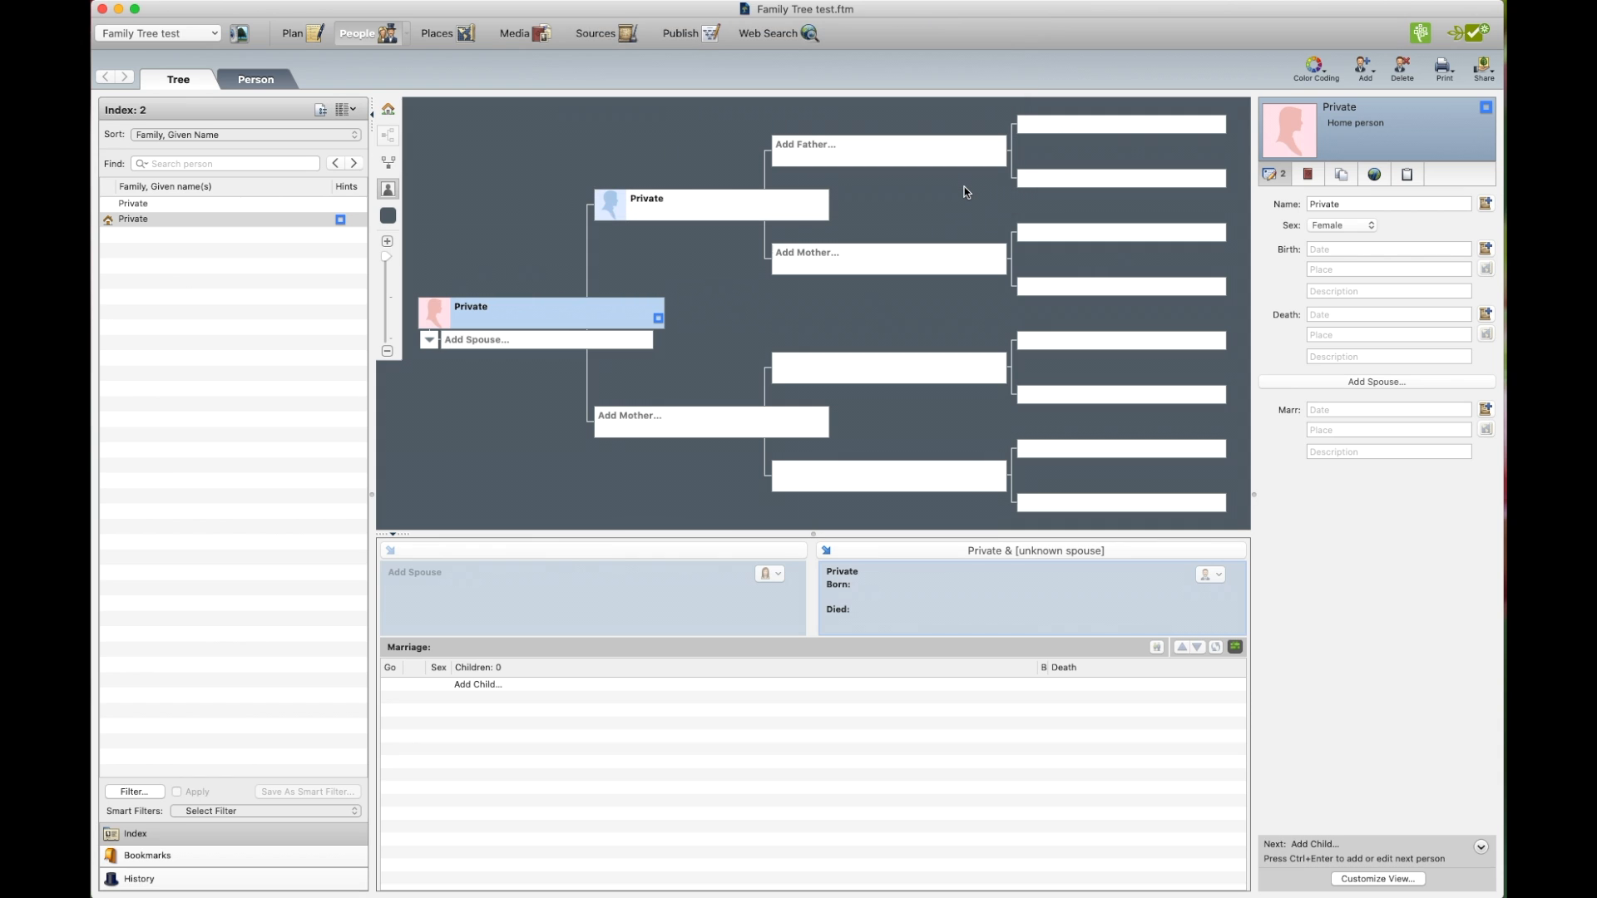
mouse_move(874, 396)
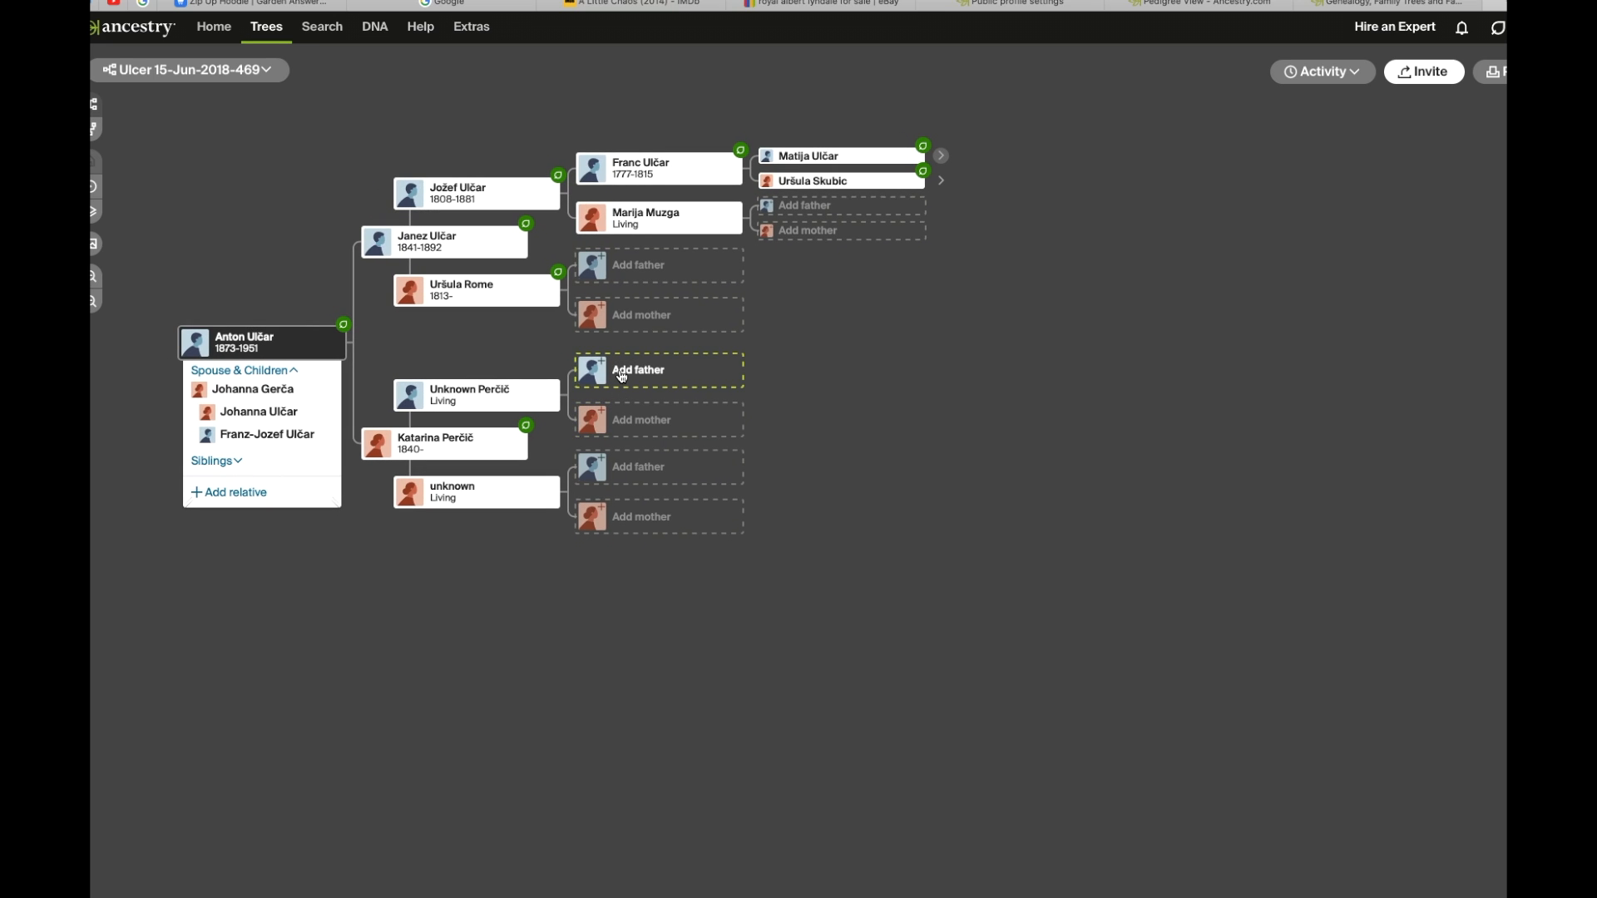
Add and save a father with first name 'Unknown' for Unknown Perčič.
left_click(638, 369)
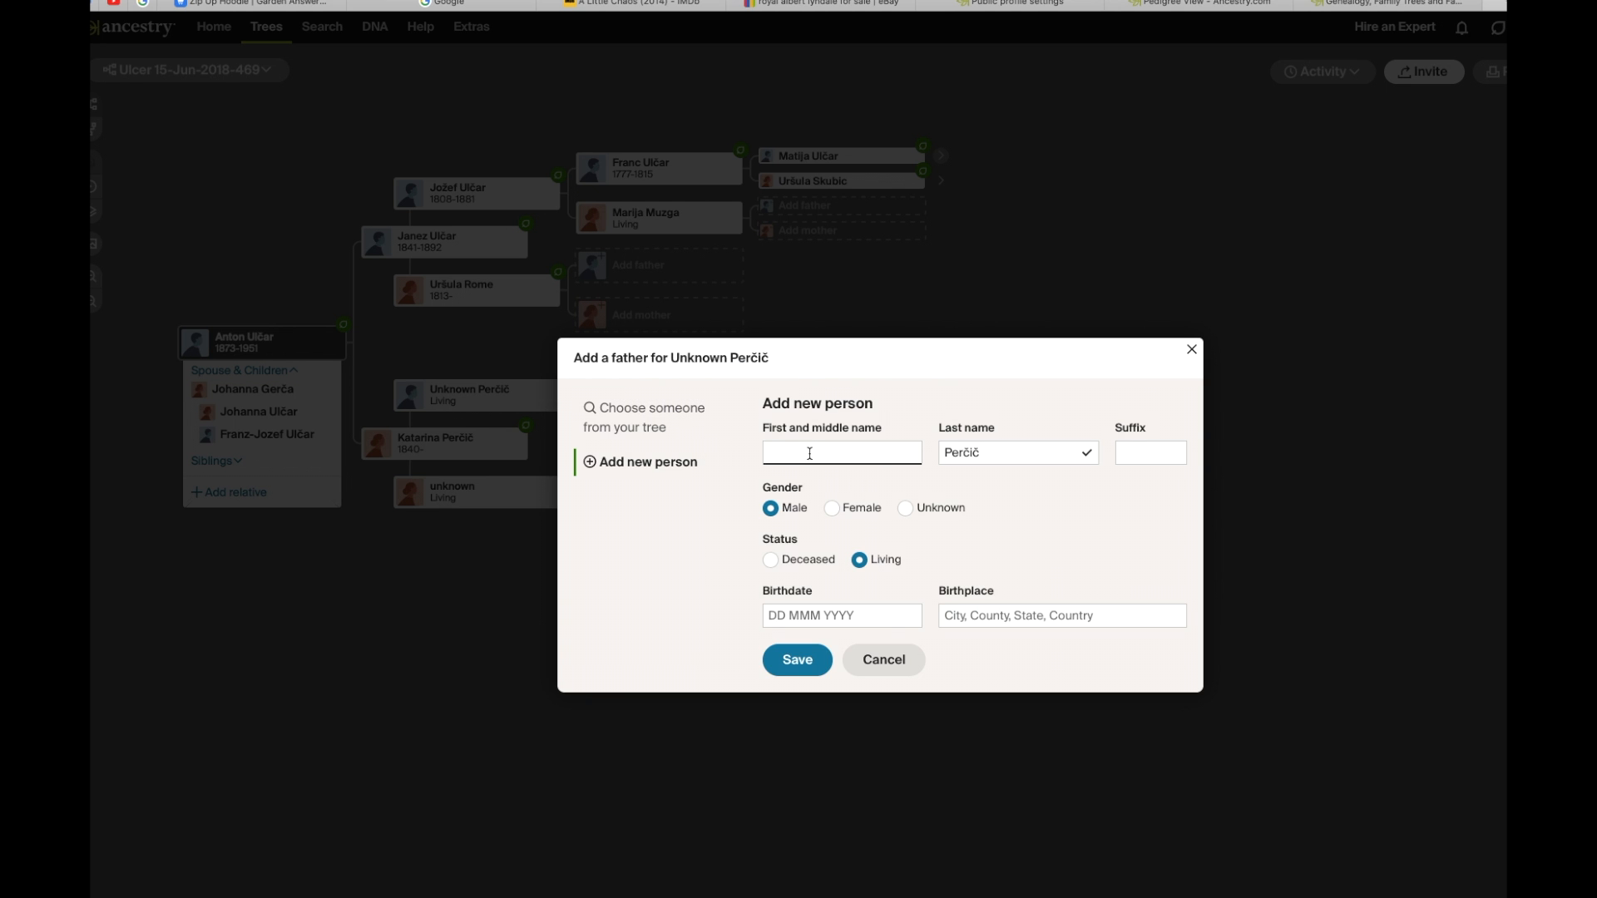
type("Unknown")
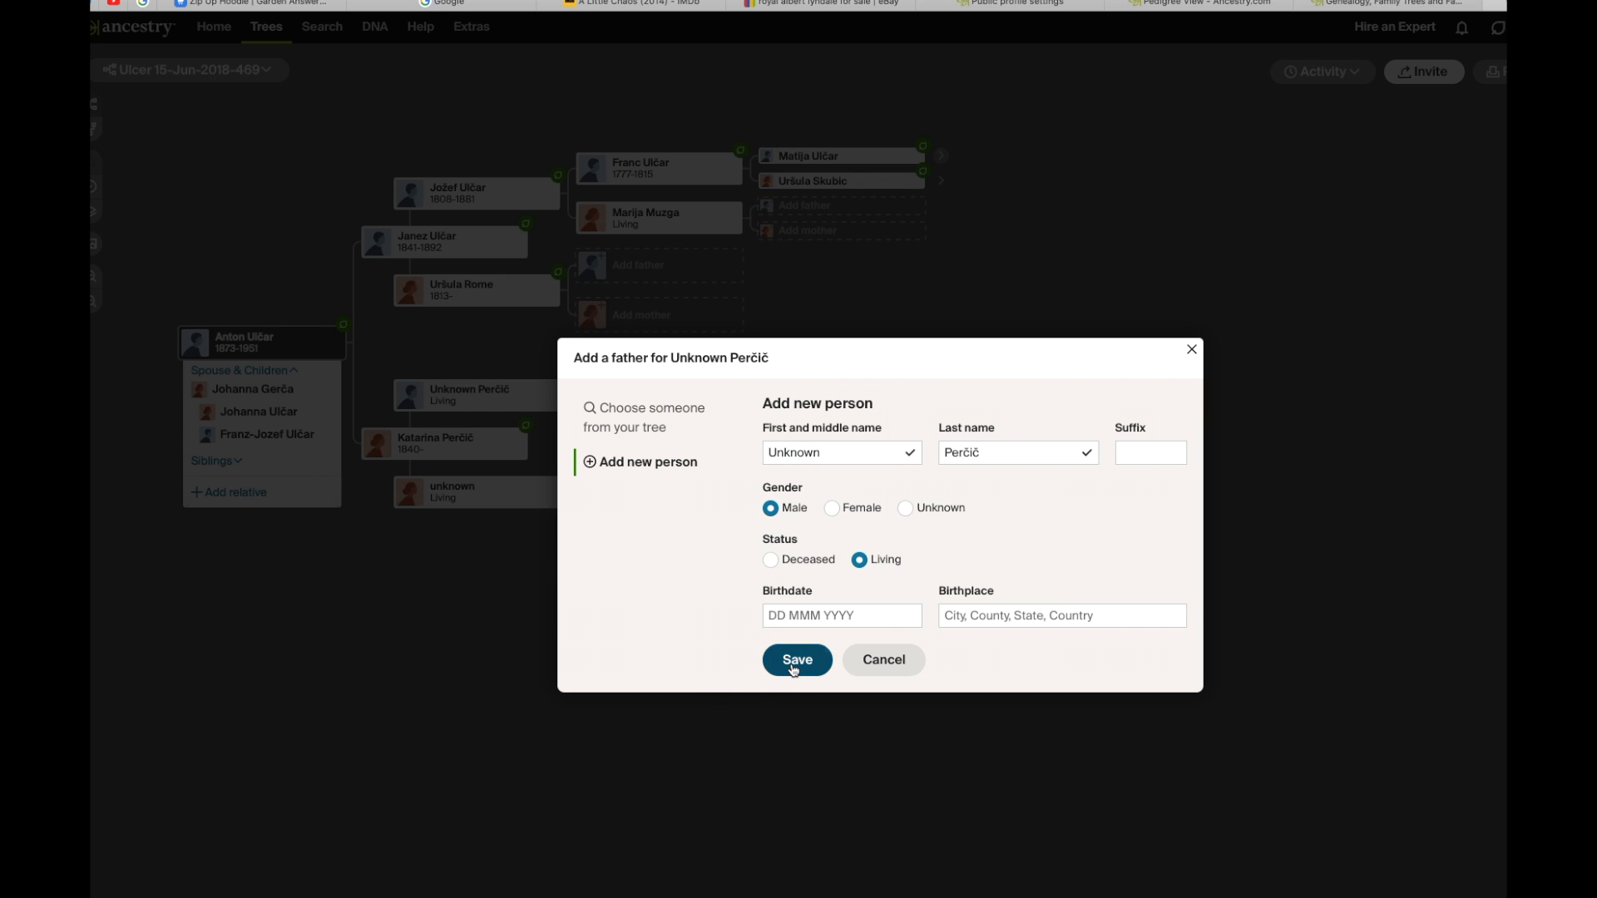
left_click(797, 660)
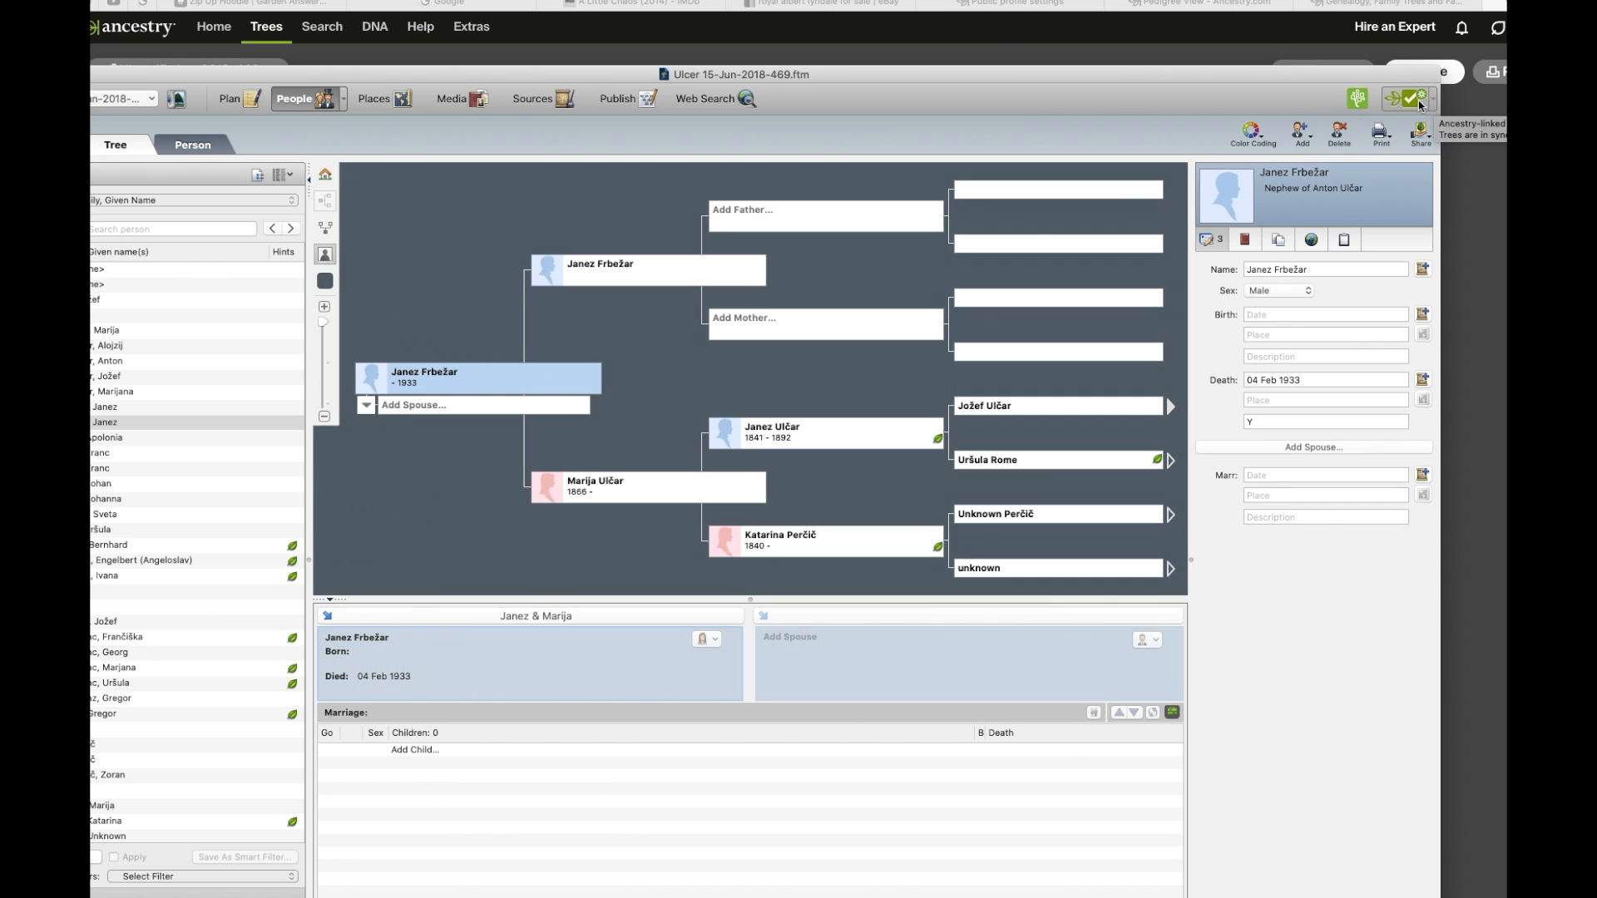
Run Sync Now on the Ulcer 15-Jun-2018-469 tree from the Ancestry sync icon.
left_click(1410, 99)
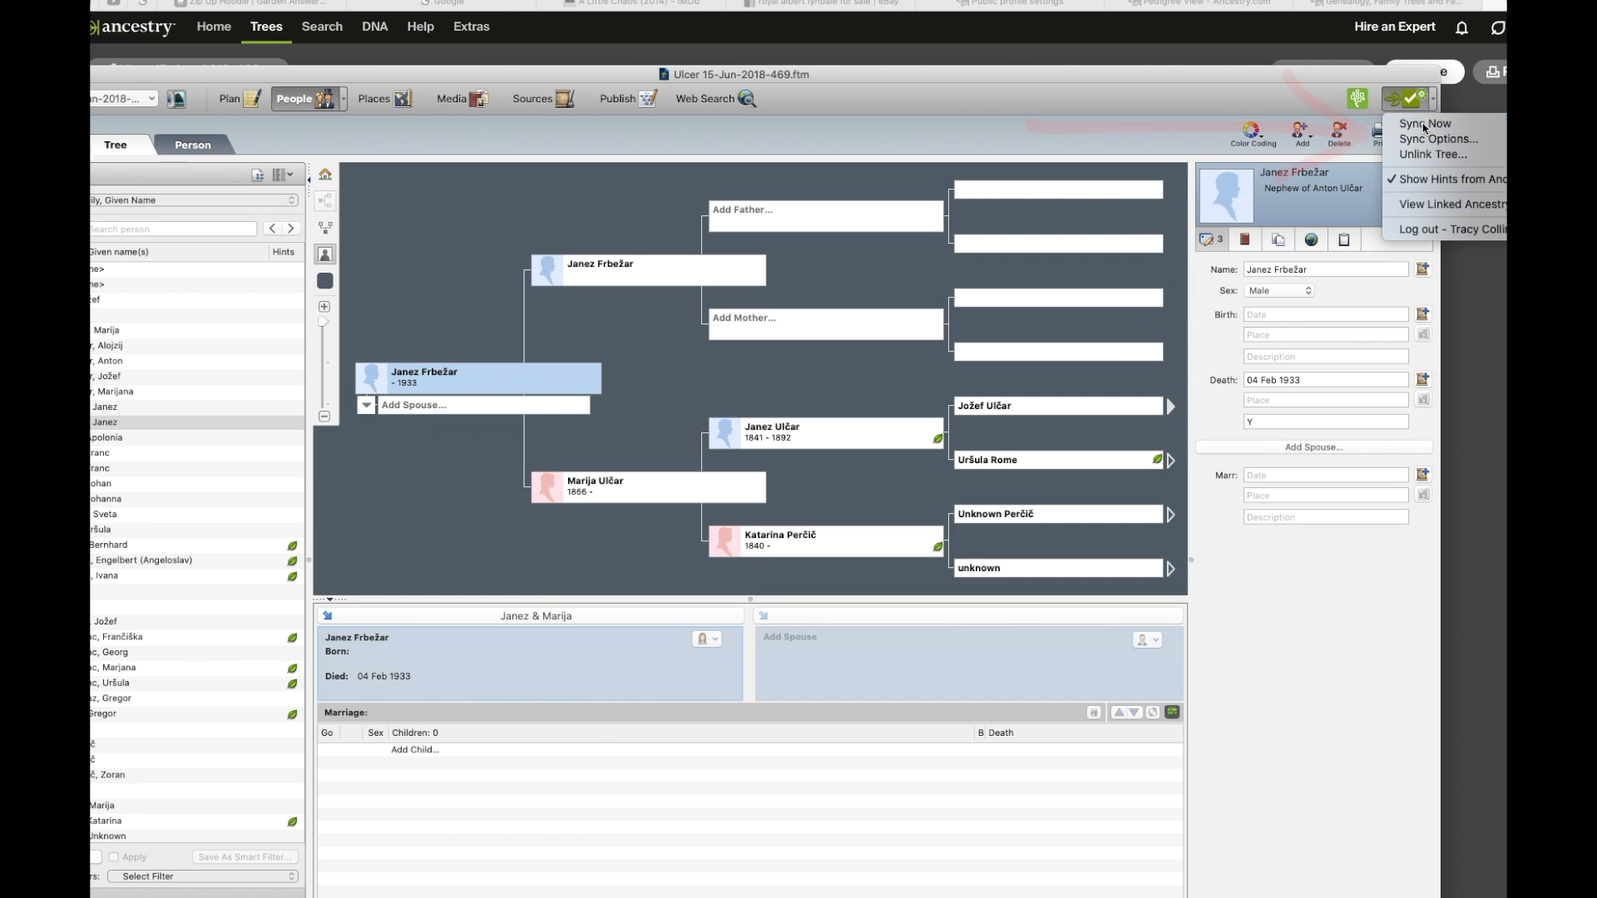
left_click(1424, 123)
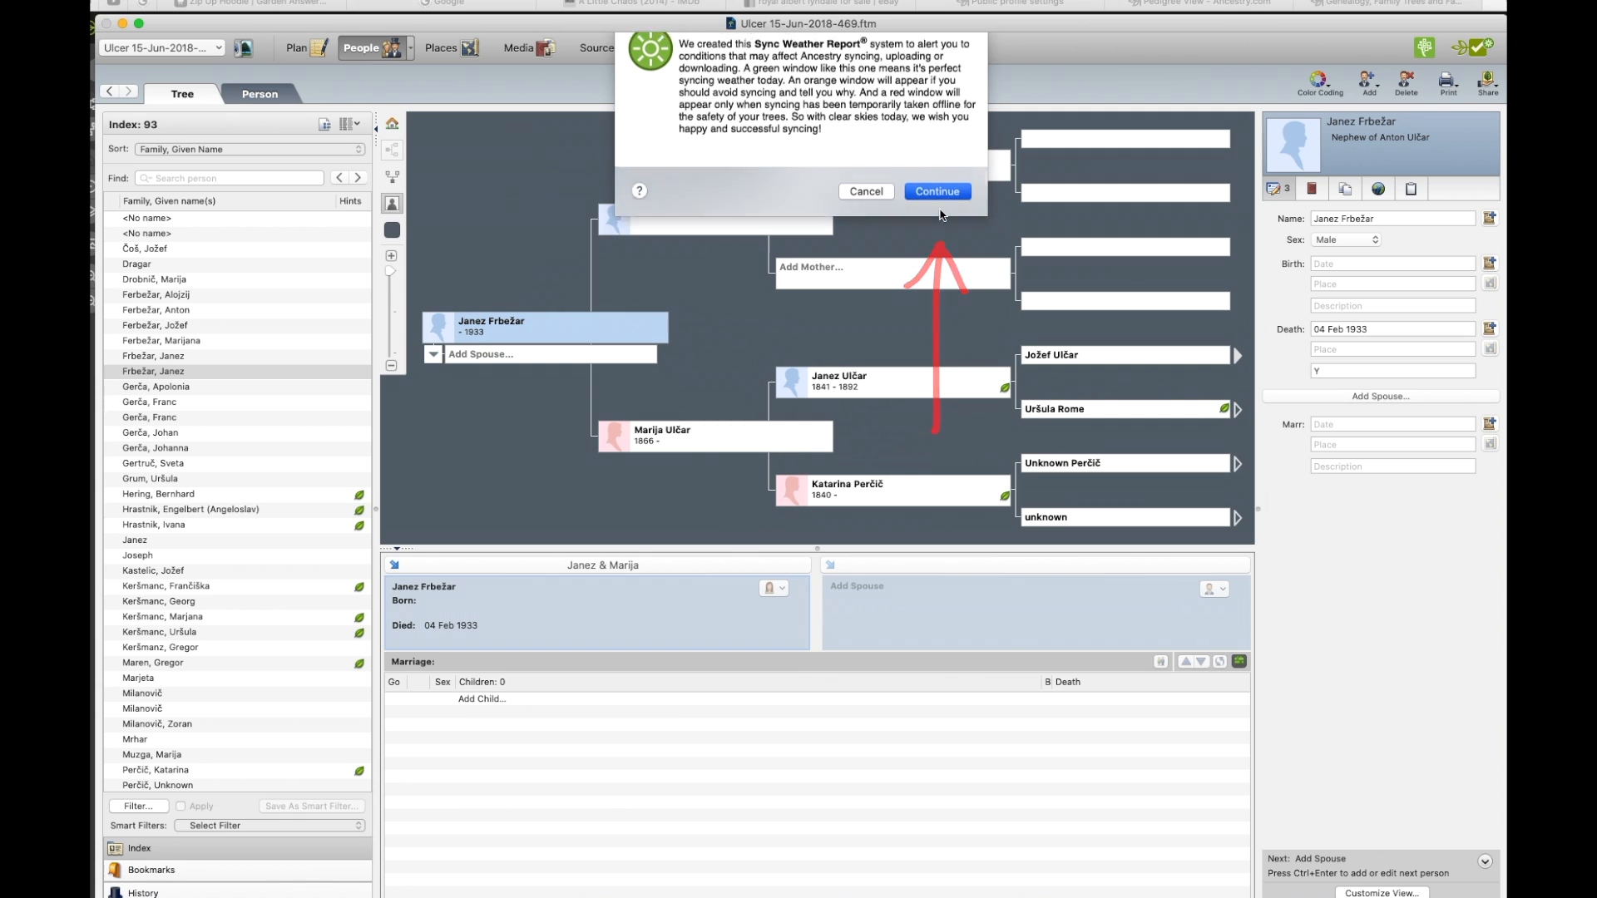
Continue past the Sync Weather Report, sync the Ancestry change (index reaches 94), and dismiss the success bar.
left_click(935, 191)
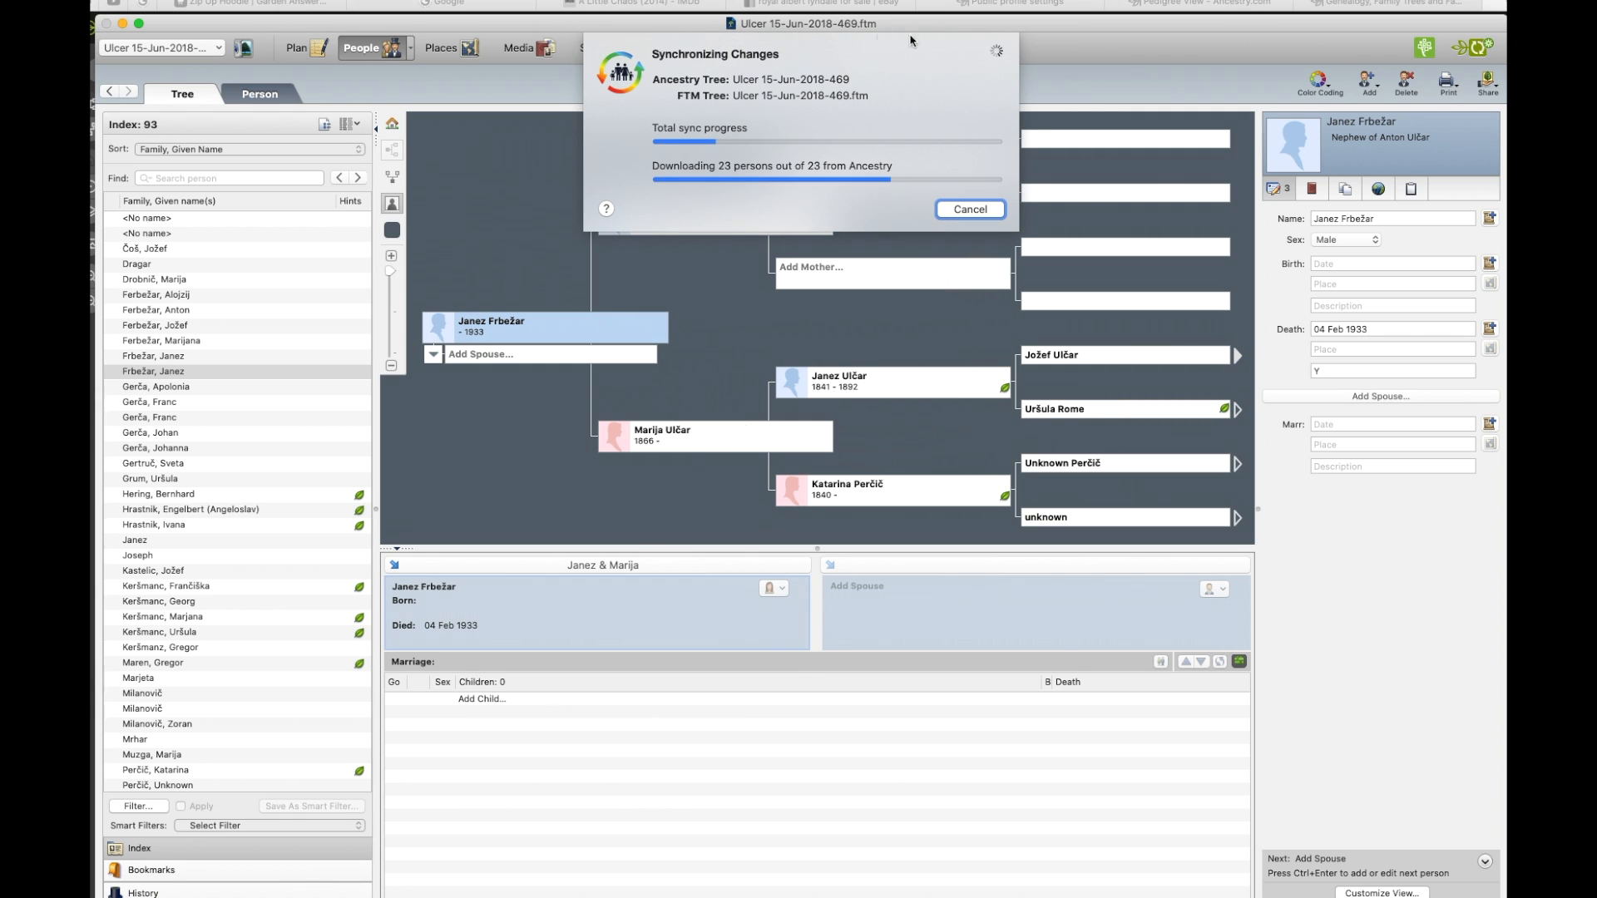
mouse_move(643, 129)
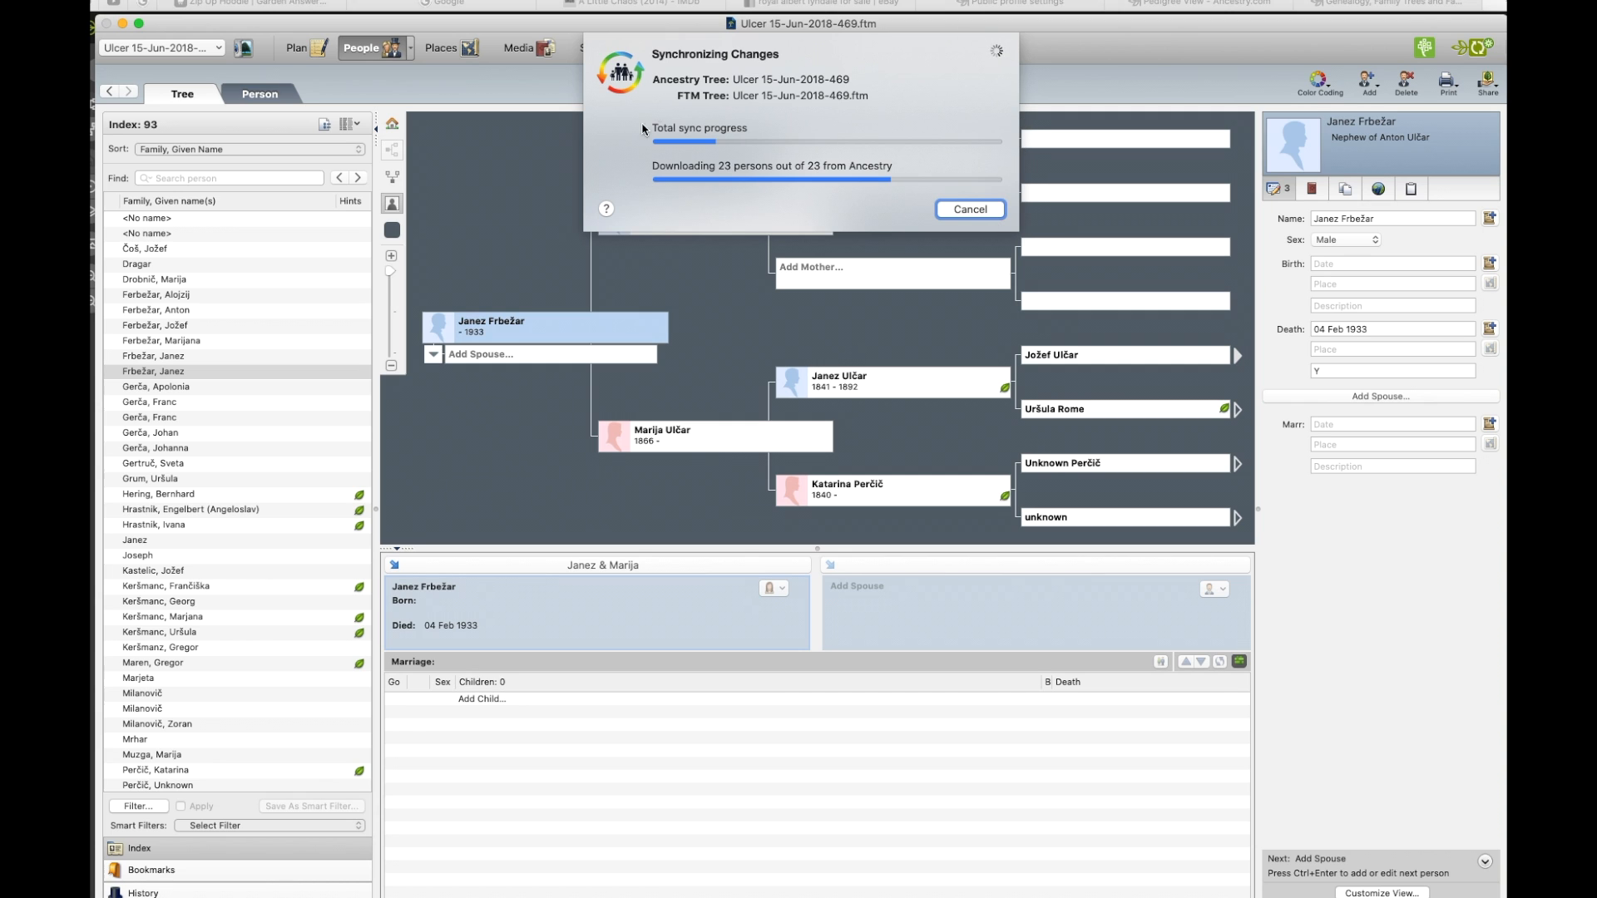
mouse_move(1025, 187)
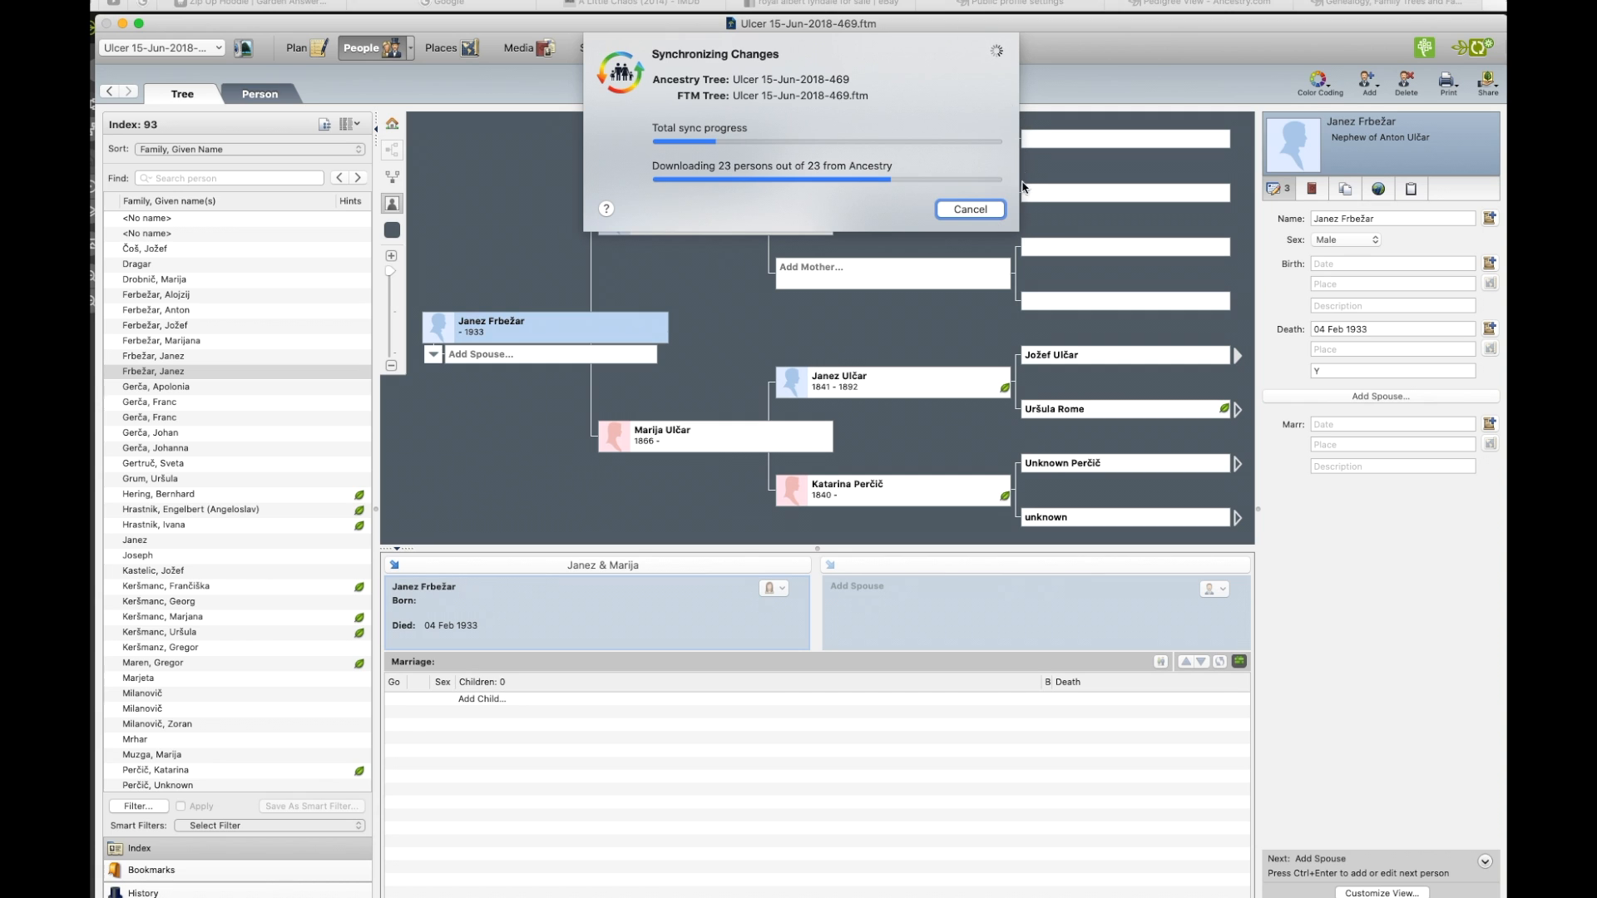
left_click(967, 209)
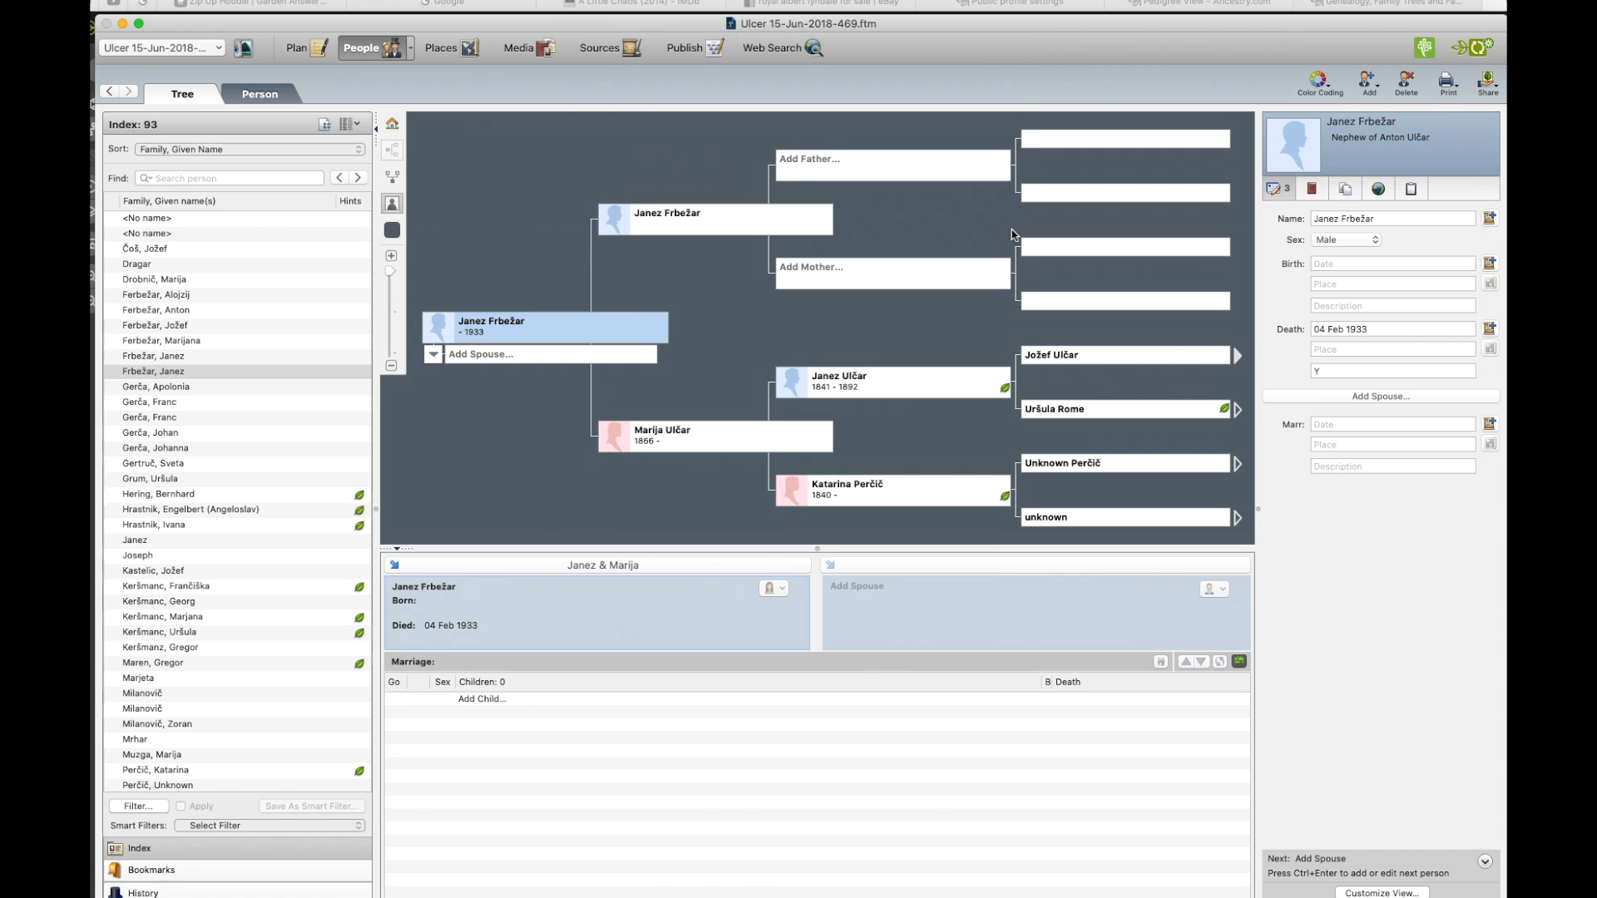
left_click(1473, 48)
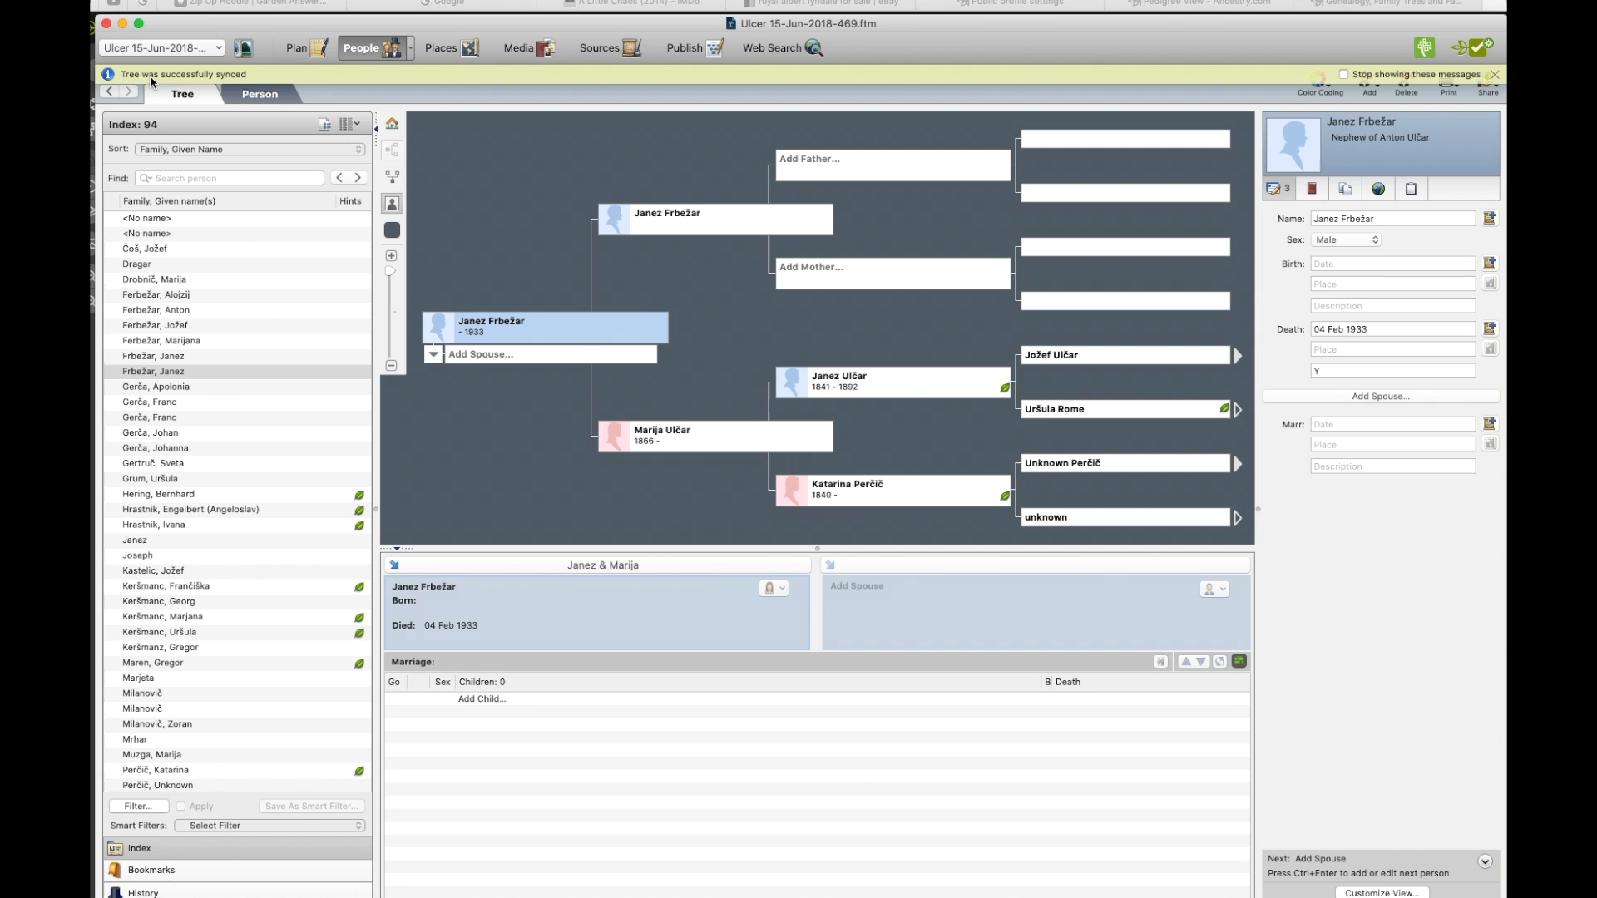
mouse_move(236, 84)
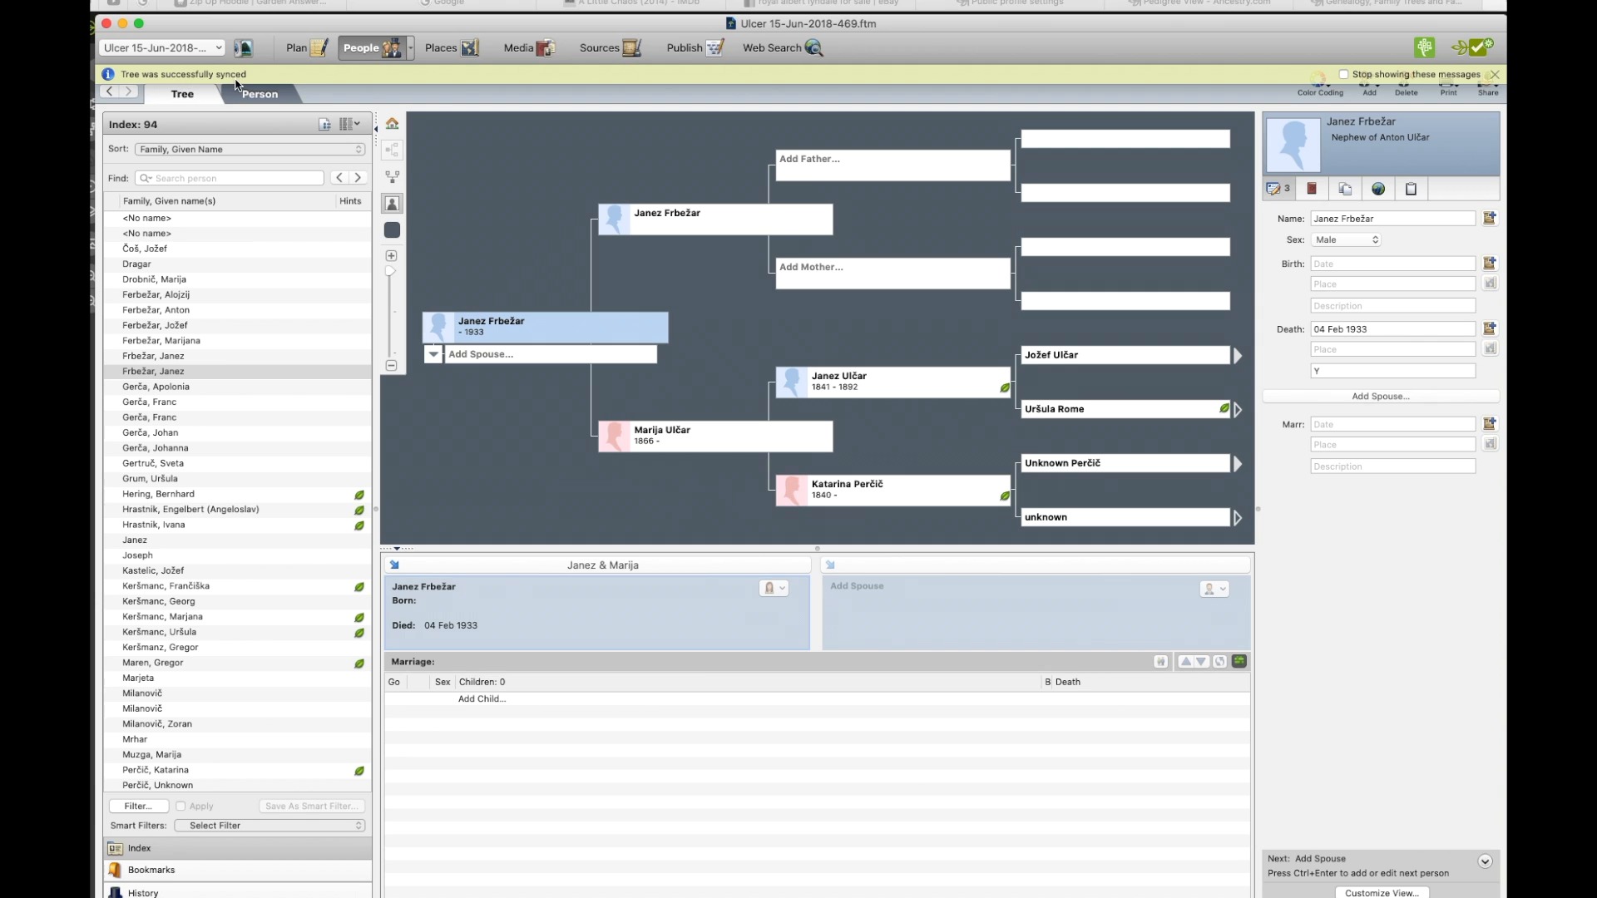
mouse_move(1491, 78)
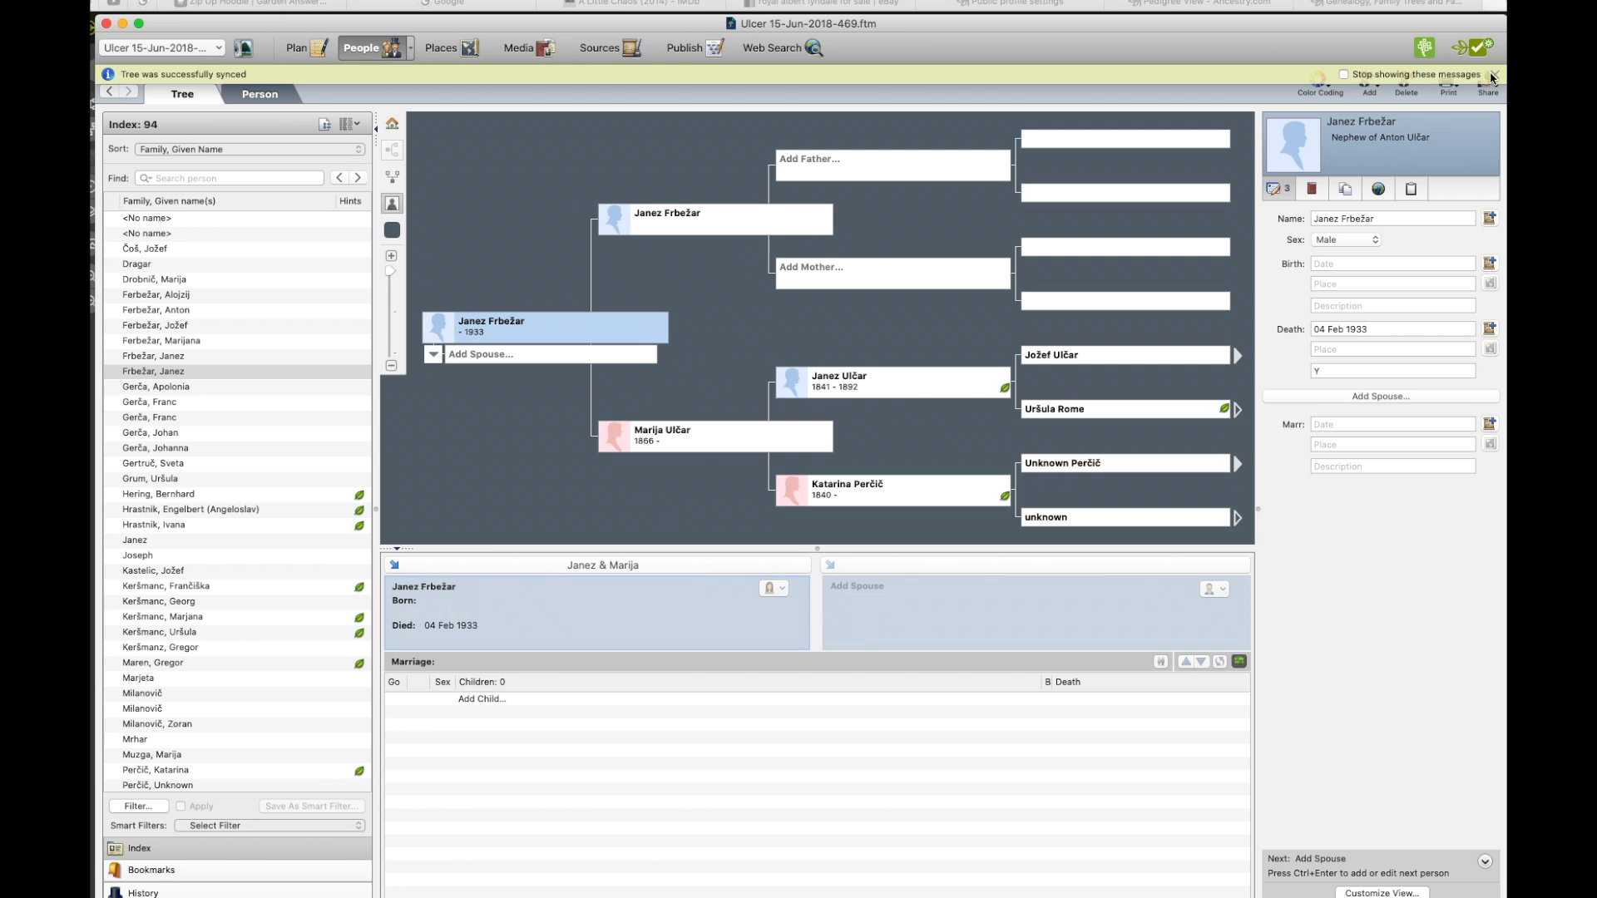
left_click(1491, 74)
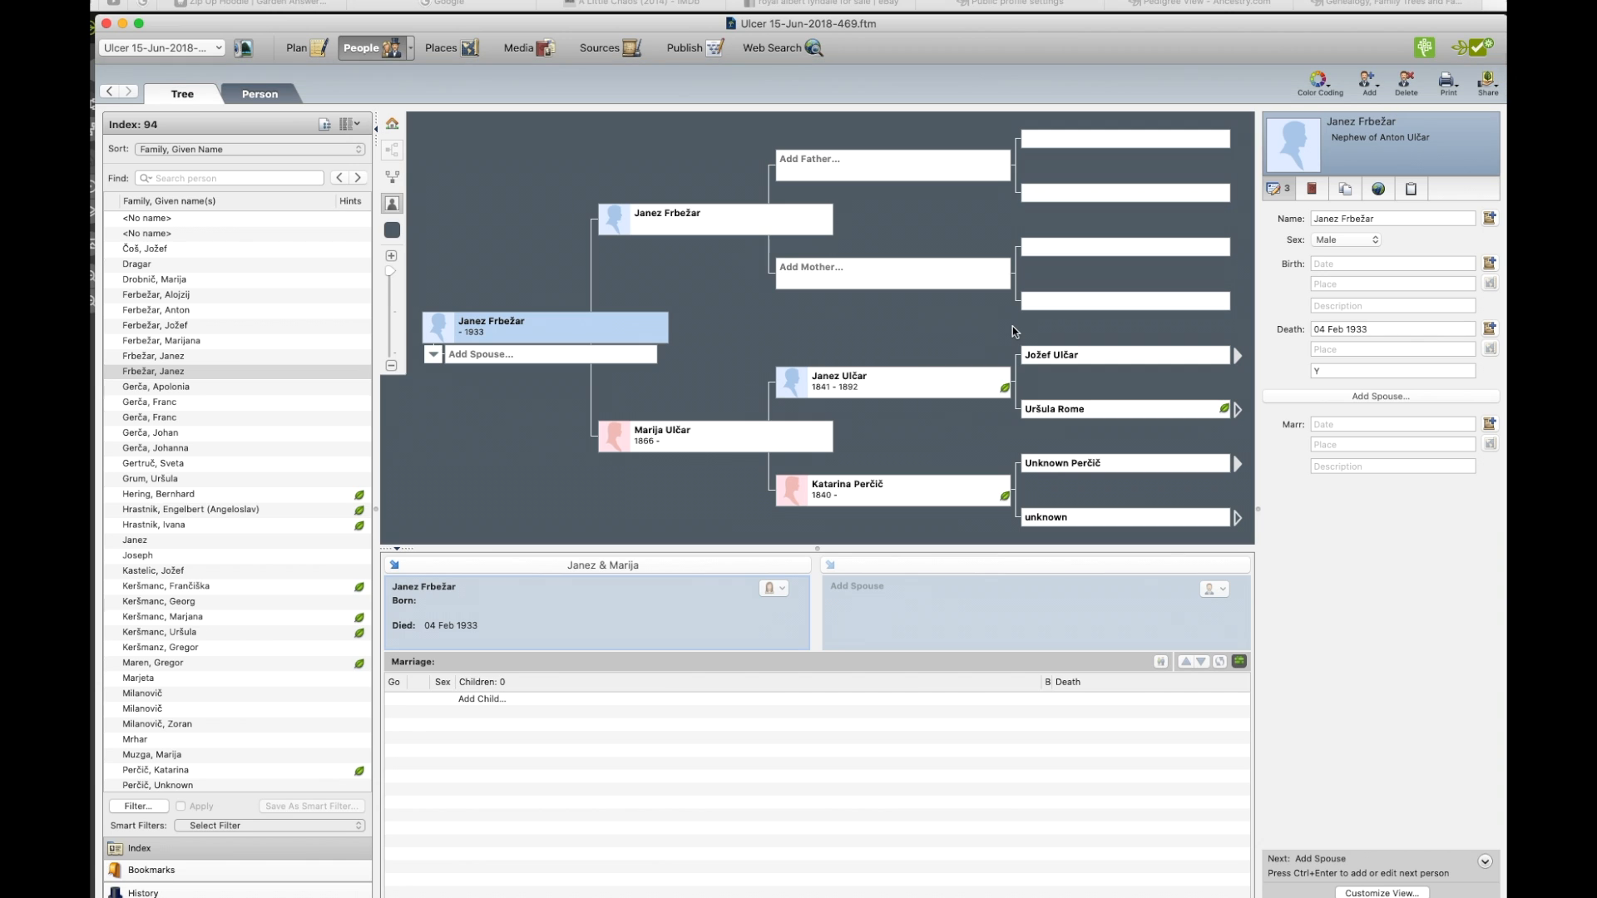
mouse_move(845, 382)
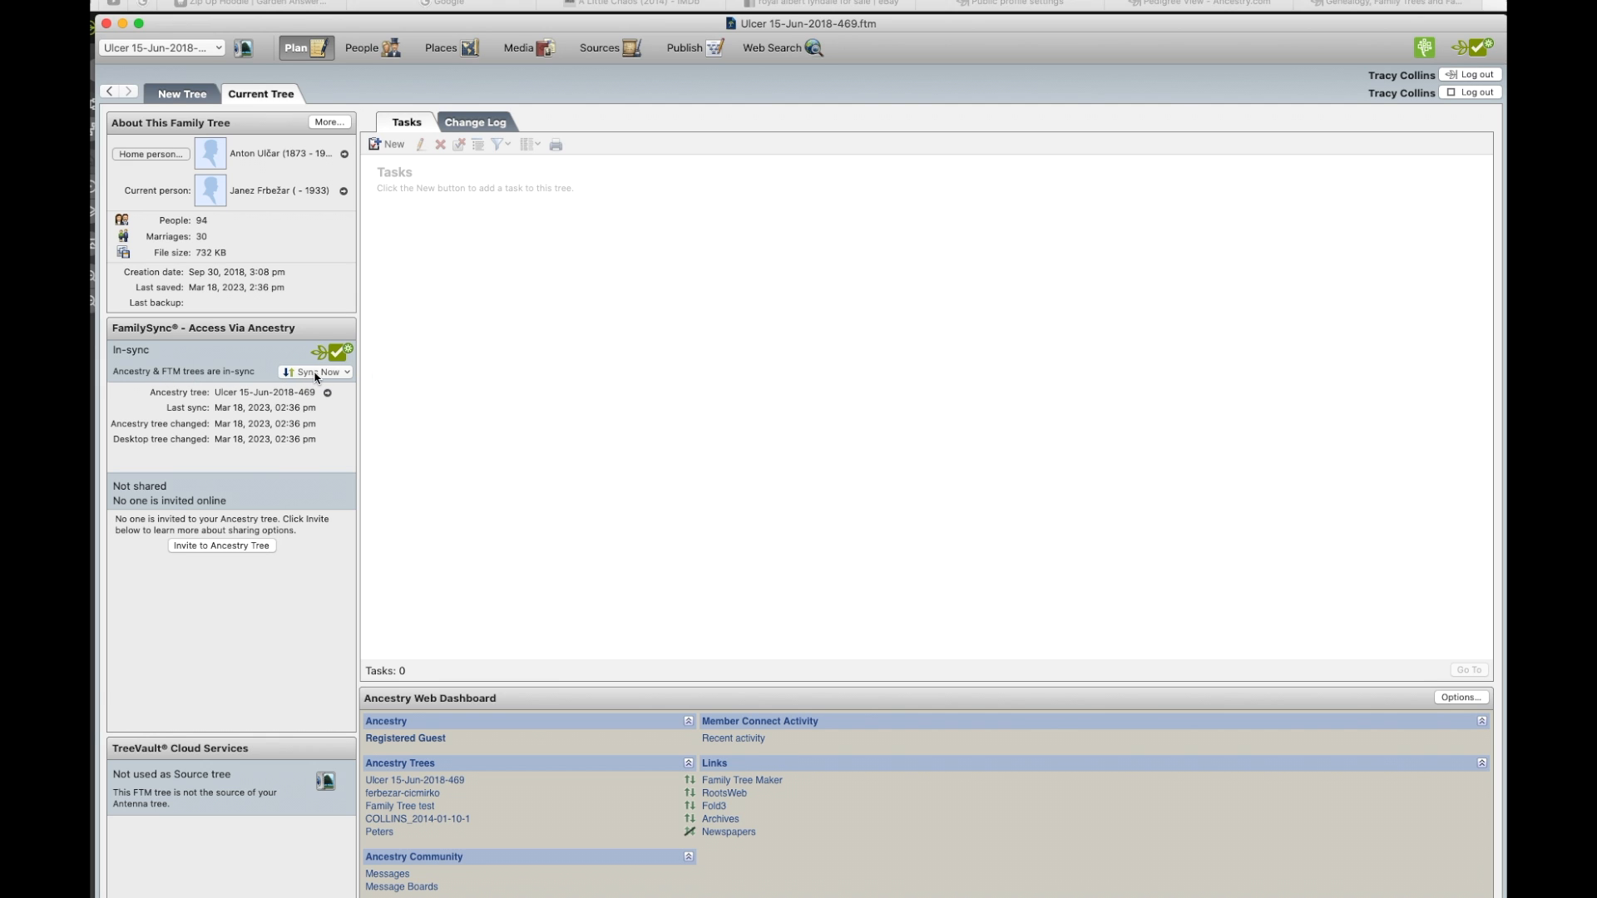
mouse_move(328, 379)
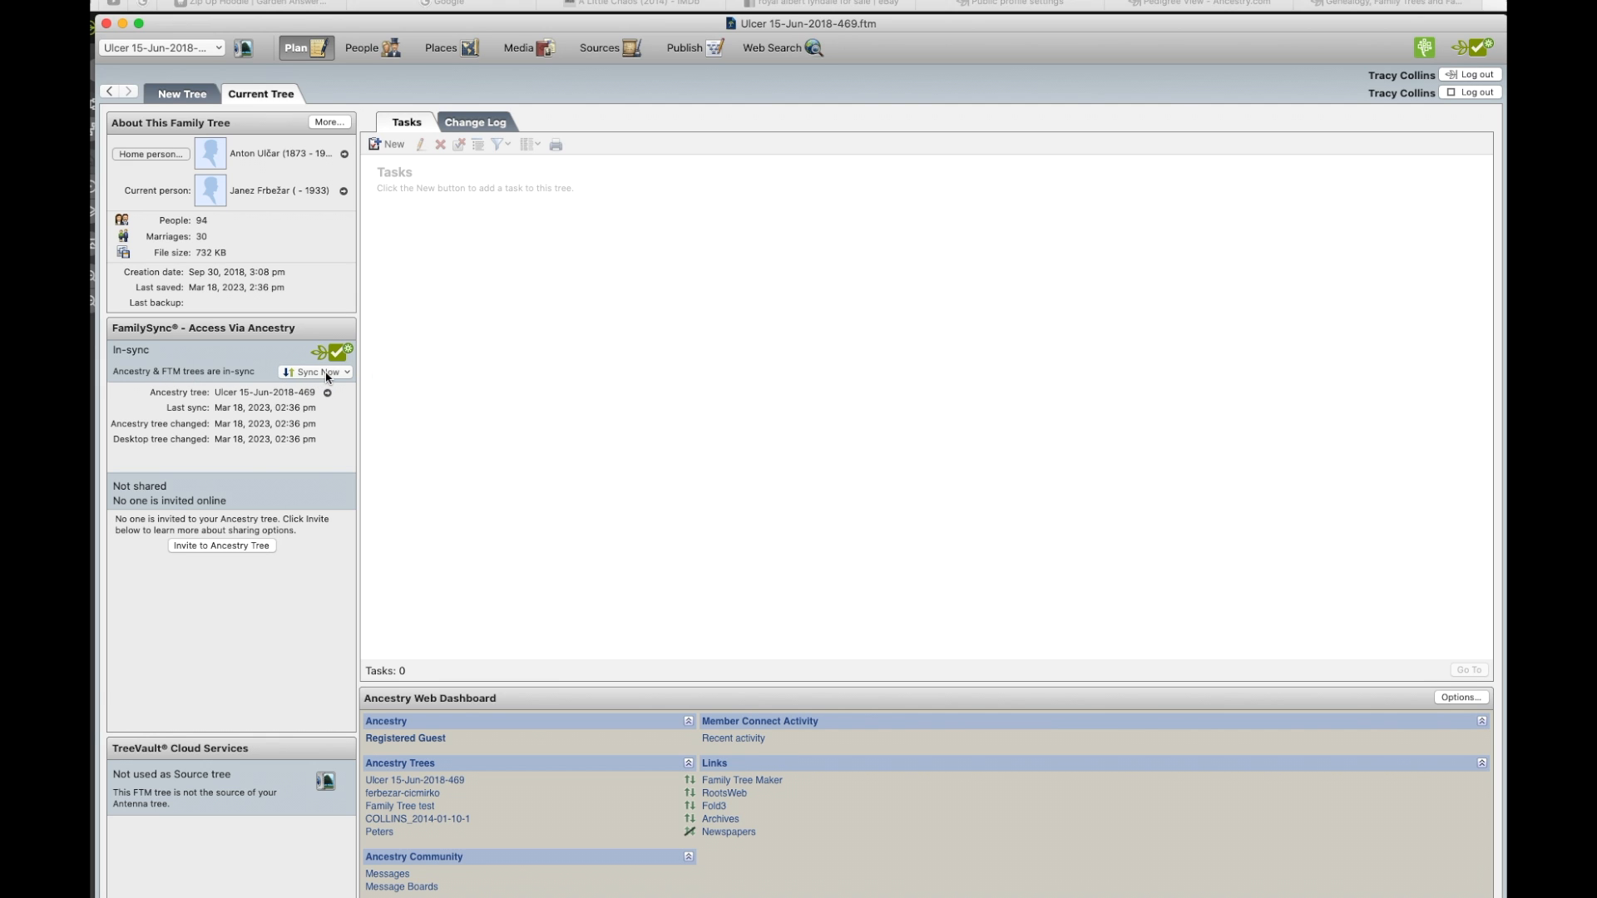
left_click(313, 372)
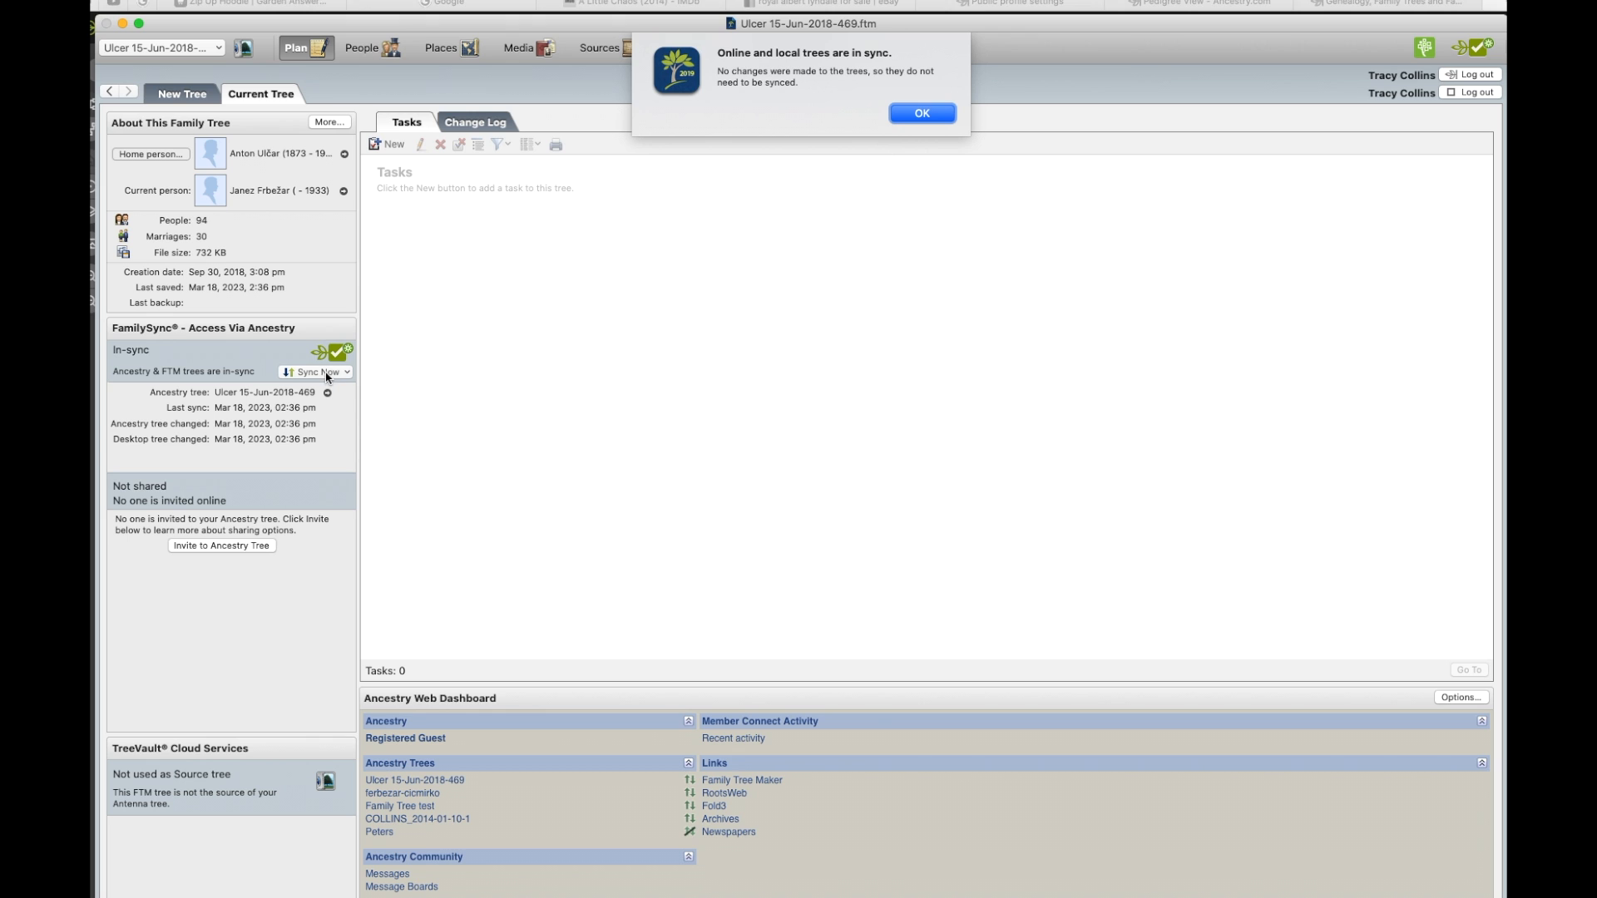
mouse_move(862, 88)
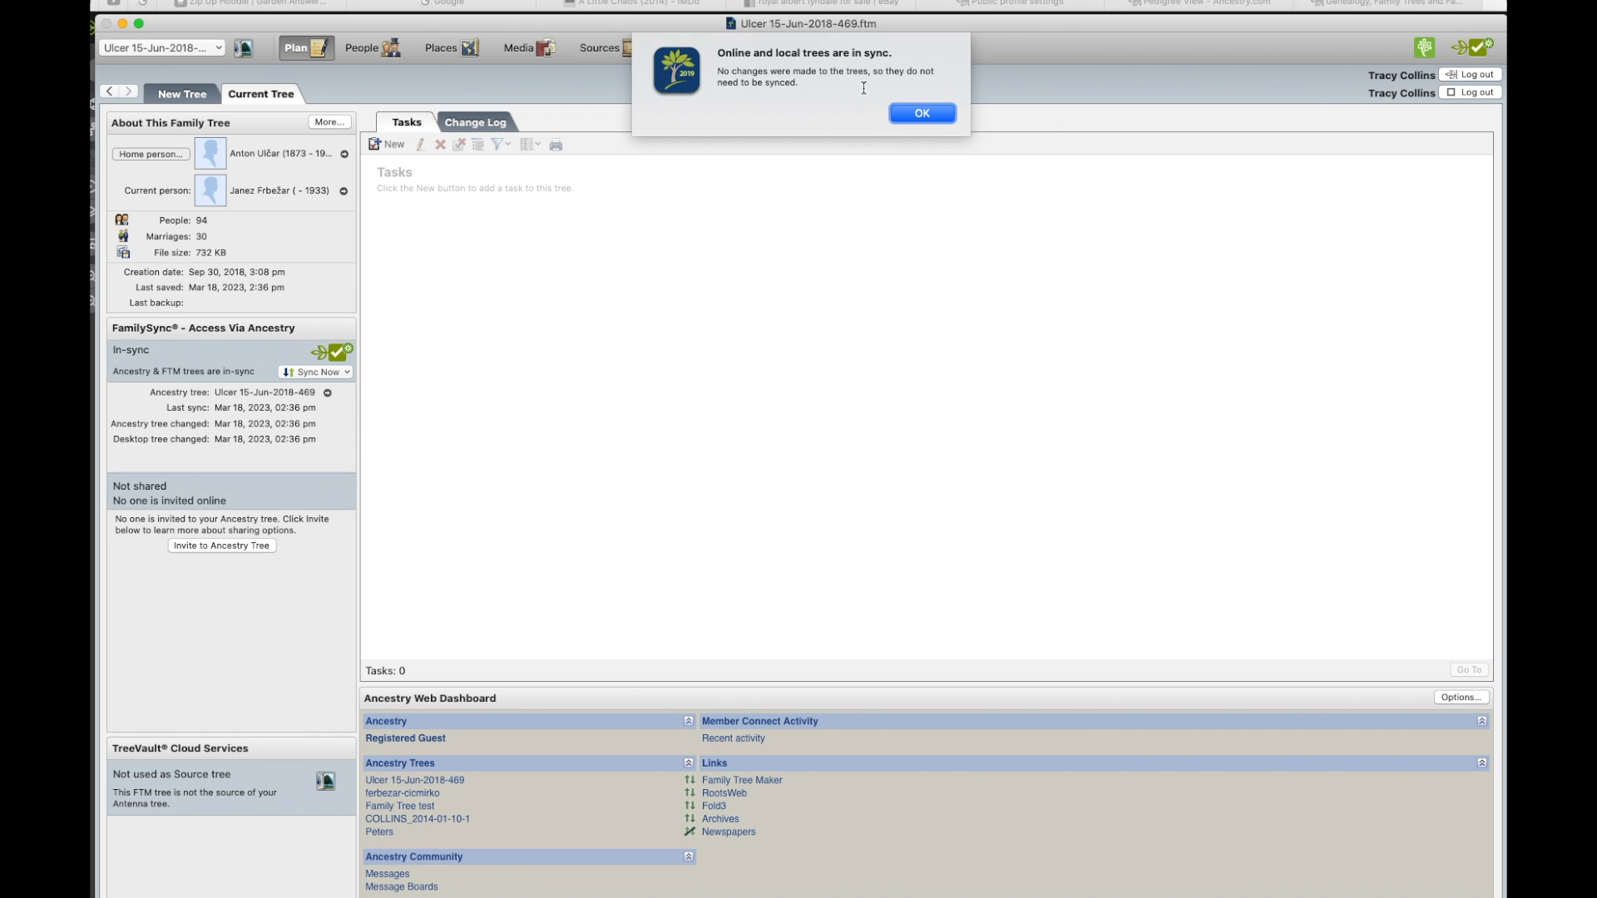
mouse_move(920, 113)
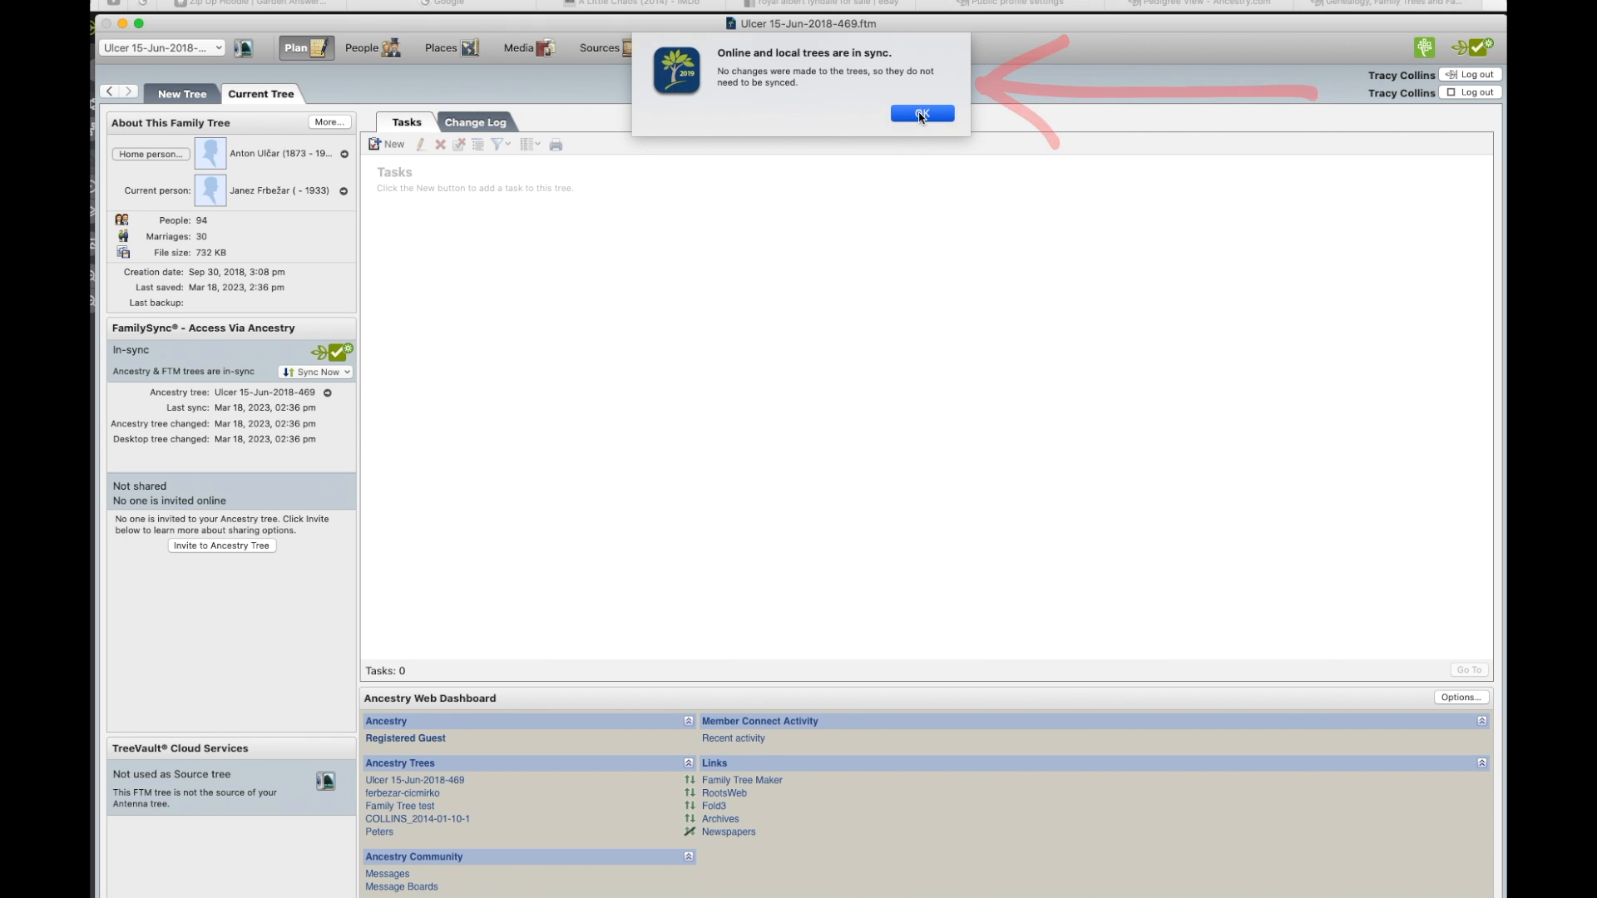
left_click(920, 113)
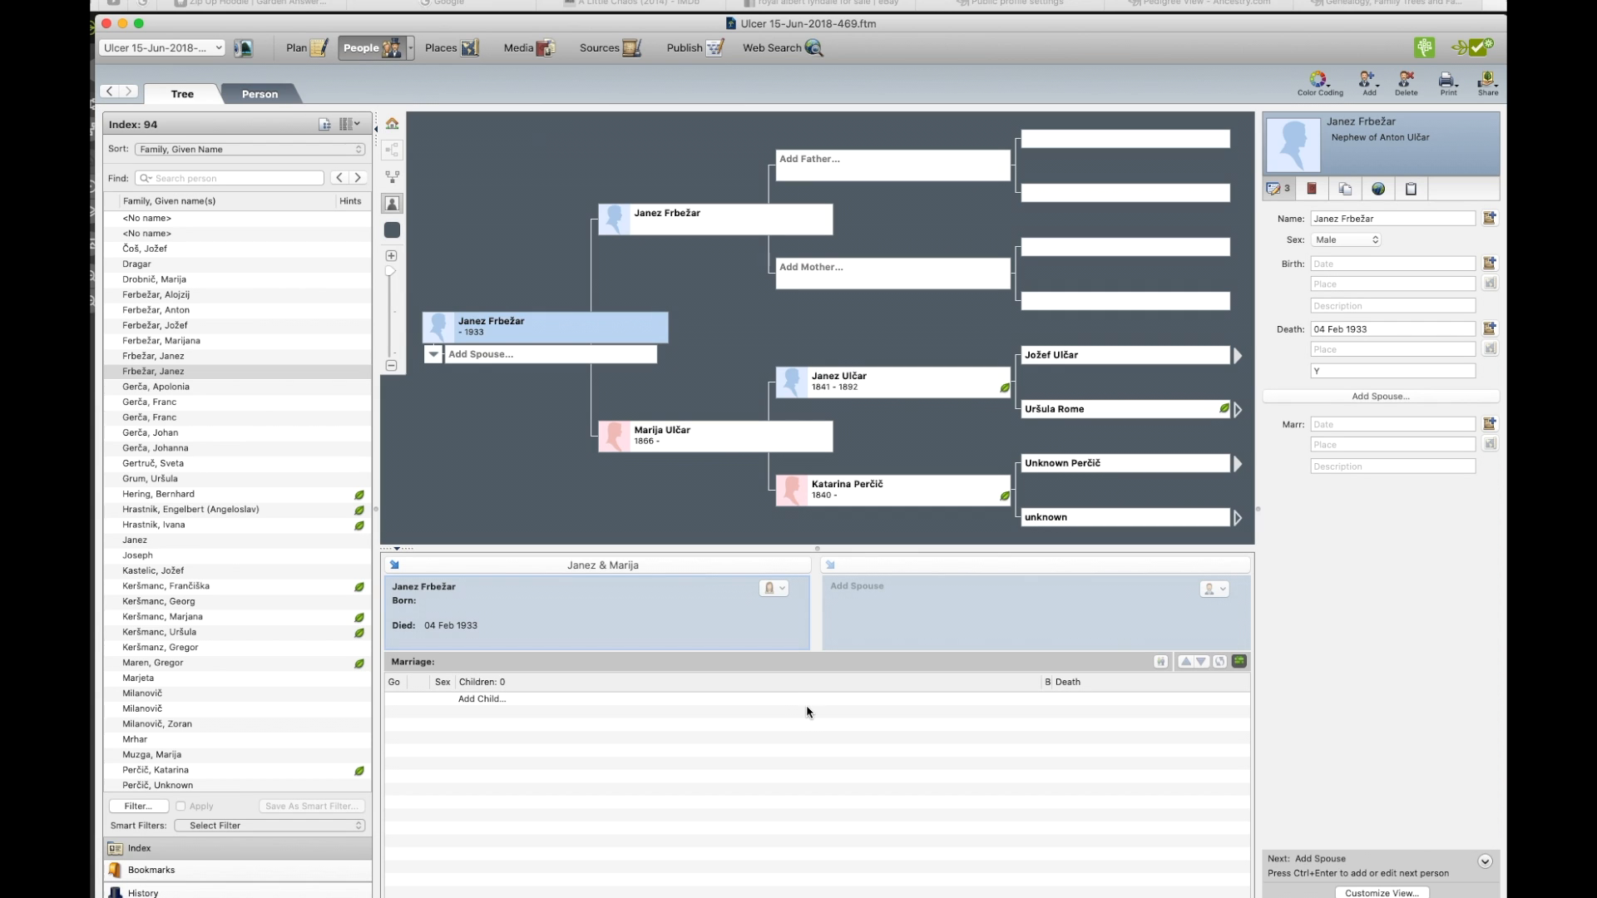